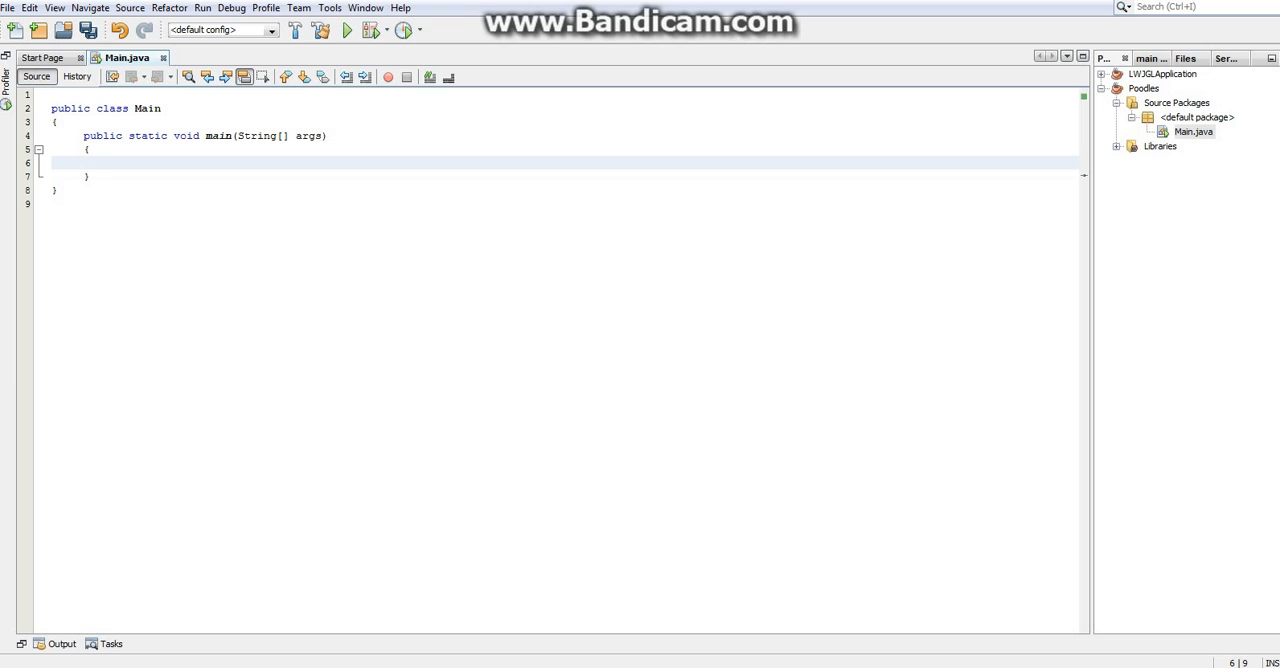
Remove the draft int x and if-check code from main
left_click(100, 162)
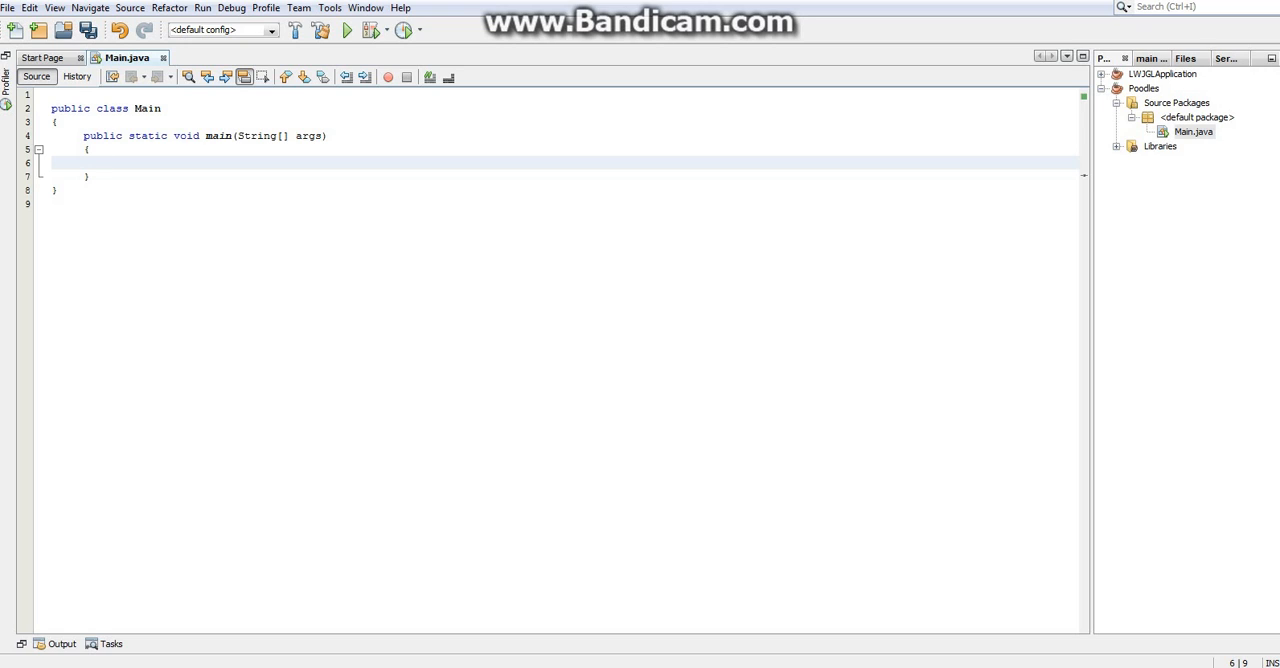
left_click(103, 162)
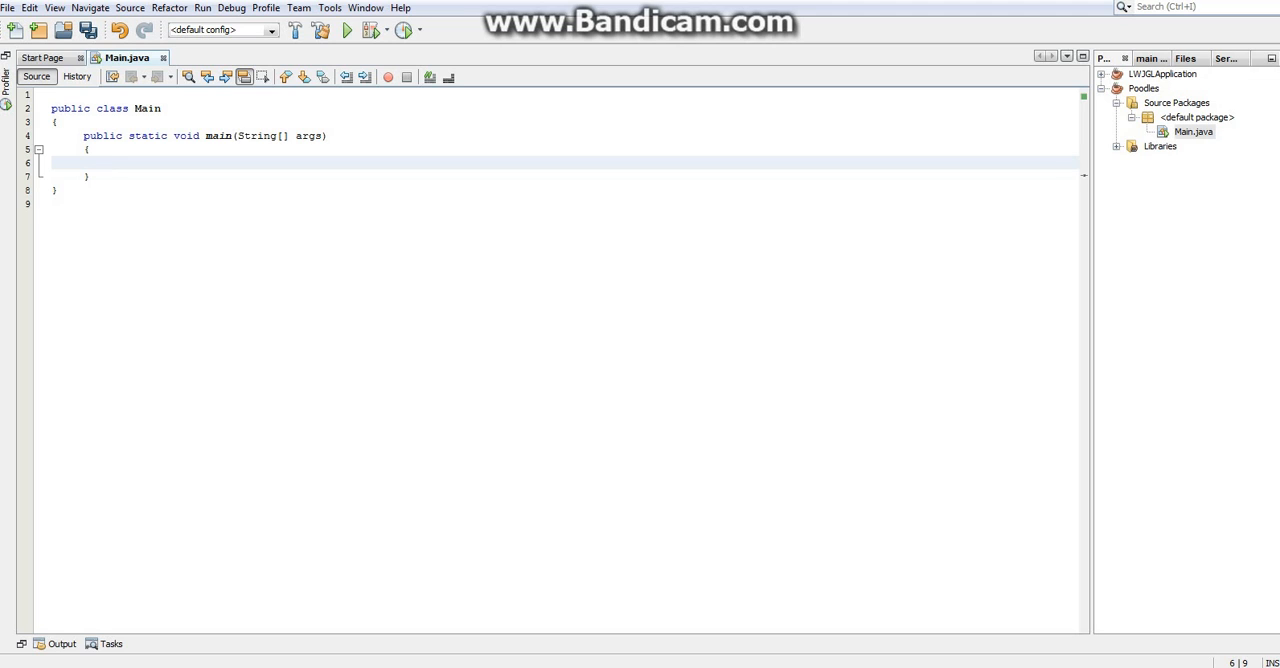
left_click(103, 162)
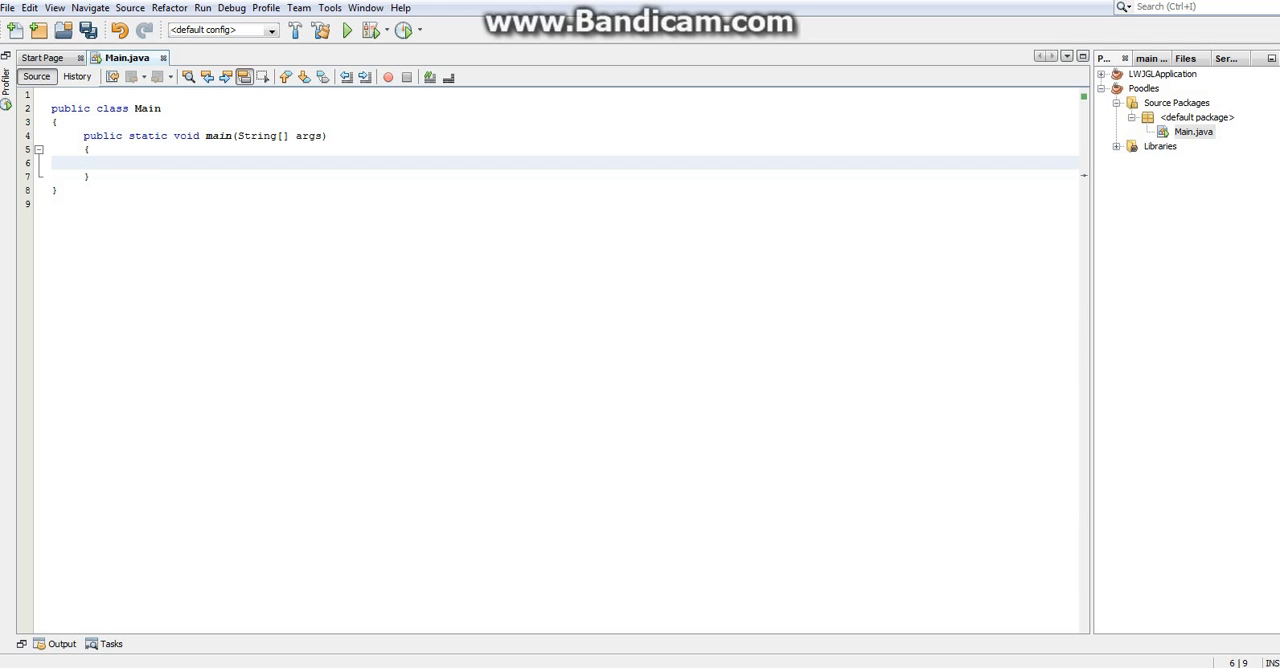
type("int x;")
type("if(x > ")
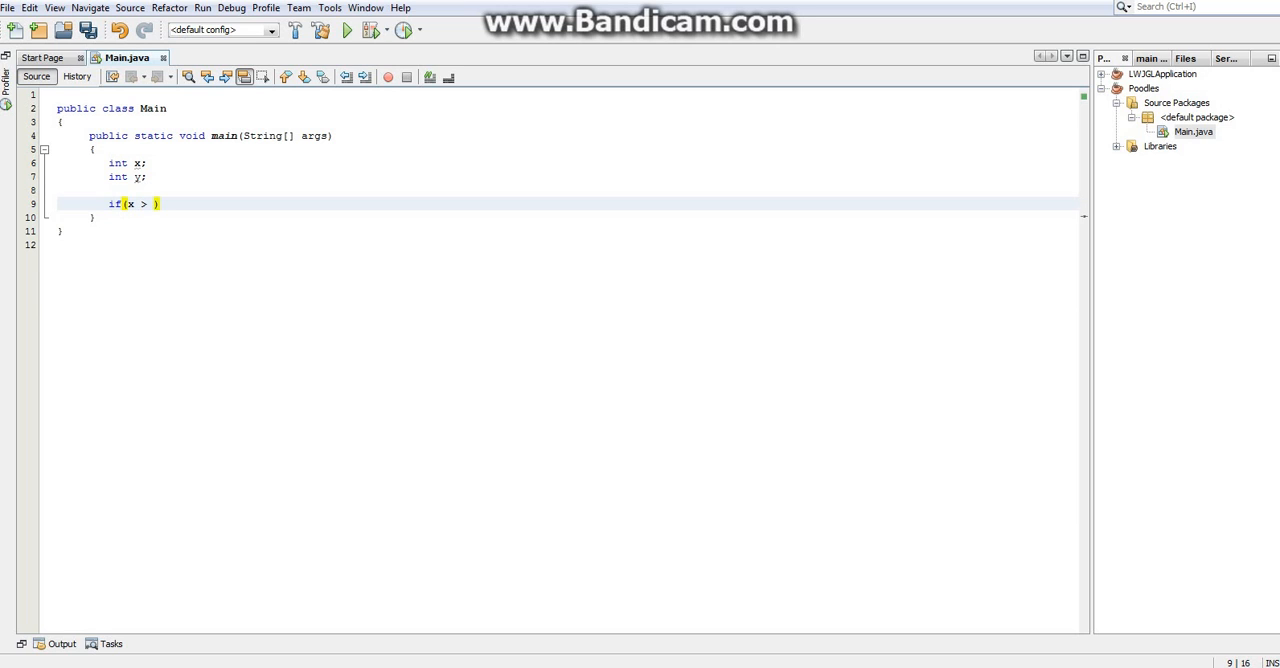
type("y)")
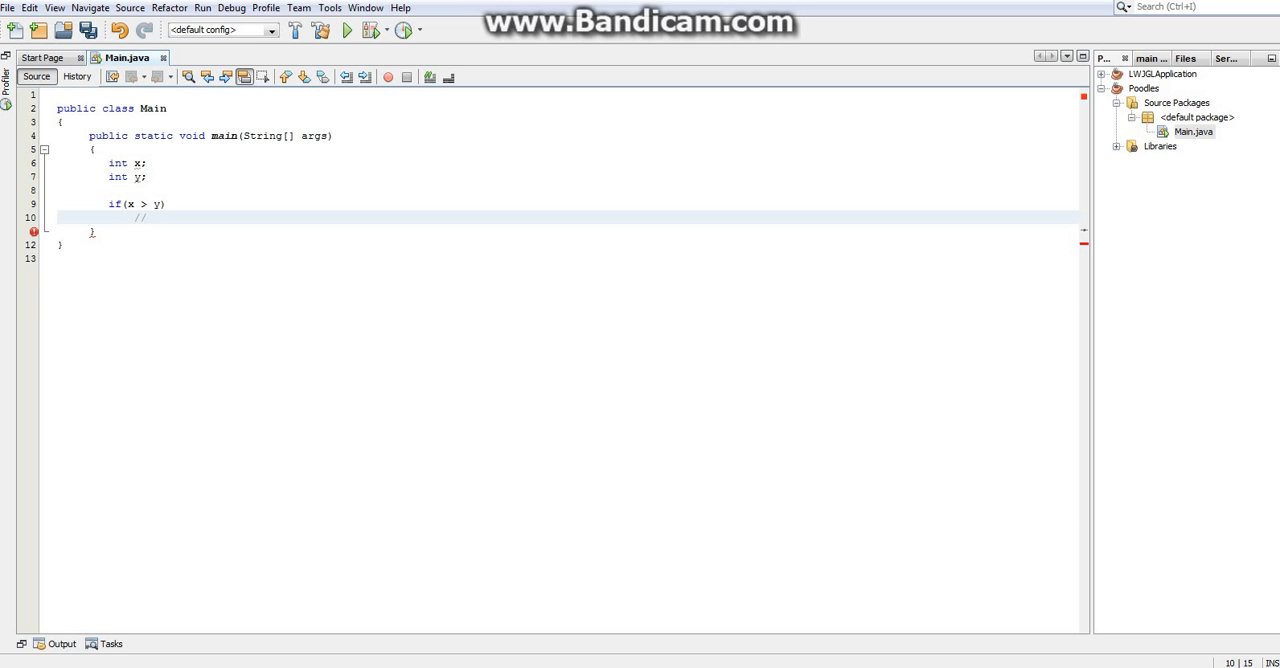
type("do")
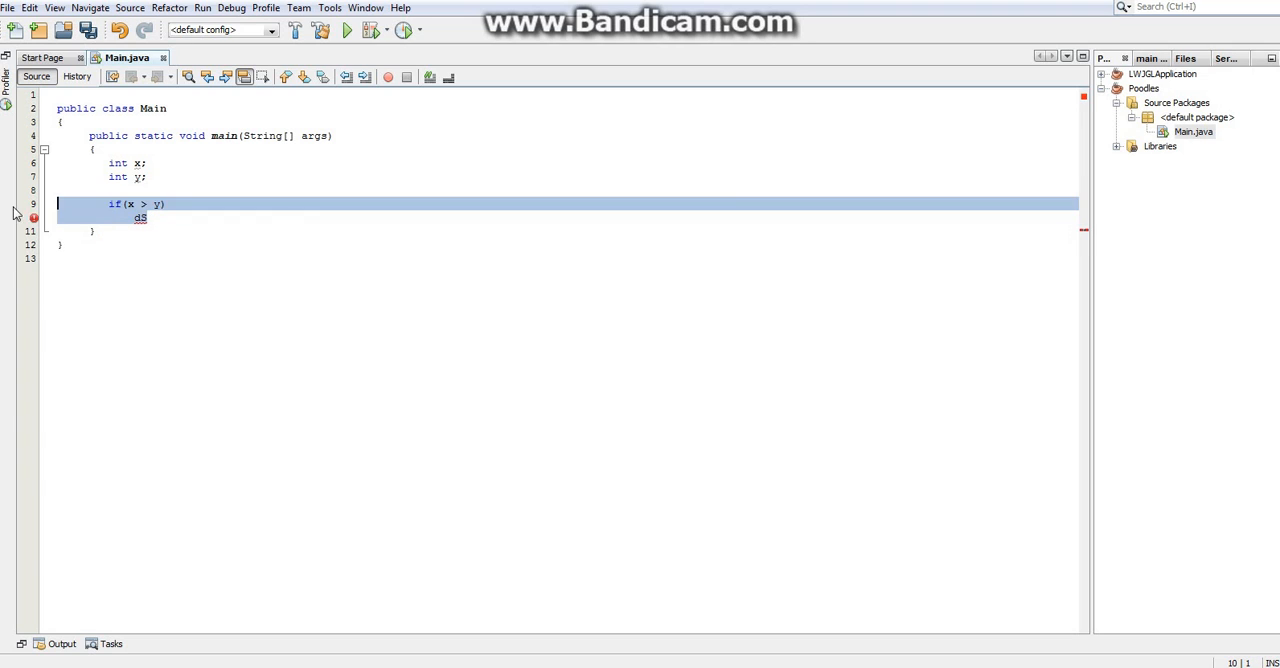
key("Delete")
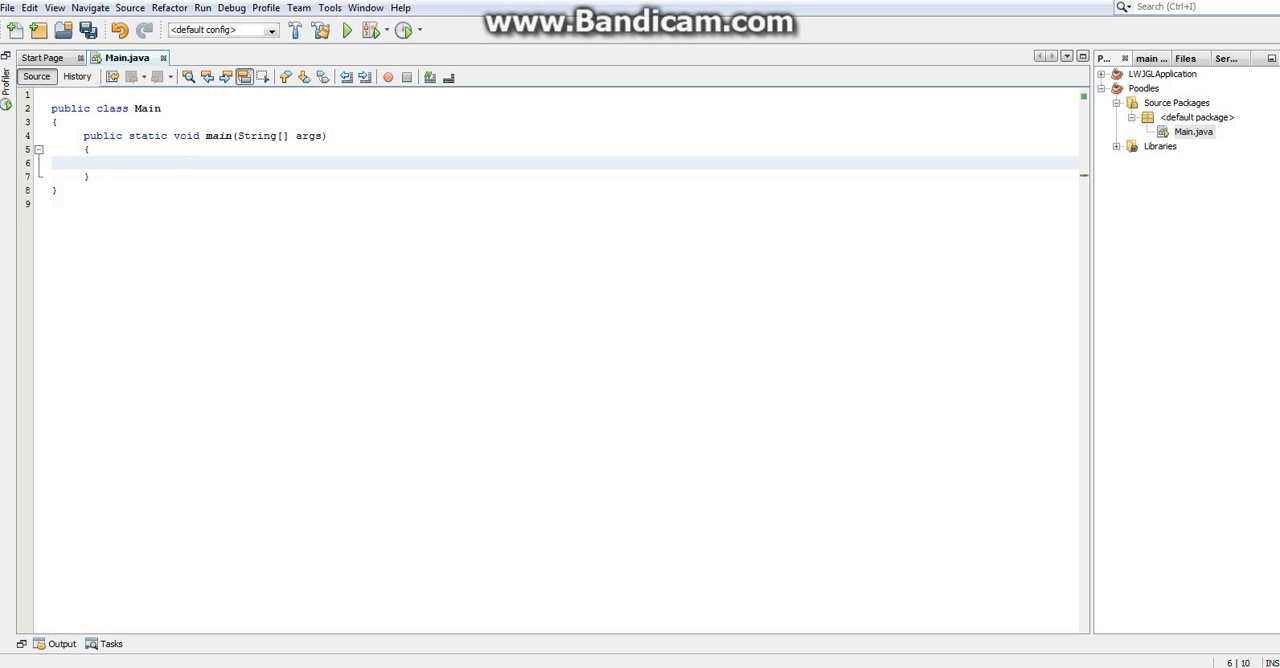
Add a driveCar(); call in main and save
type("dri")
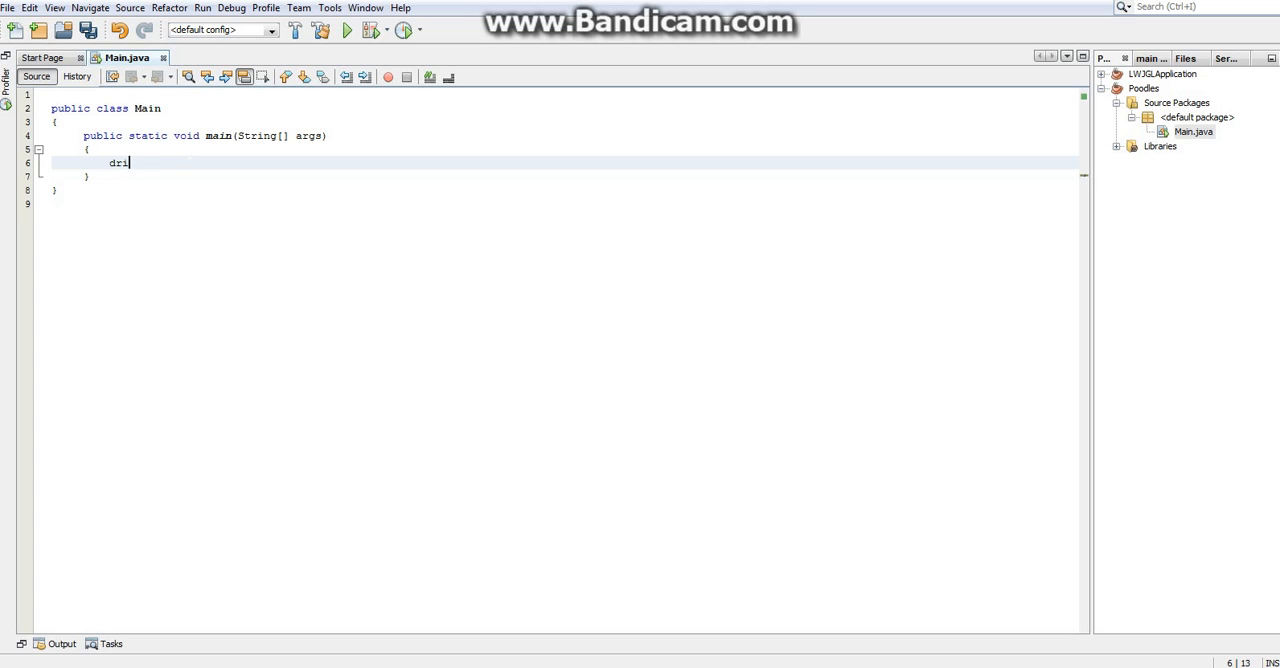
type("veCar();")
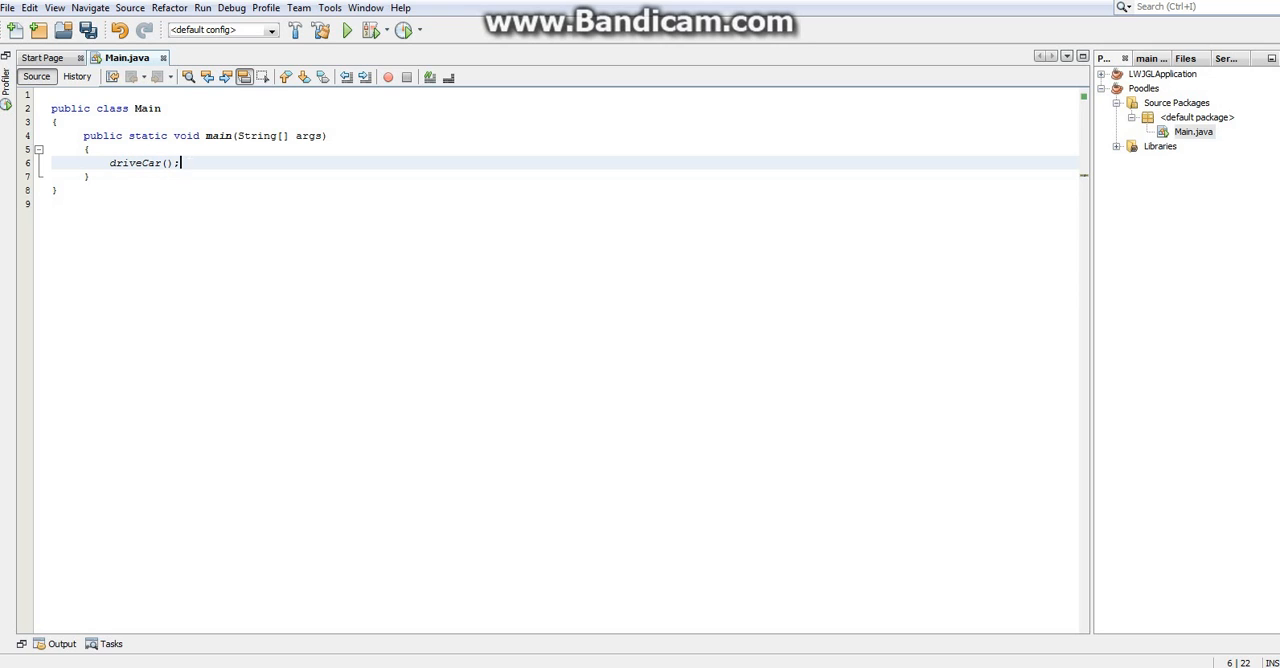
key("ctrl+s")
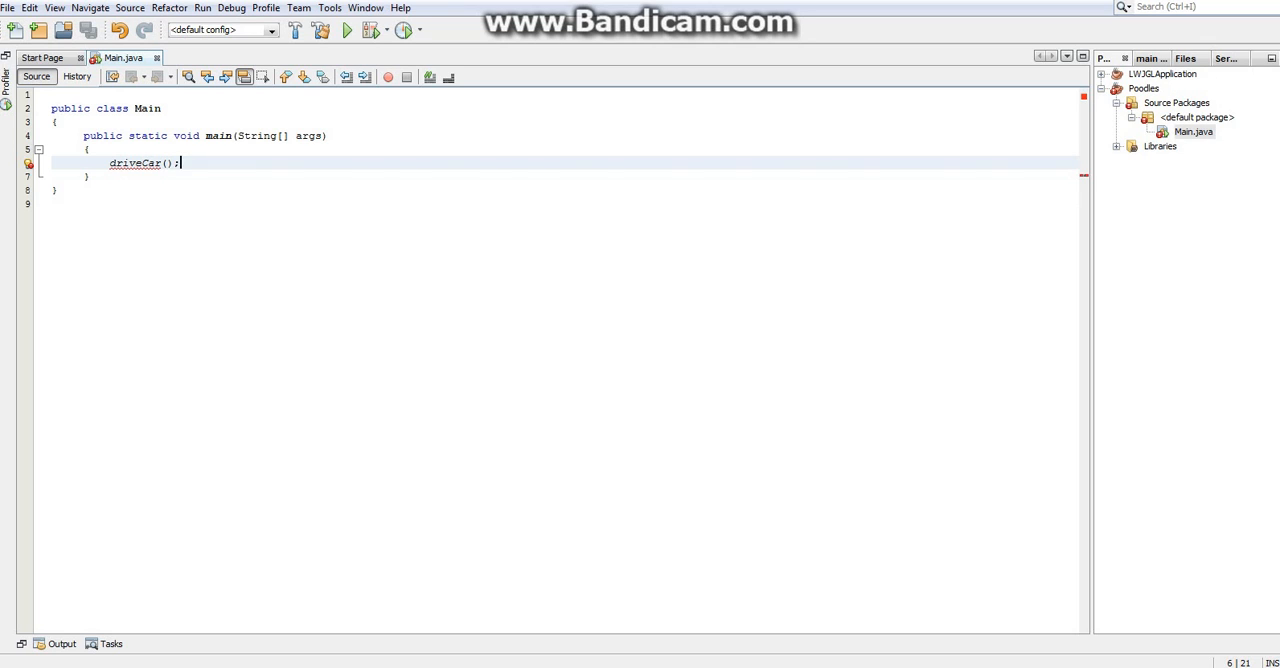
Declare an empty public static void driveCar() method below main
type("pu")
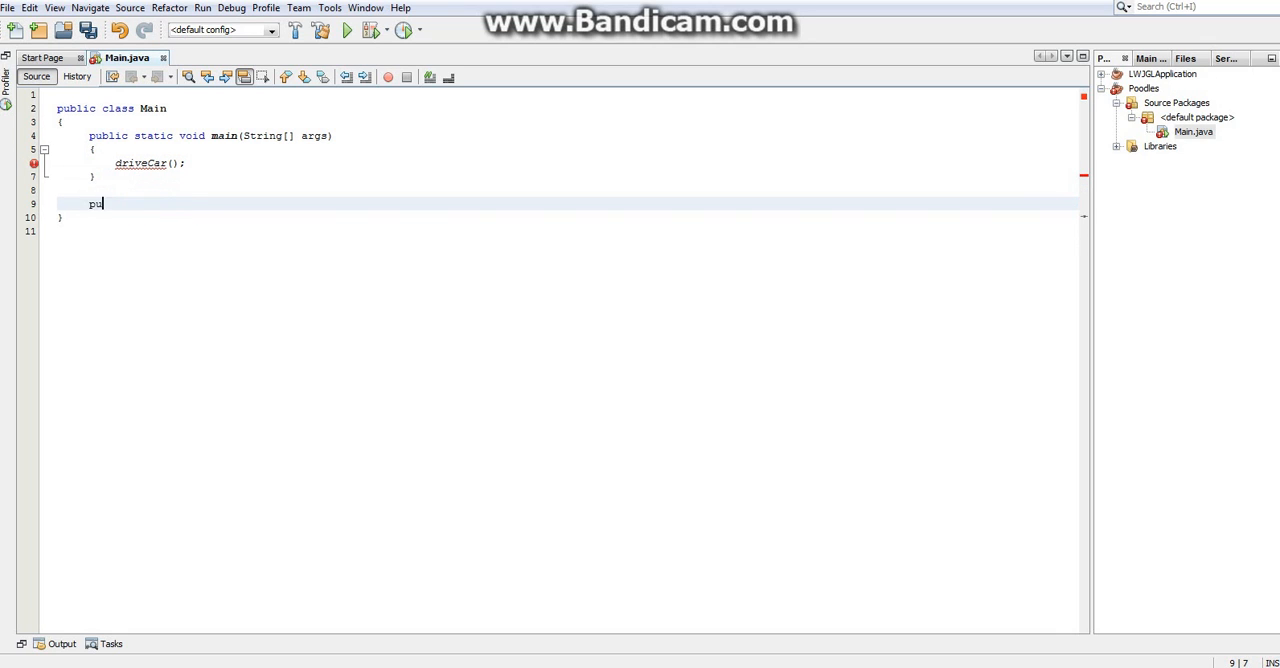
type("blic static voi")
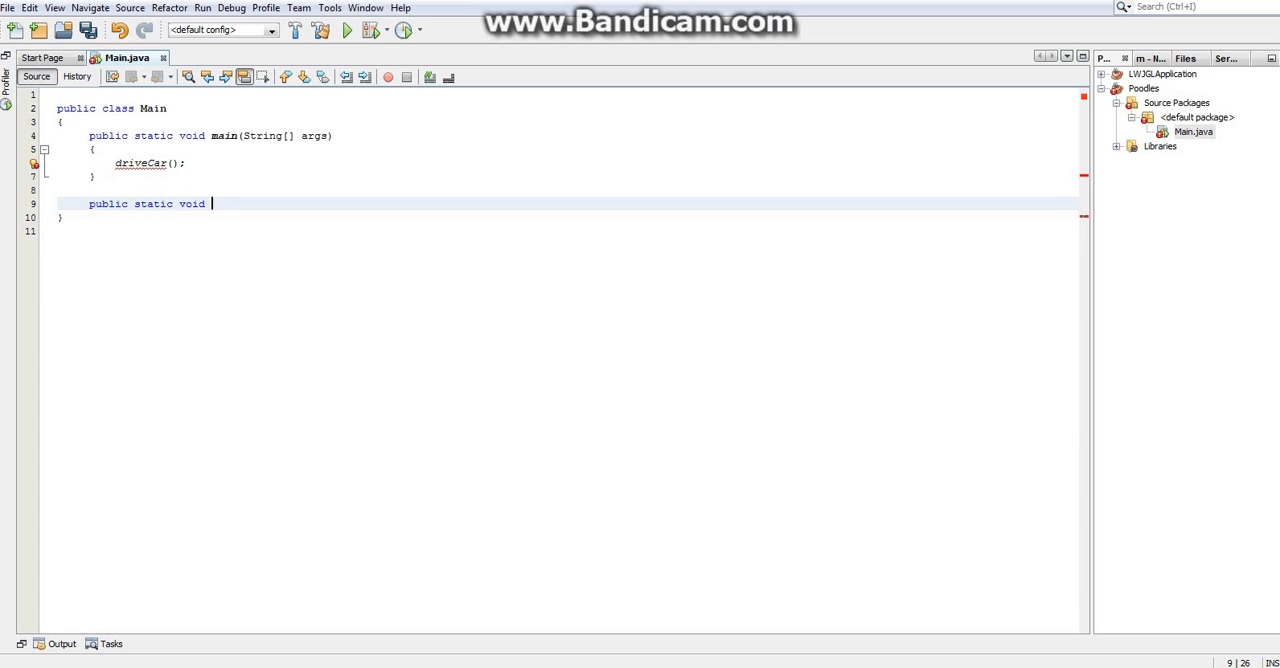
type("driveCar(")
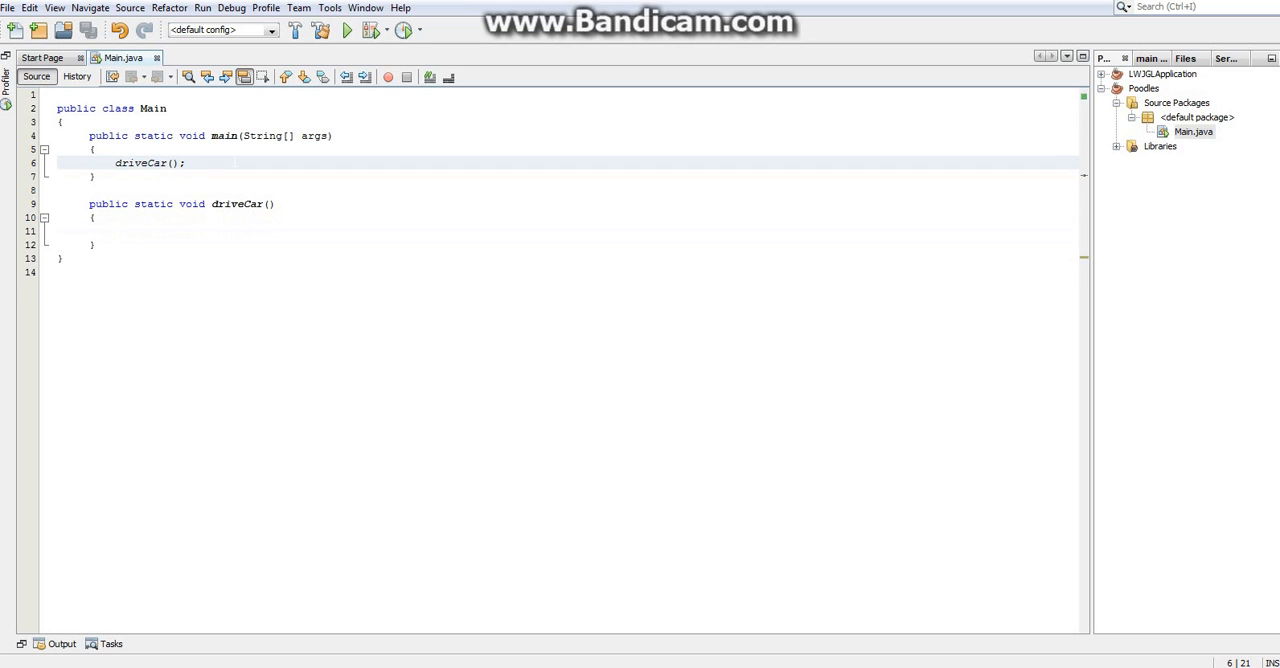
Add doOtherStuff(); and a second driveCar(); call after the first driveCar() call
type("do")
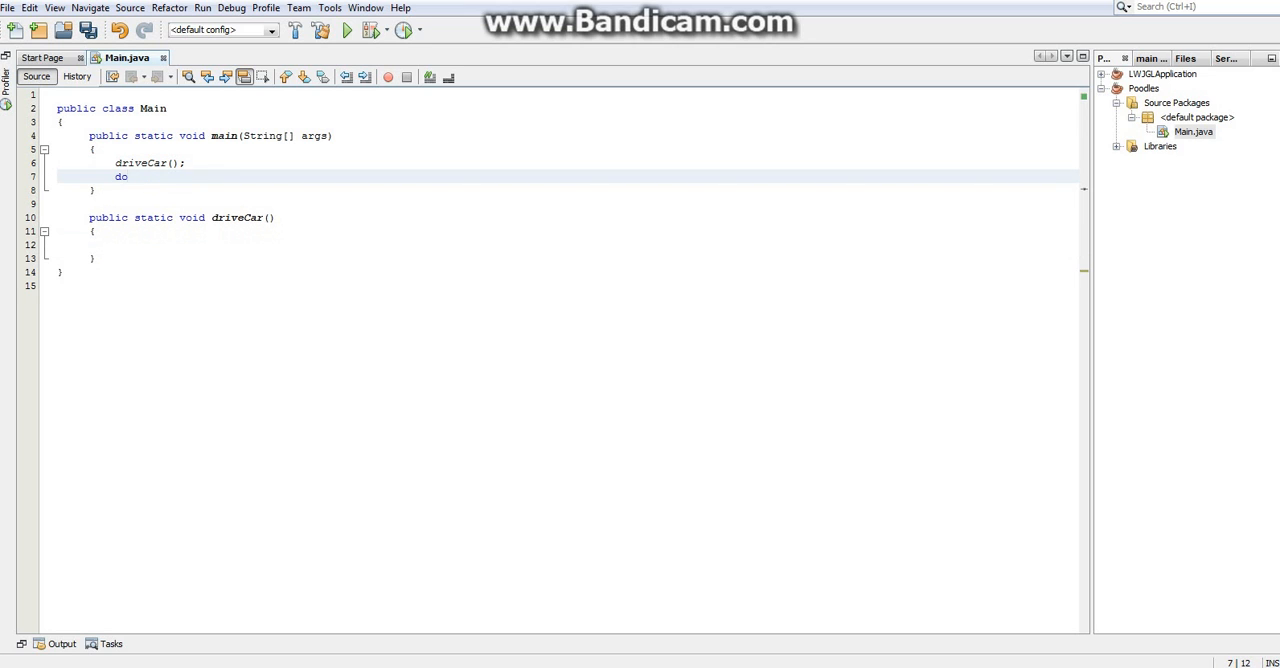
type("OtherStuffd")
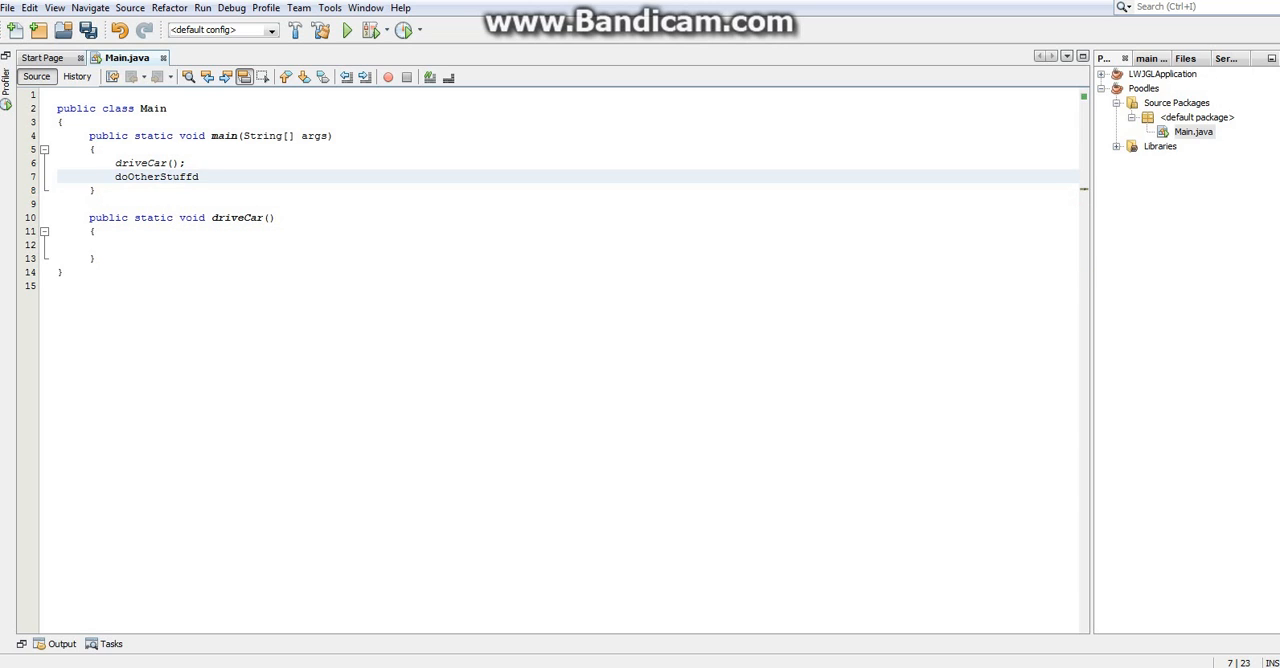
type("();")
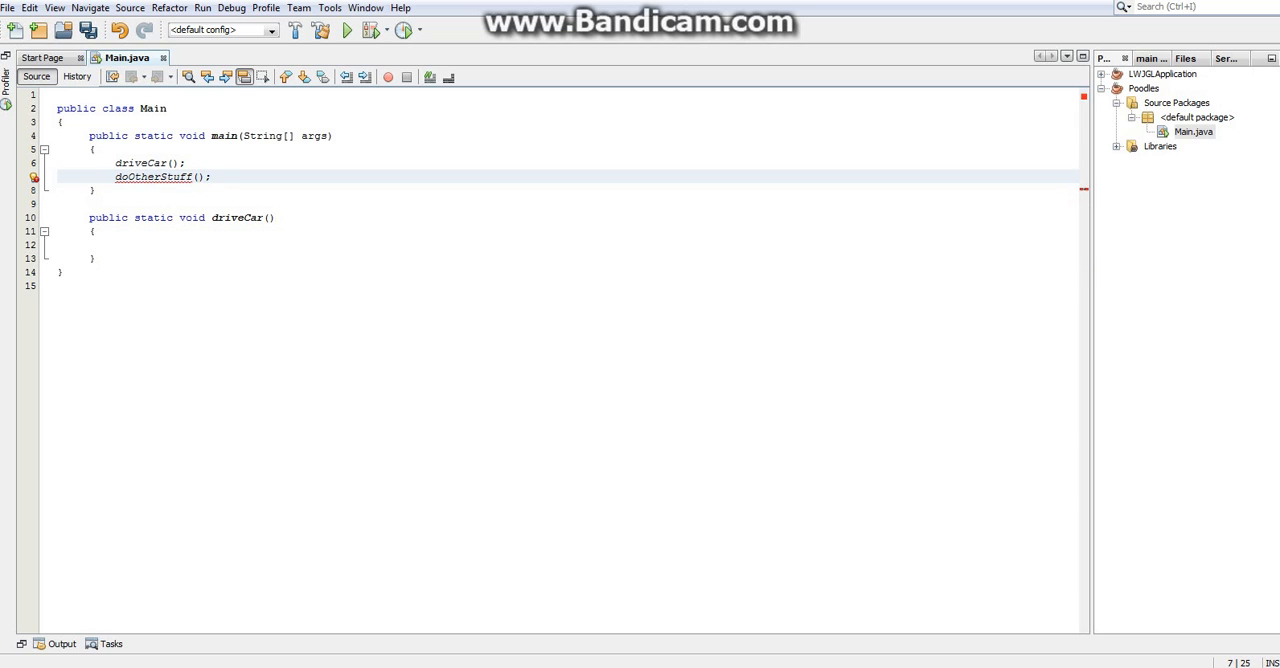
type("drive")
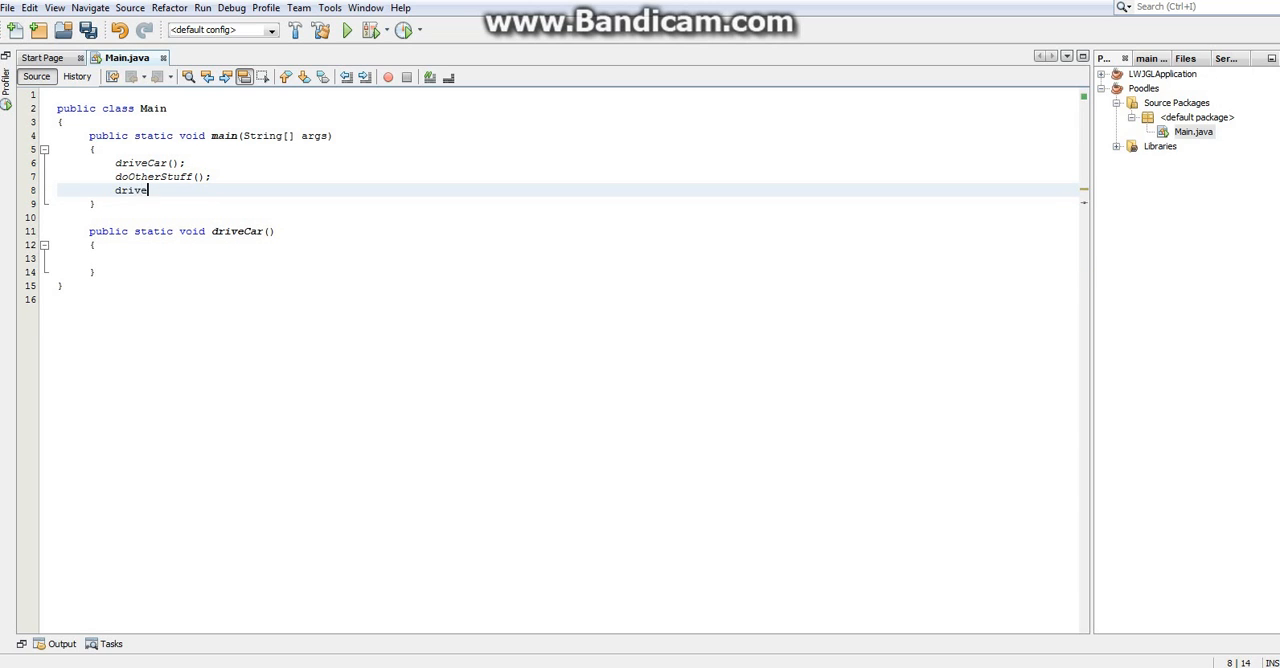
type("Car();")
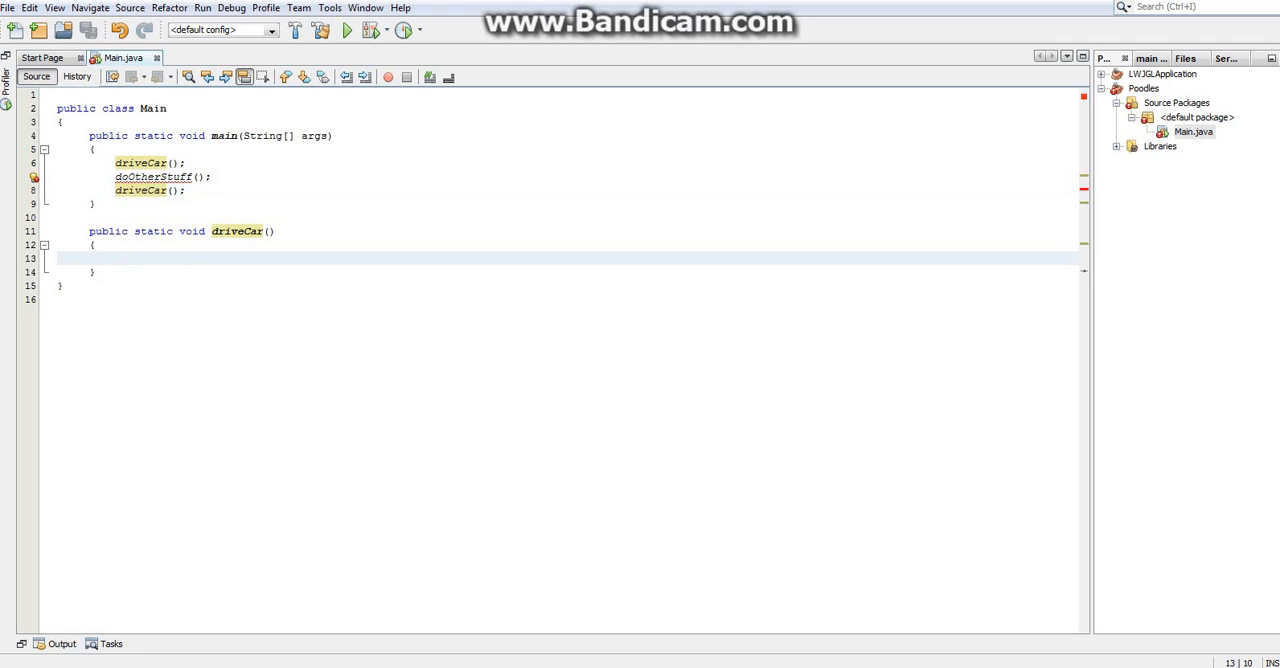
Add an avoidCenterOfRoad(); call in driveCar, then clear every statement in main and driveCar
type("av")
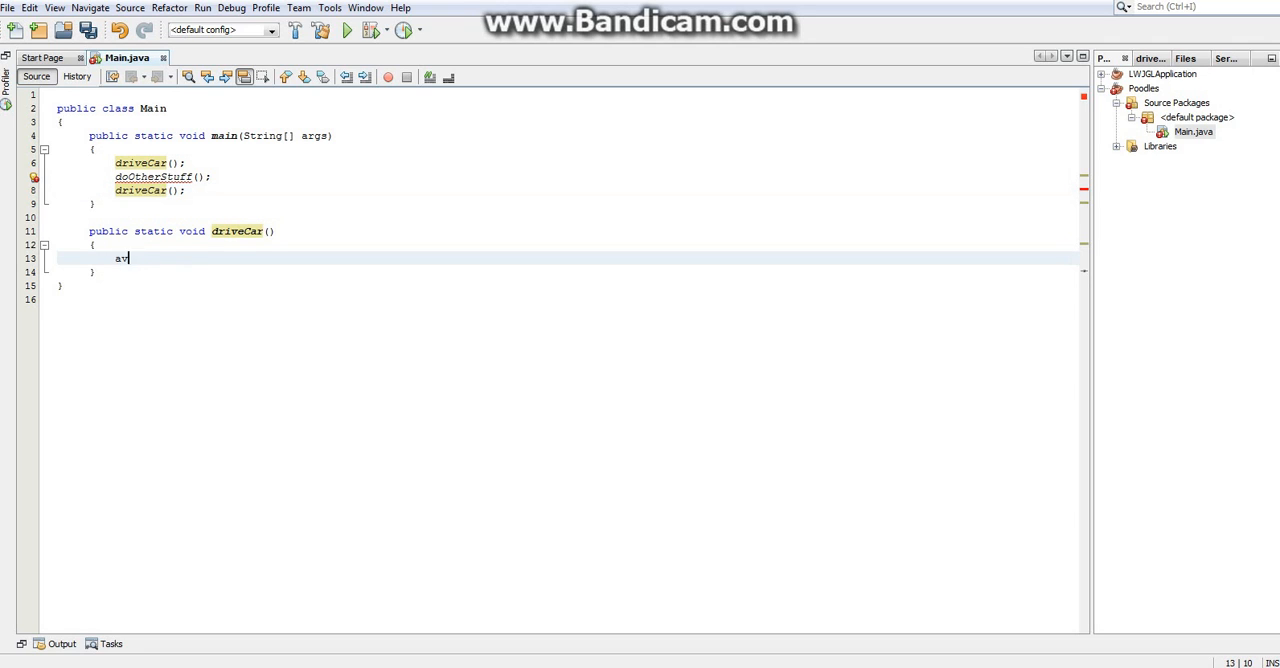
type("oidCentero")
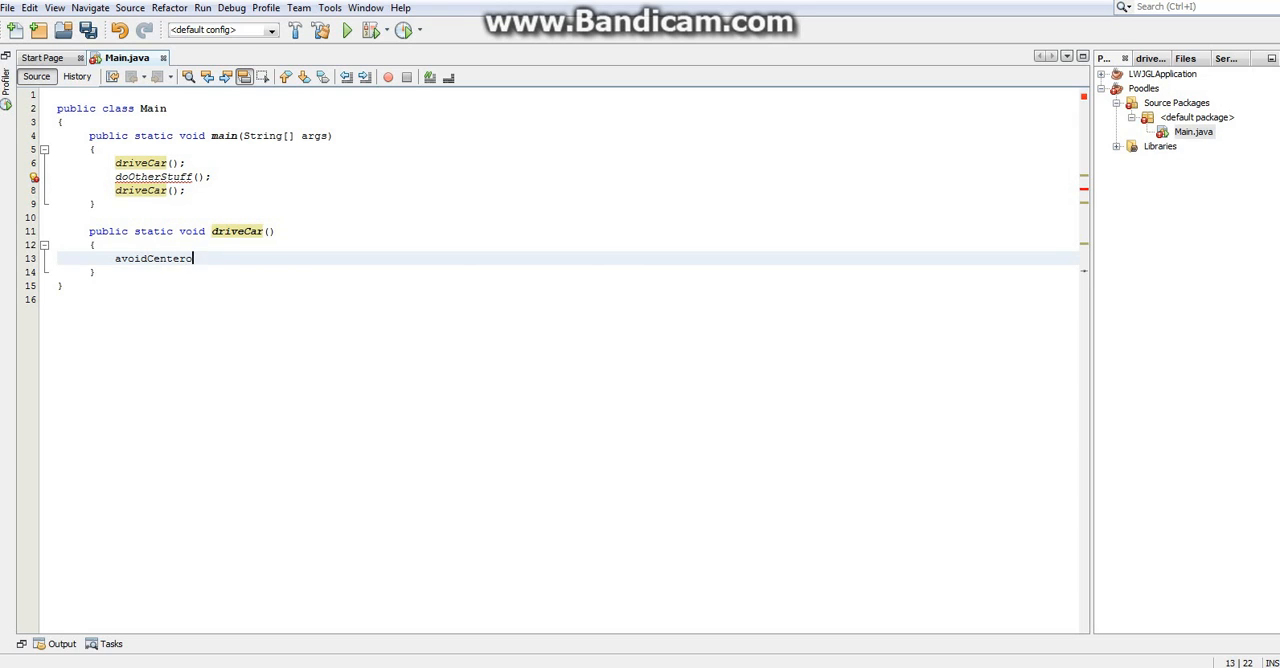
type("f")
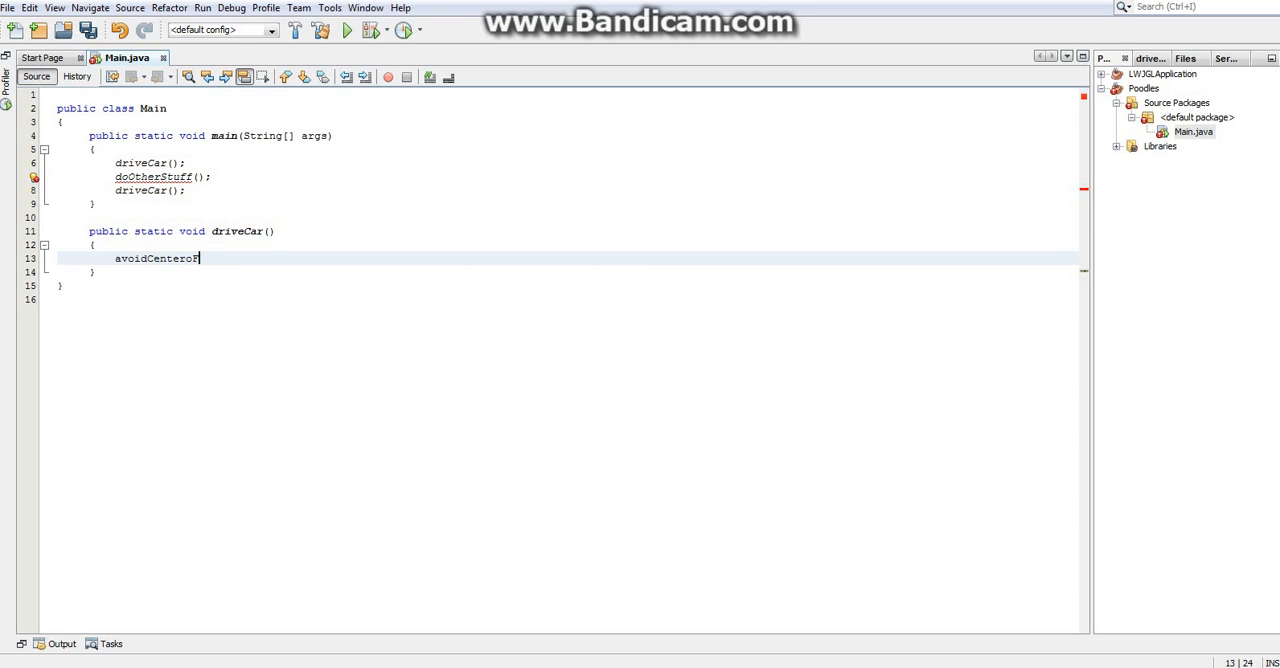
type("FRoad();")
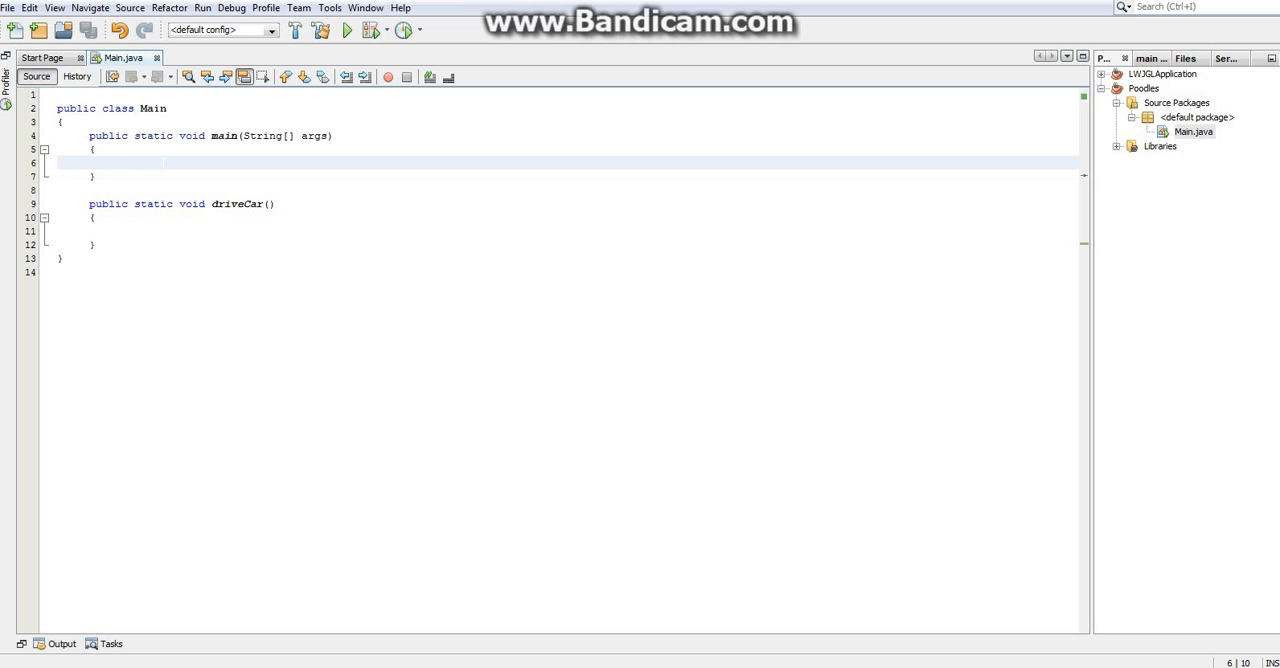
Type a driveCar() call in main, then delete it along with the driveCar method
type("int x")
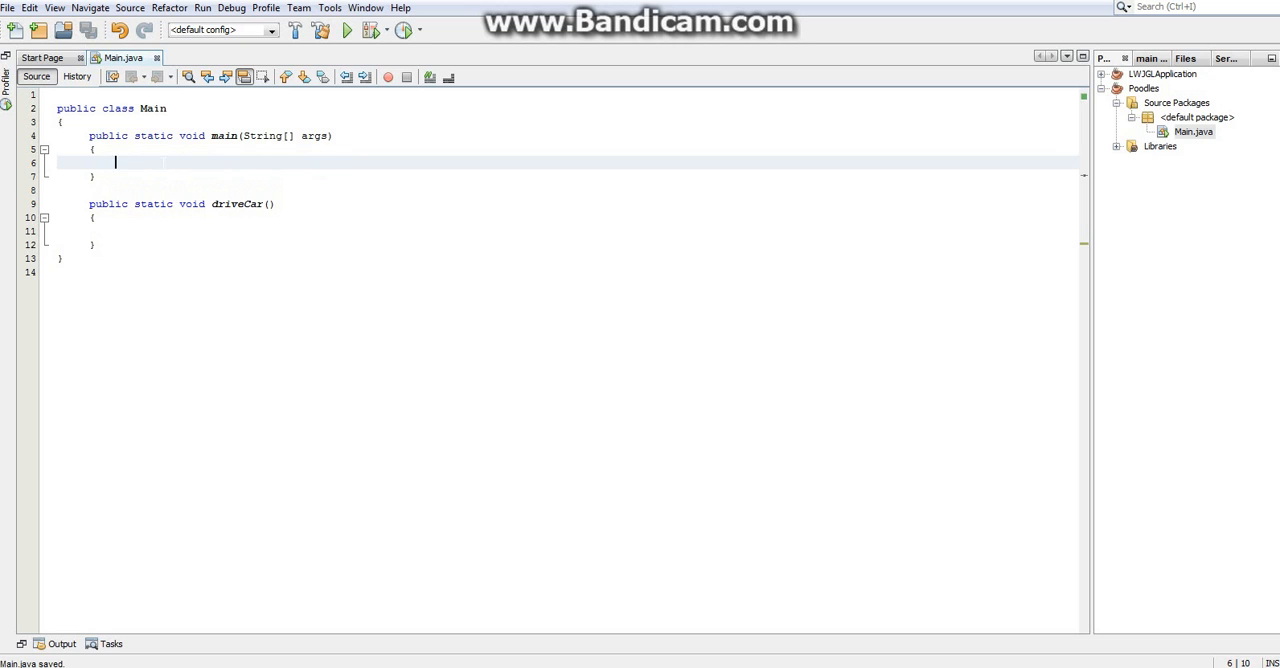
type("driveCar();")
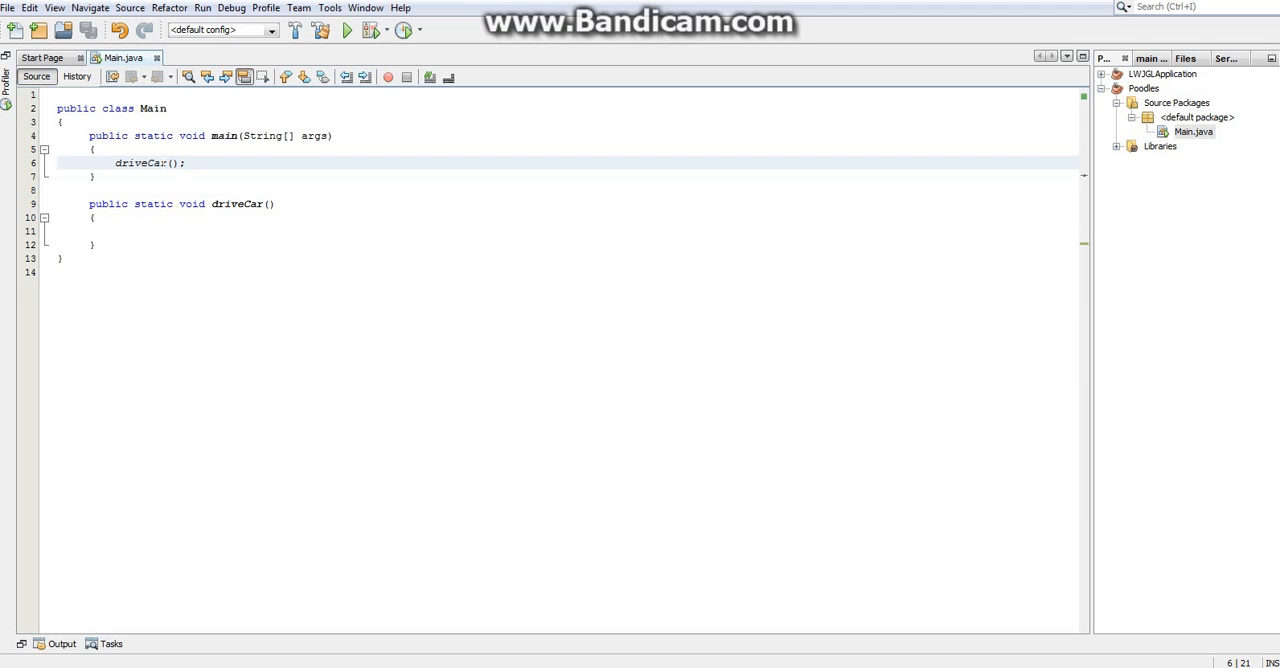
left_click(185, 162)
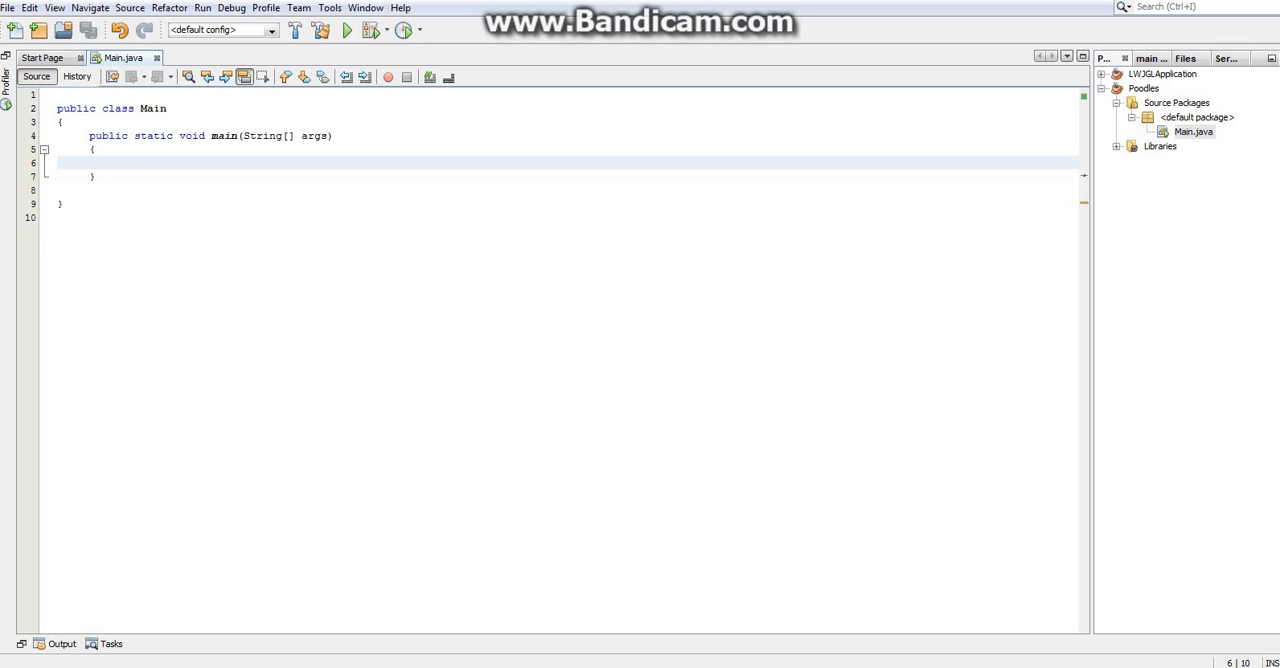
Set int a = 9001 and print "IT'S OVER 9000!!!" when a > 9000
type("int a = 9")
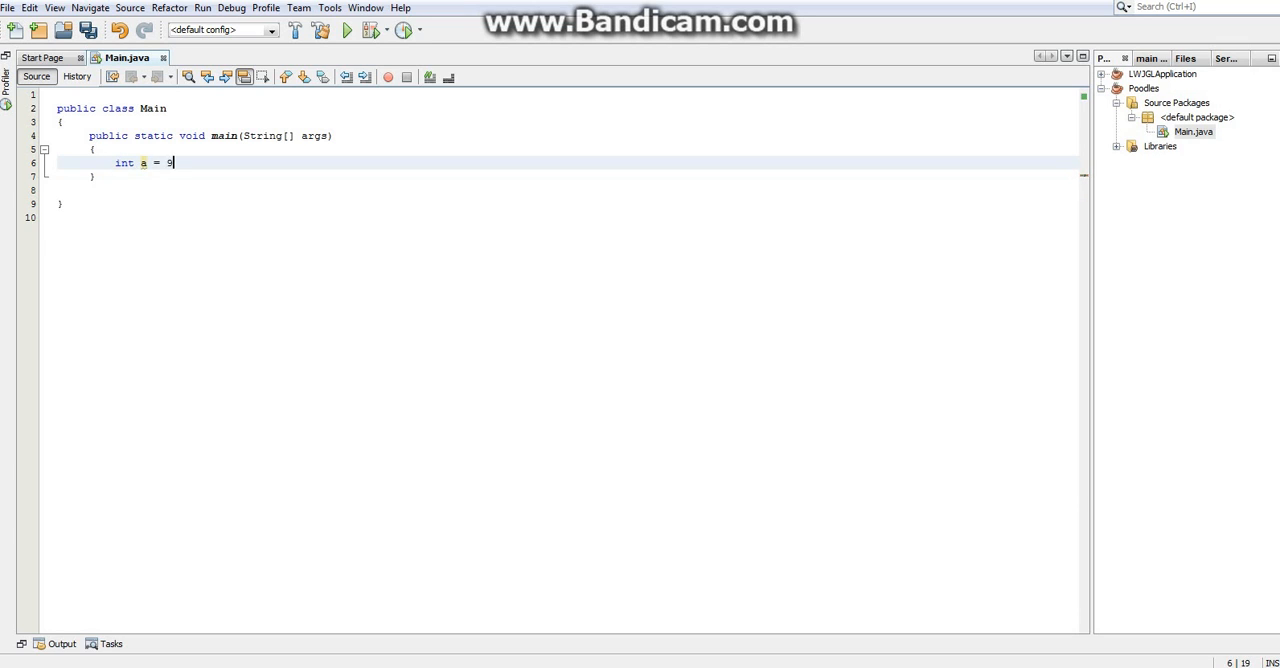
type("001;")
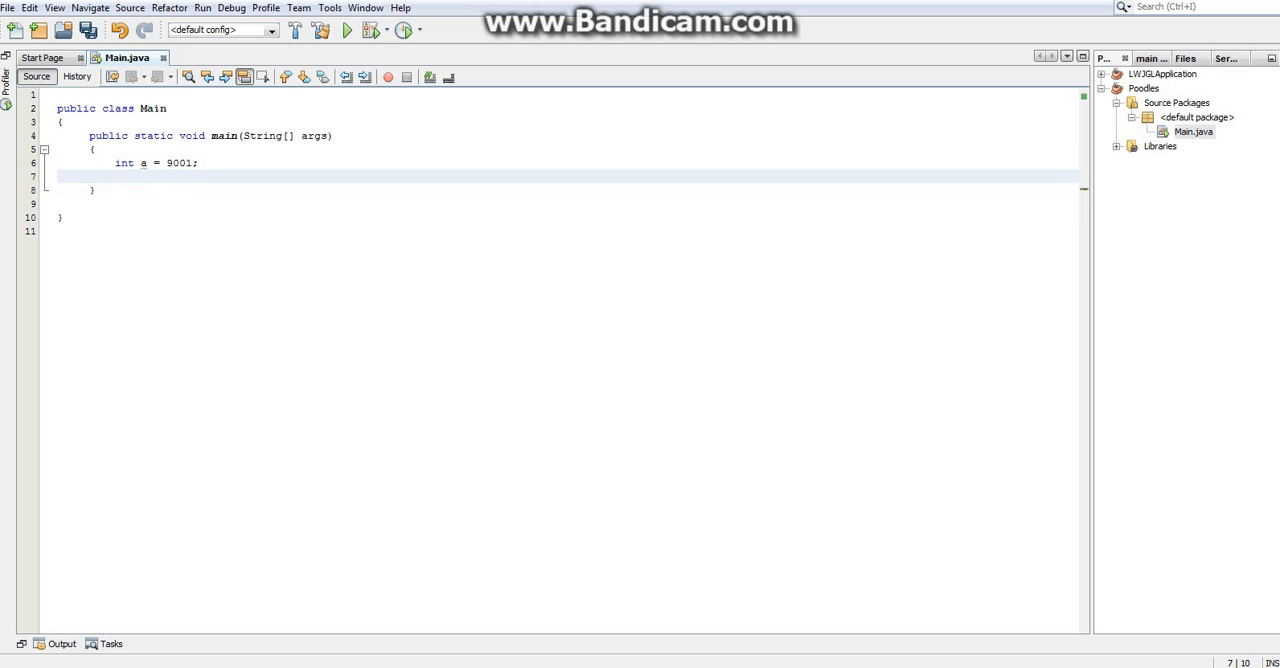
type("if(")
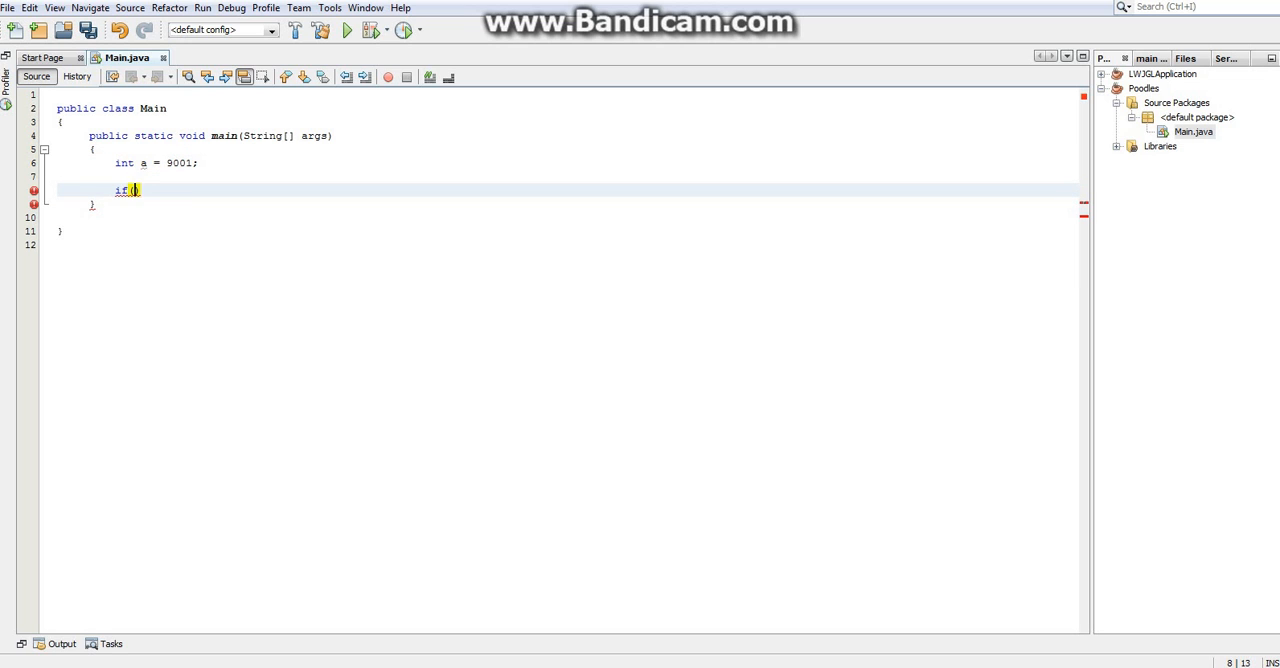
type("a >")
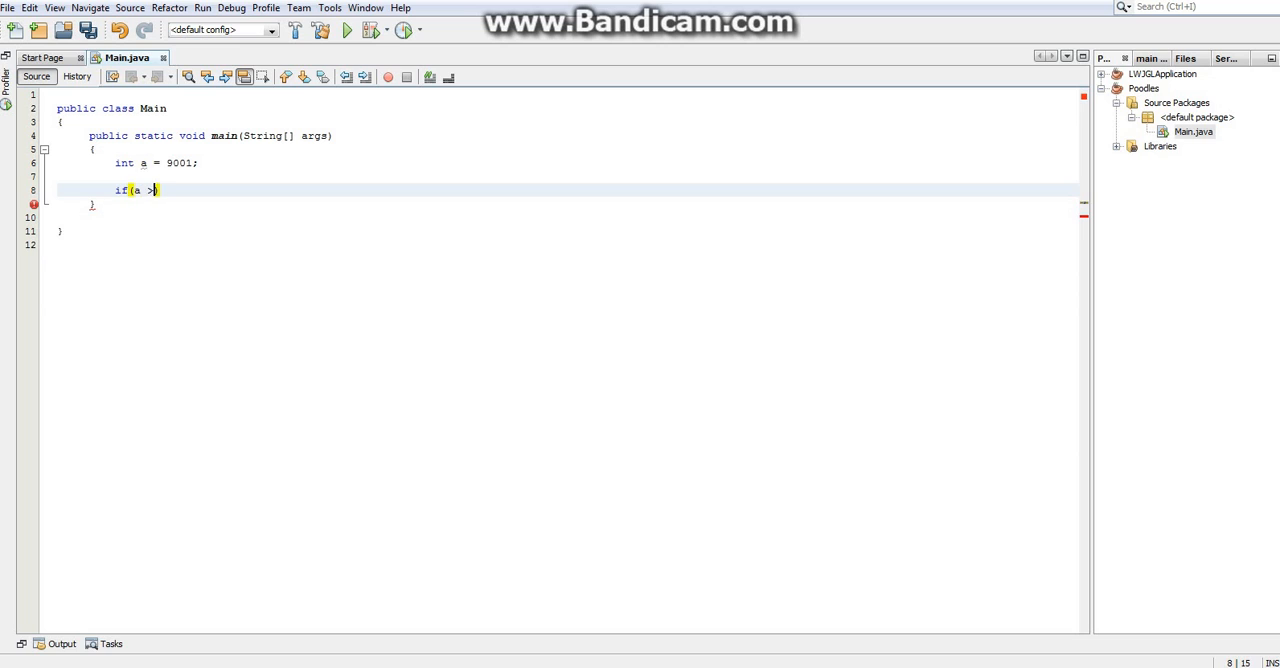
type("9000")
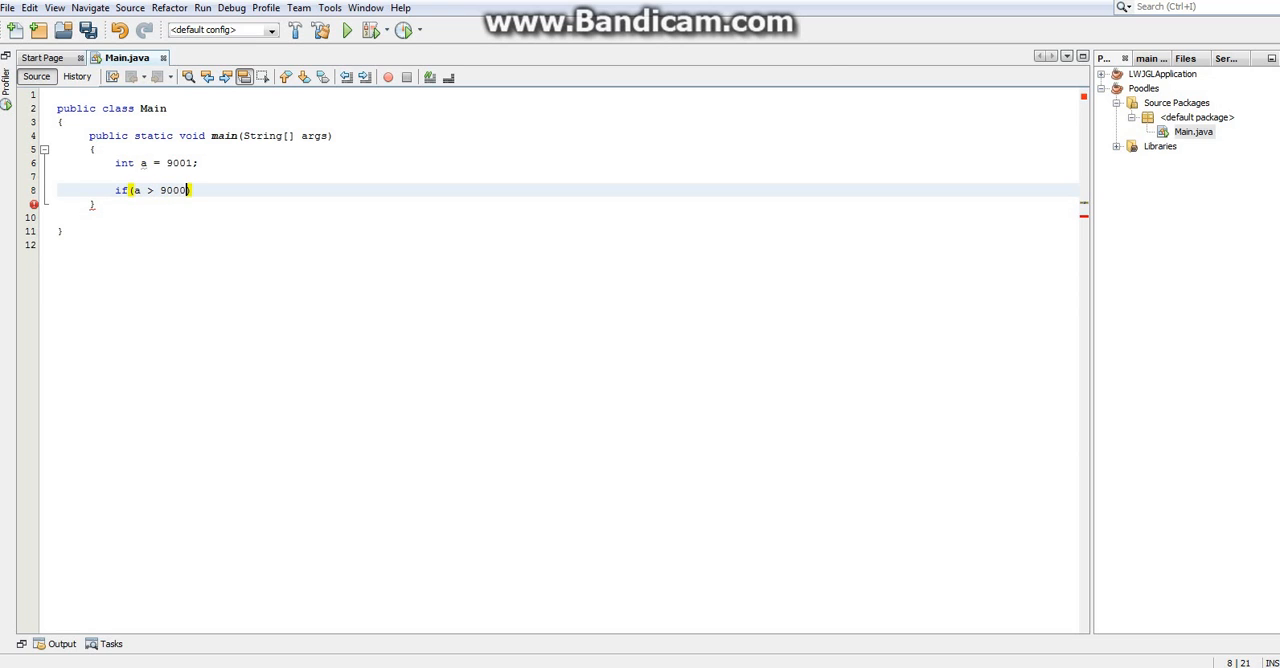
type("System.out.")
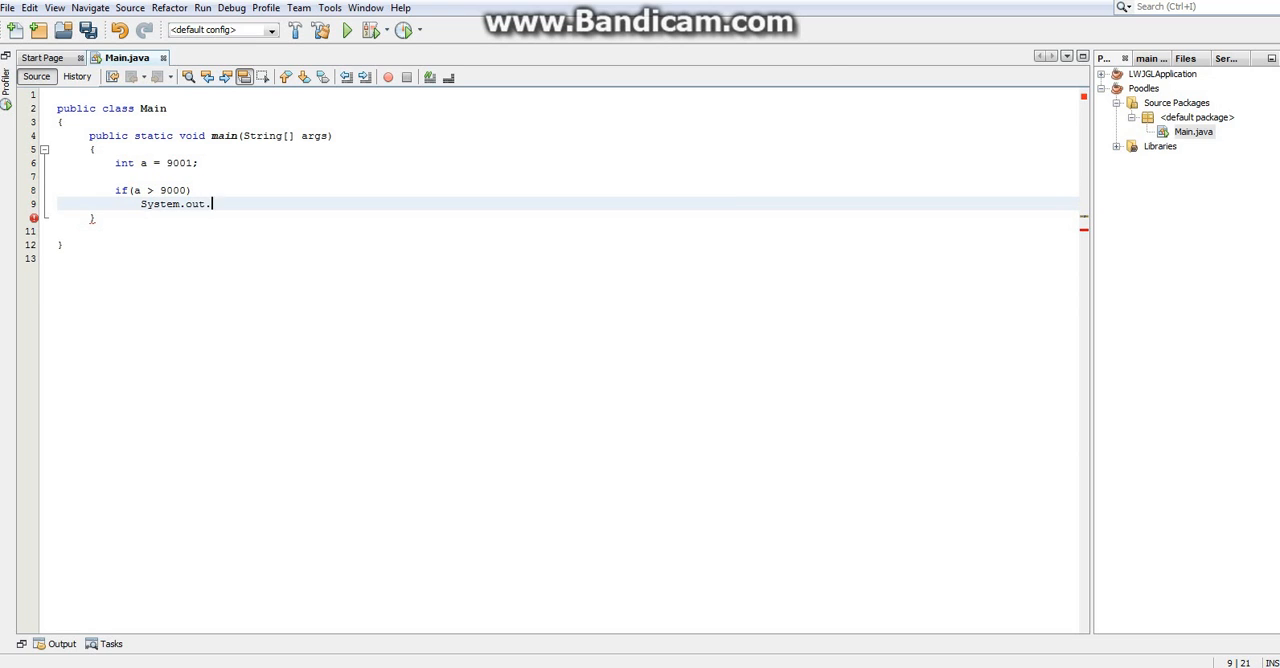
type("prt")
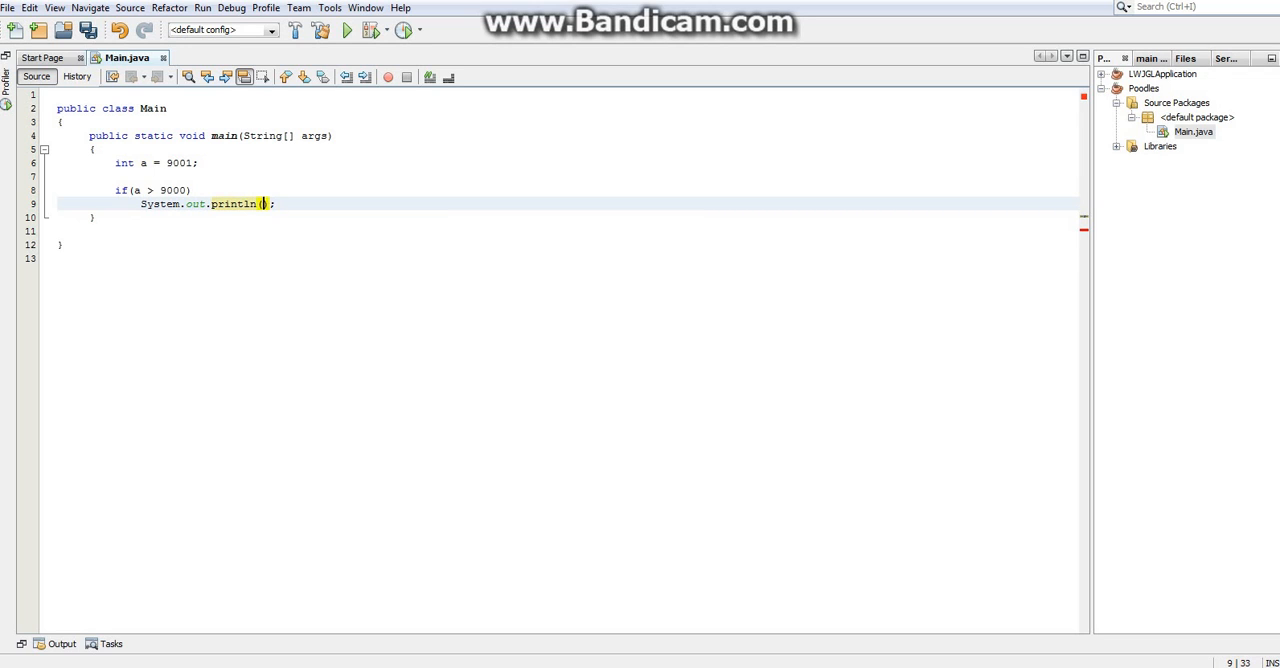
type("\"I\"")
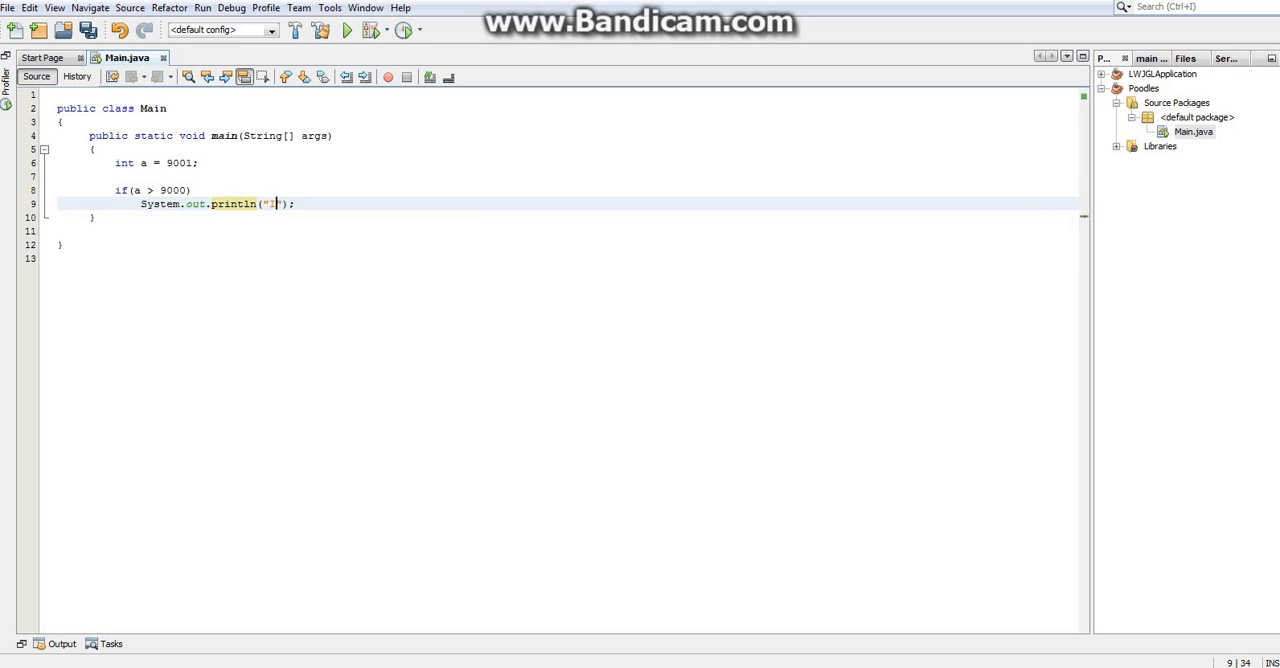
type("IT'S OVER 9000!!!!")
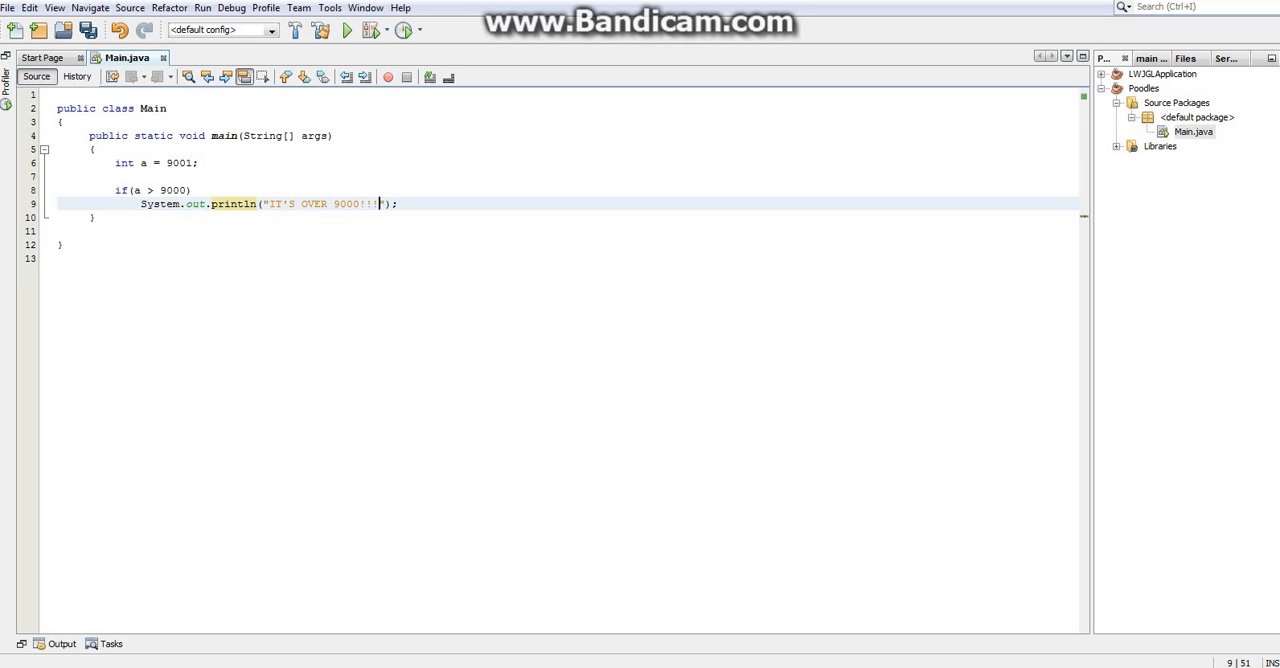
Add an else branch printing "Sorry, it's not over 9000"
type("else")
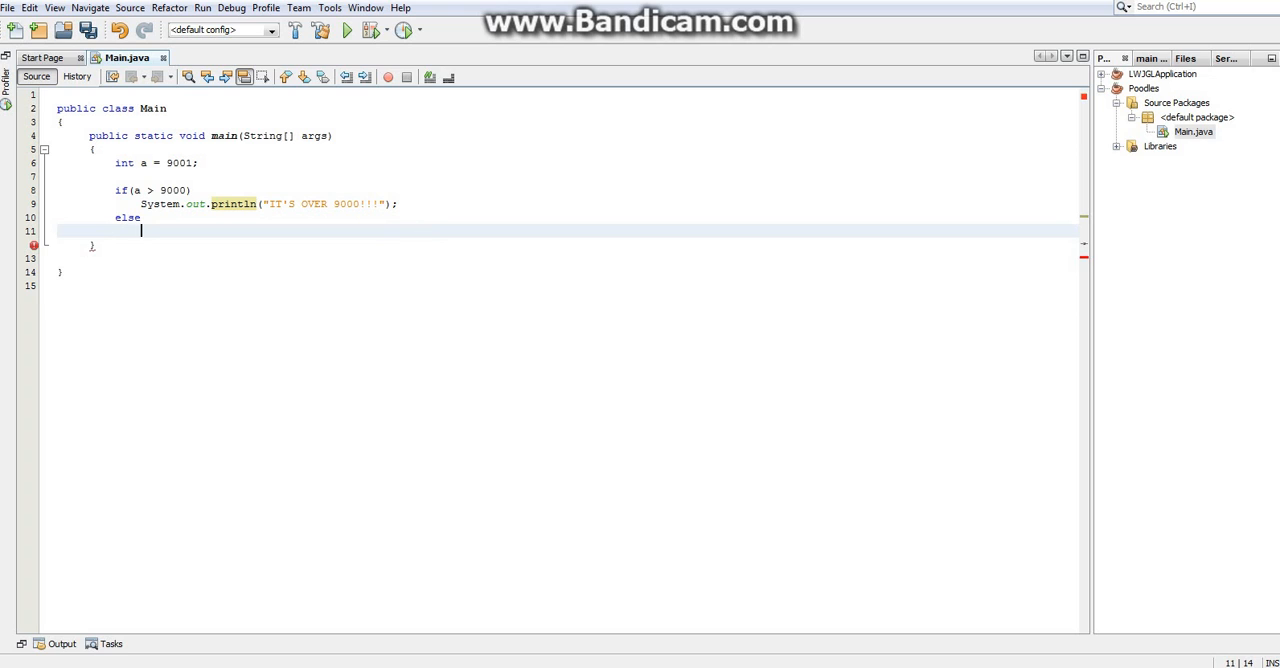
type("System.oiu")
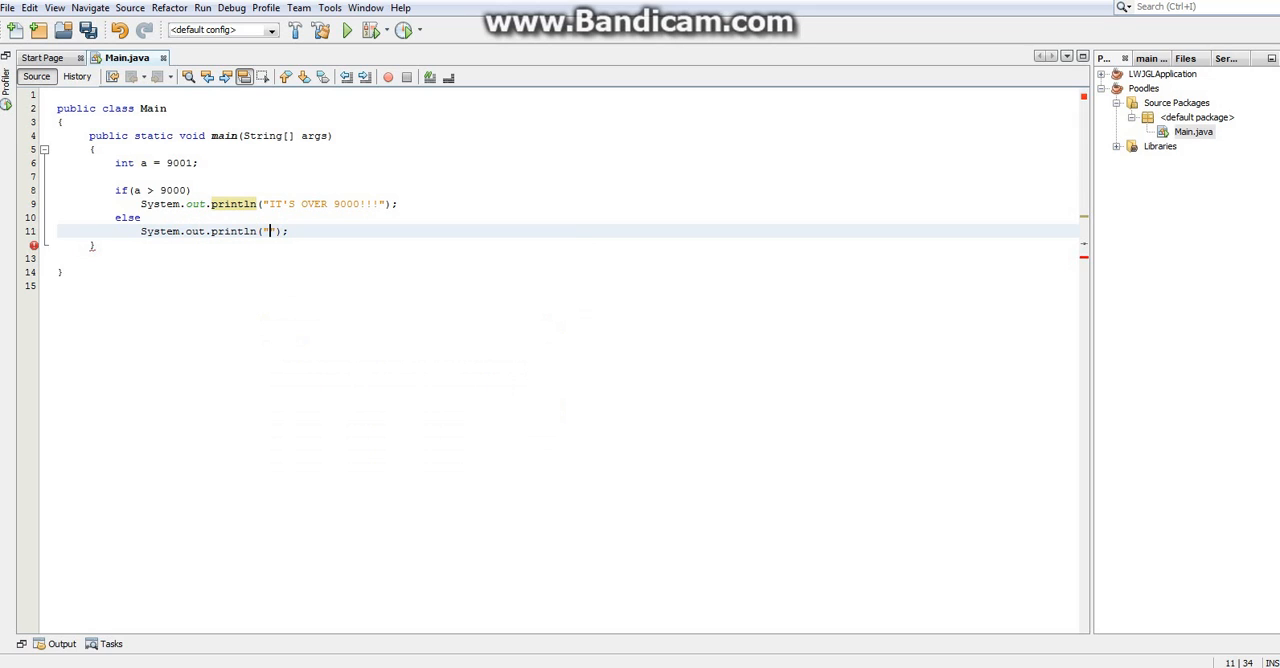
type("I")
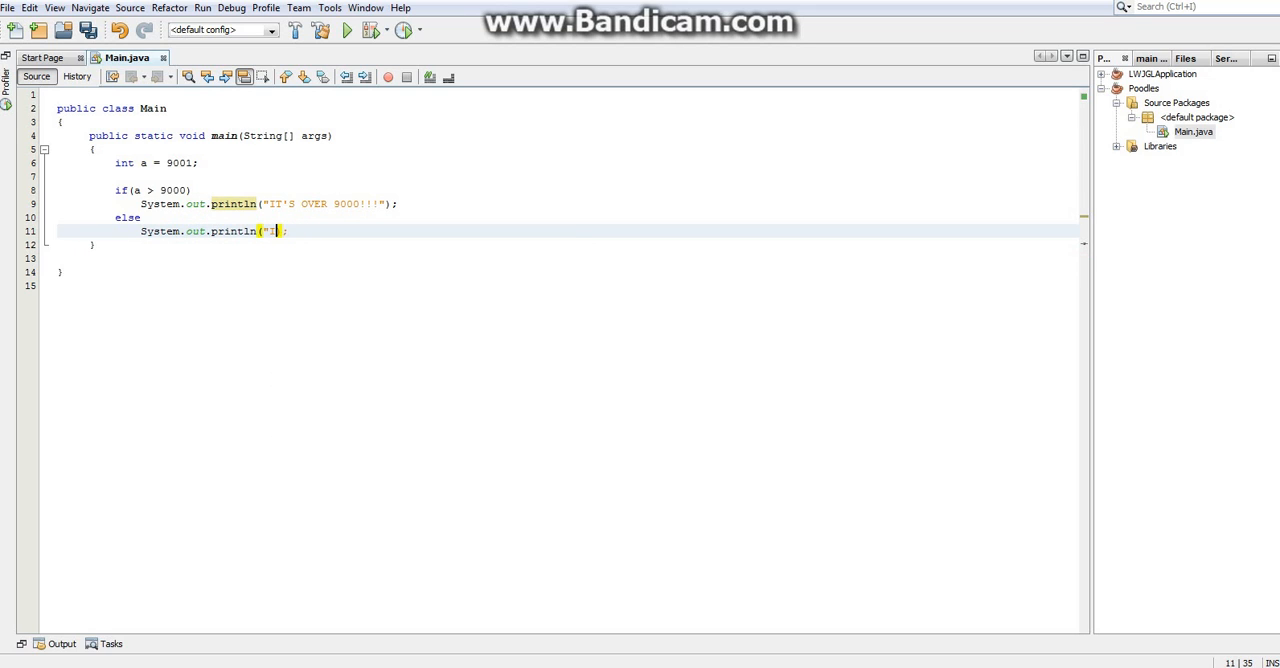
type("Sorr")
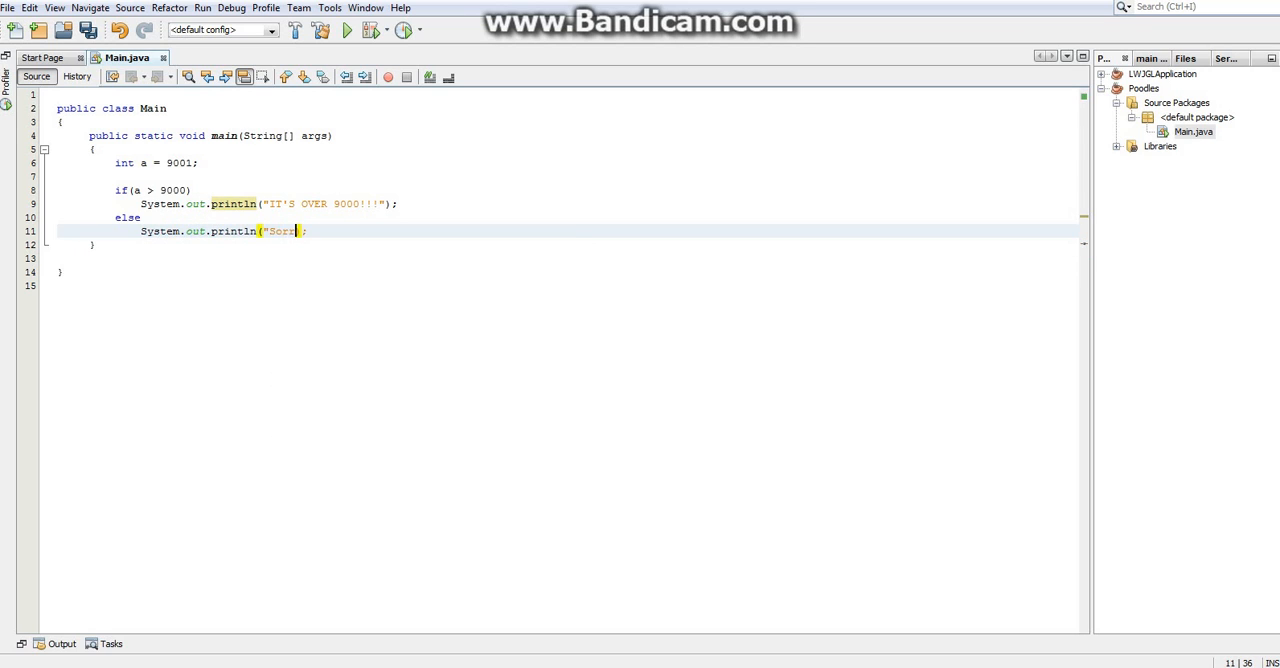
type("y, it's not")
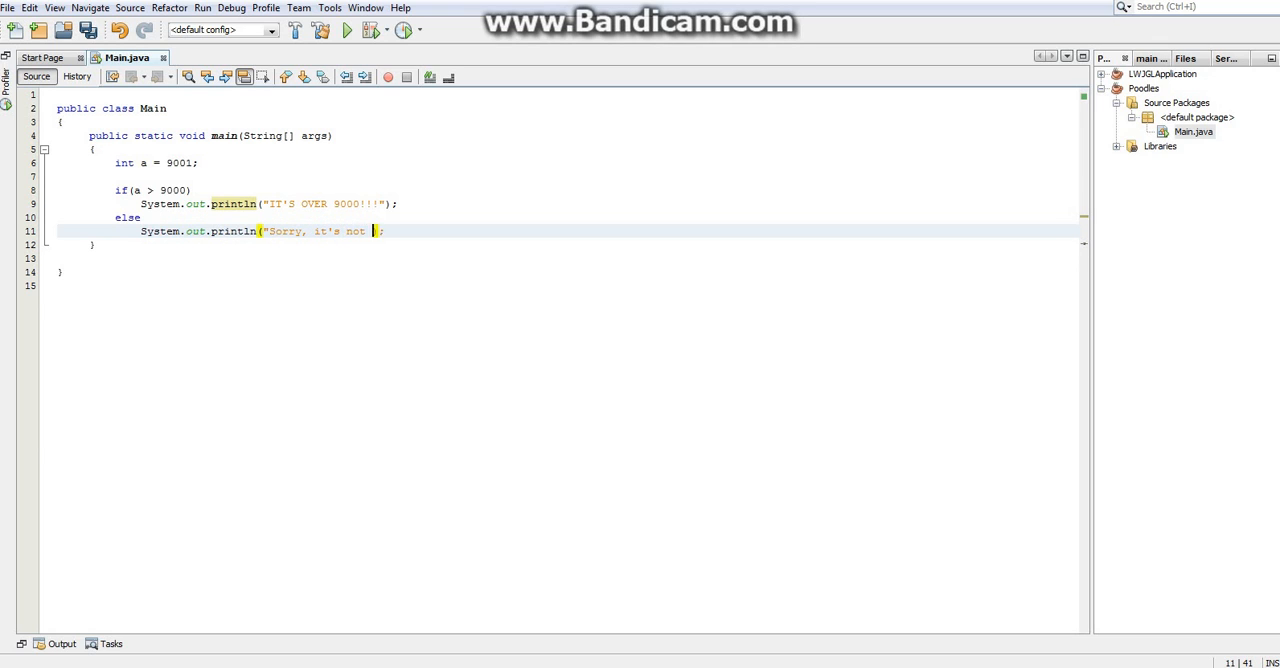
type("over 9000\"")
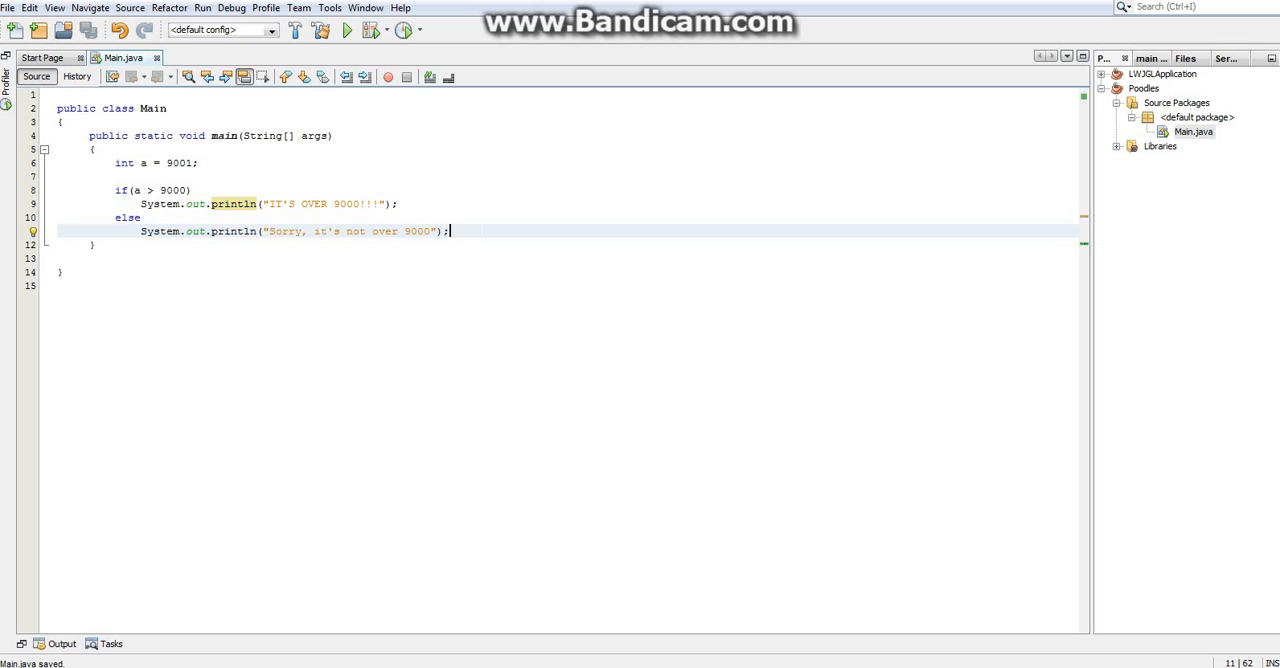
left_click_drag(117, 190, 449, 231)
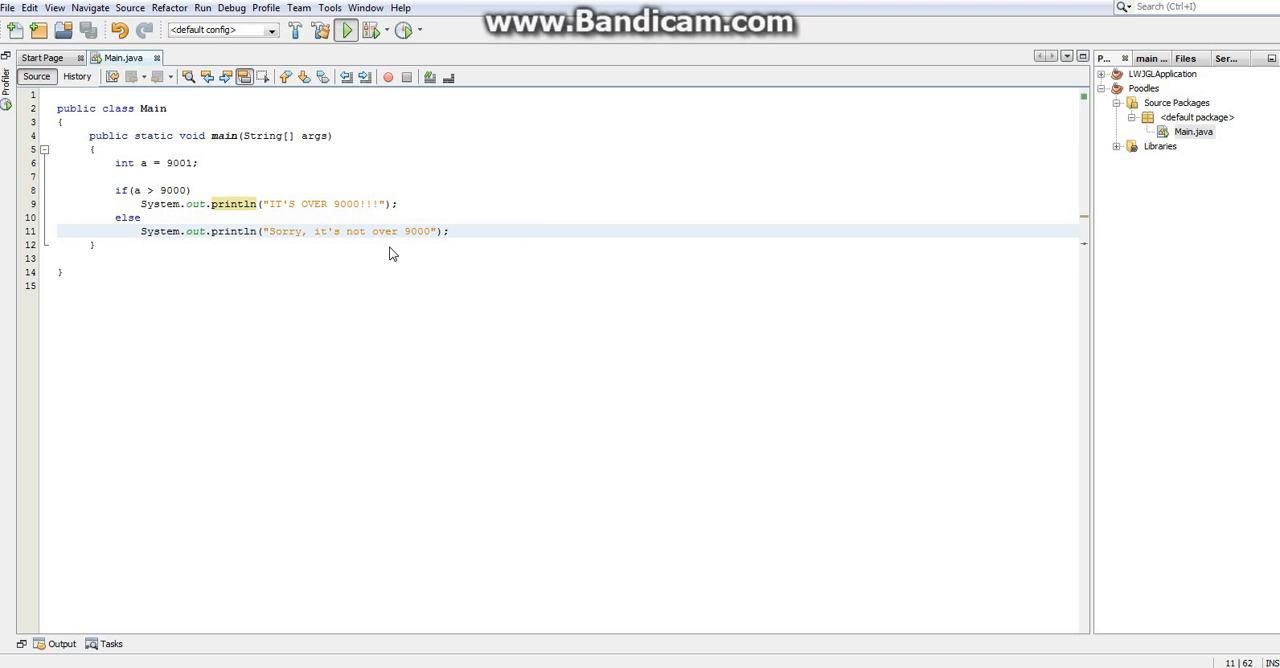
Run with a = 9001, rerun with a = 901, then restore 9001
left_click(347, 30)
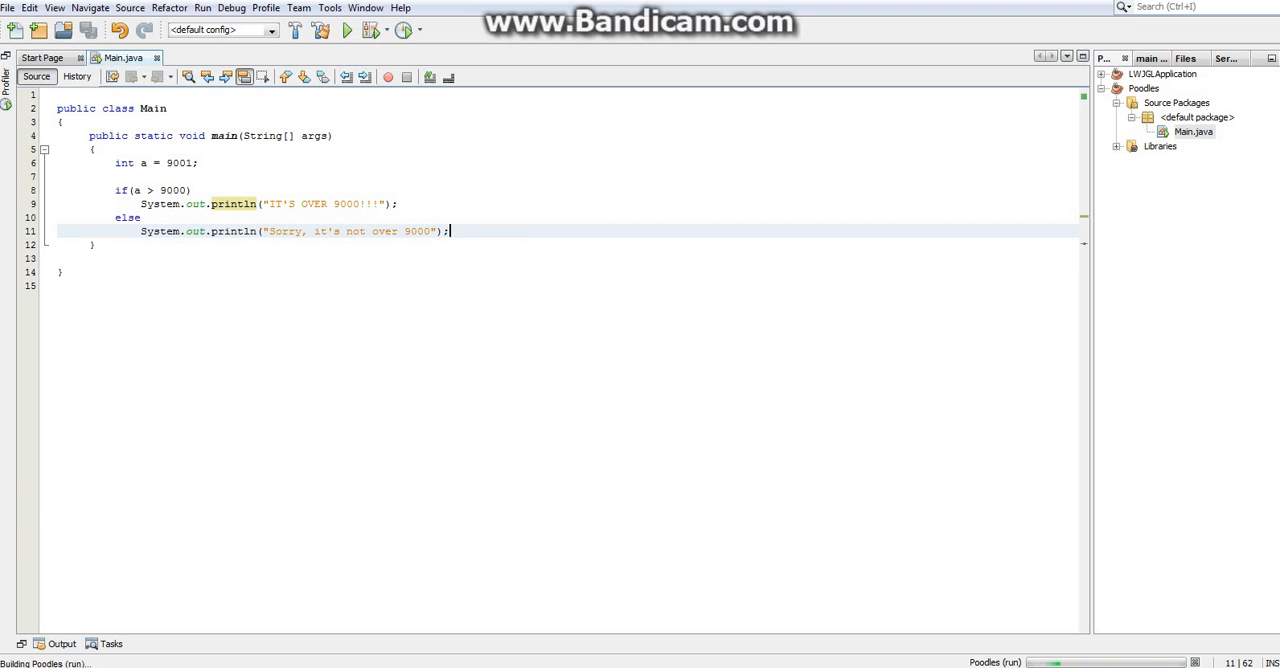
left_click(347, 30)
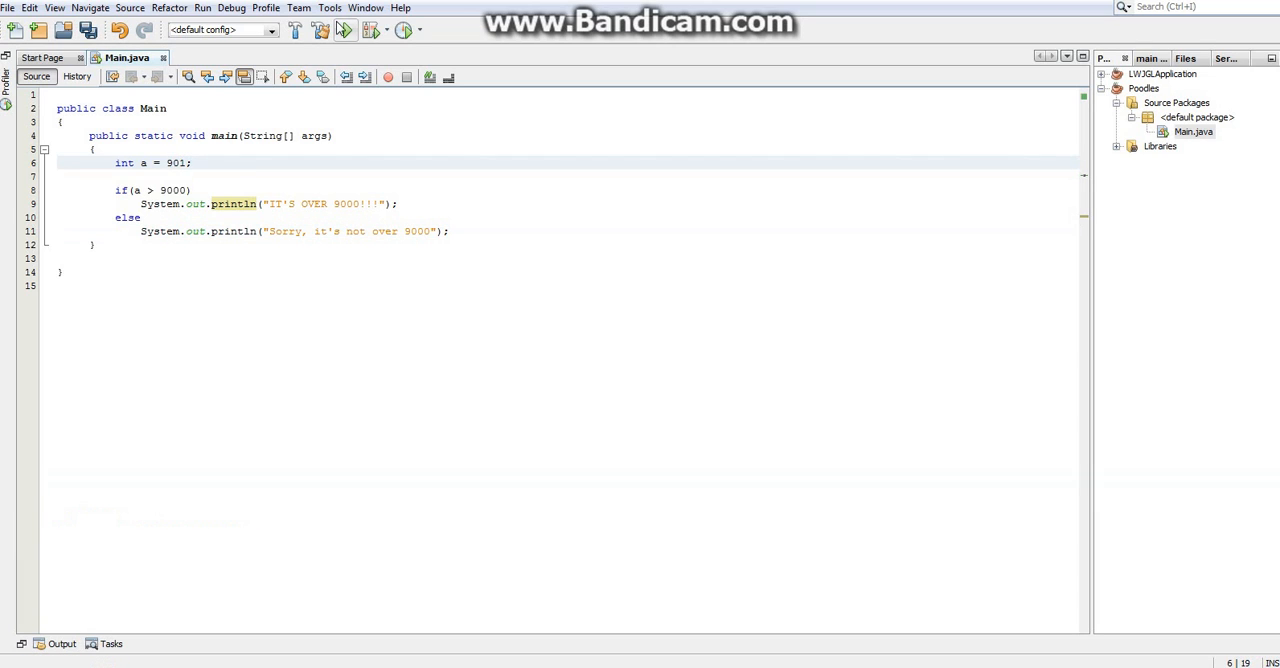
left_click(347, 30)
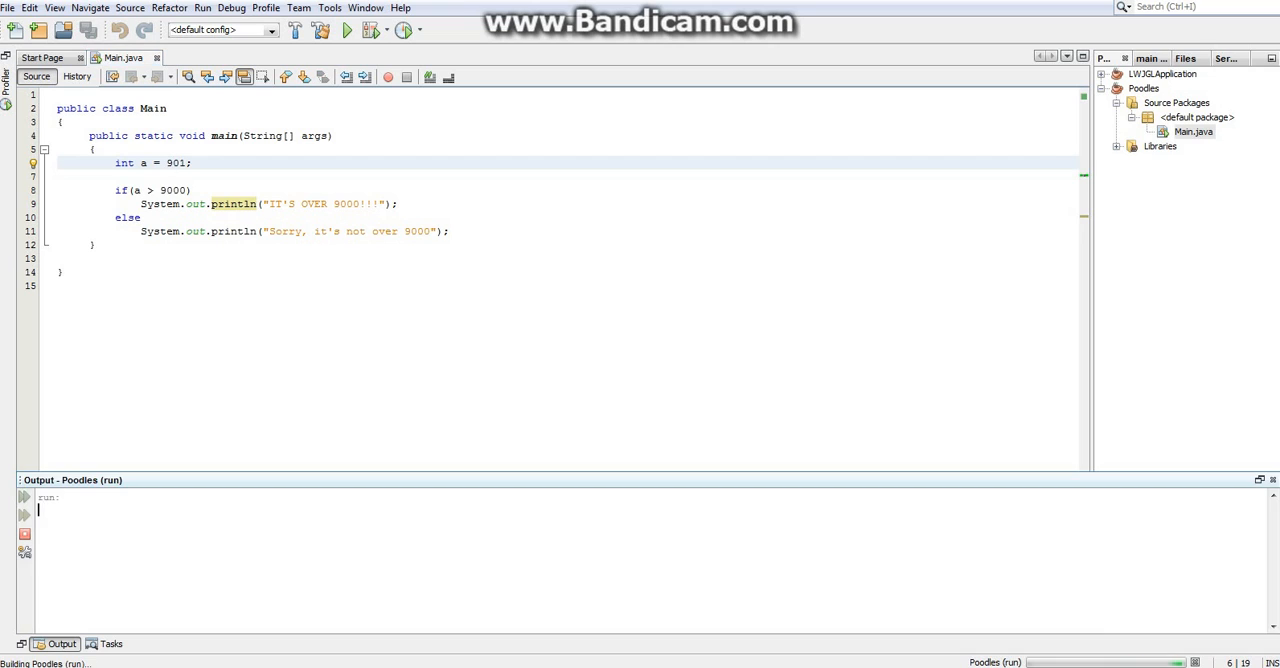
left_click(347, 30)
type("0")
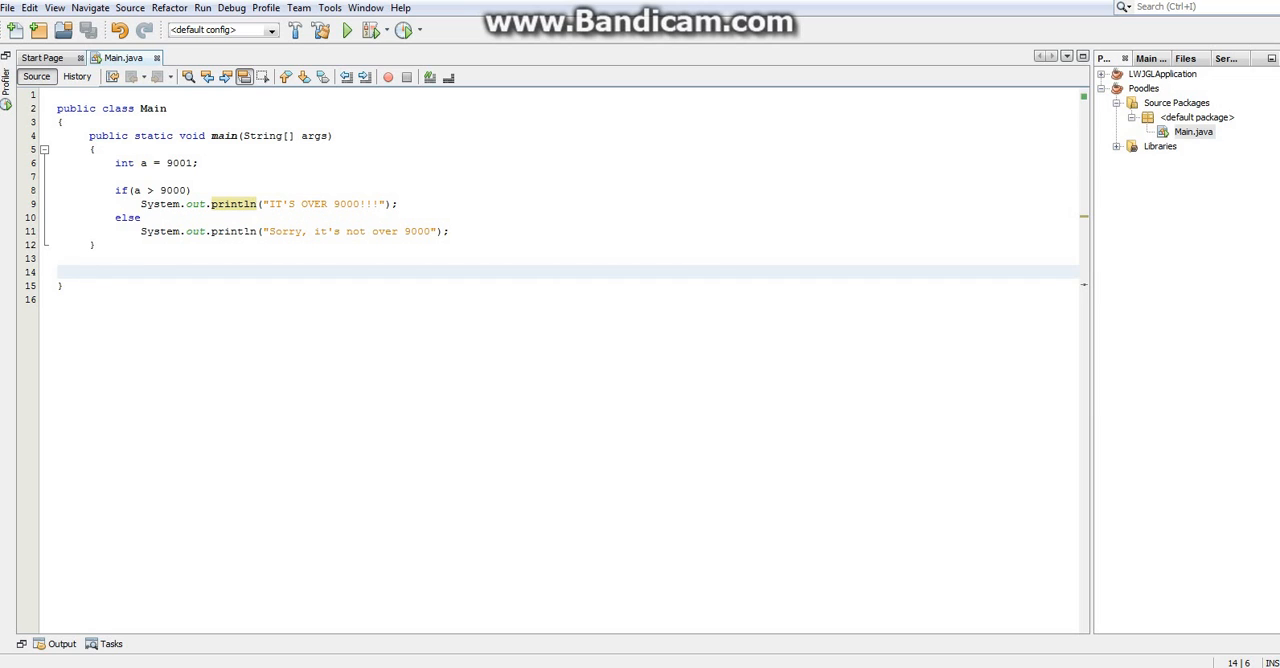
Declare a static void myMethod() with braces below main, then change public to private
left_click_drag(57, 108, 70, 190)
type("public static")
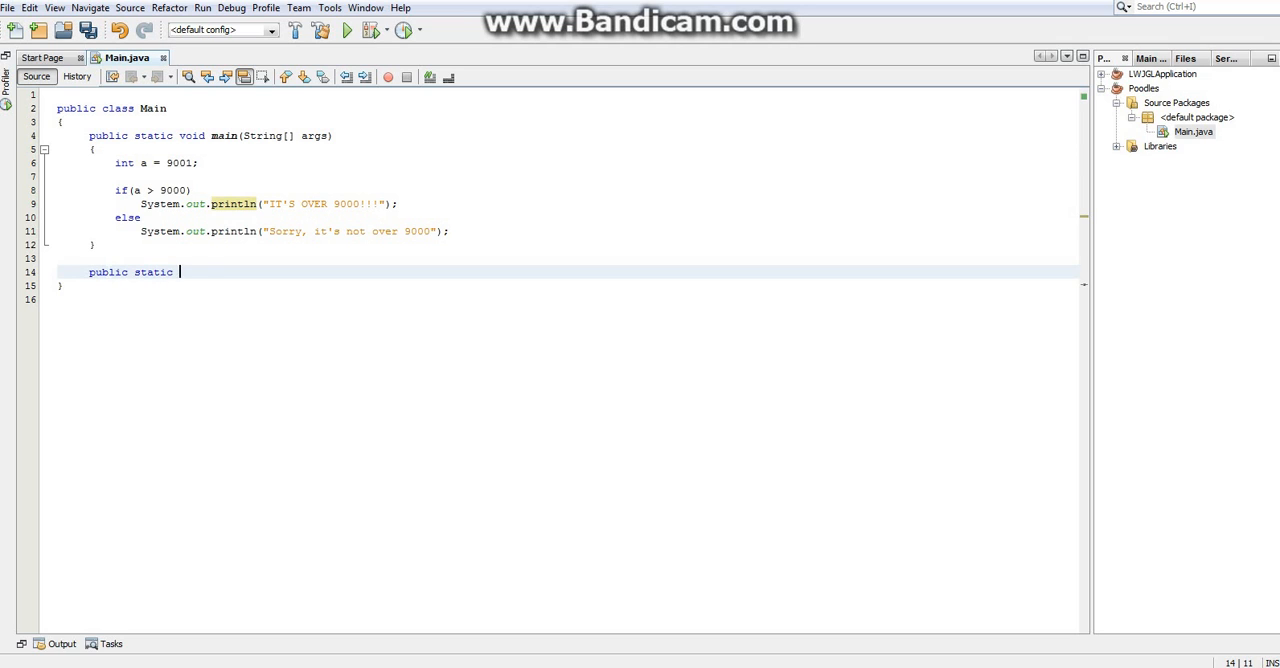
type("void")
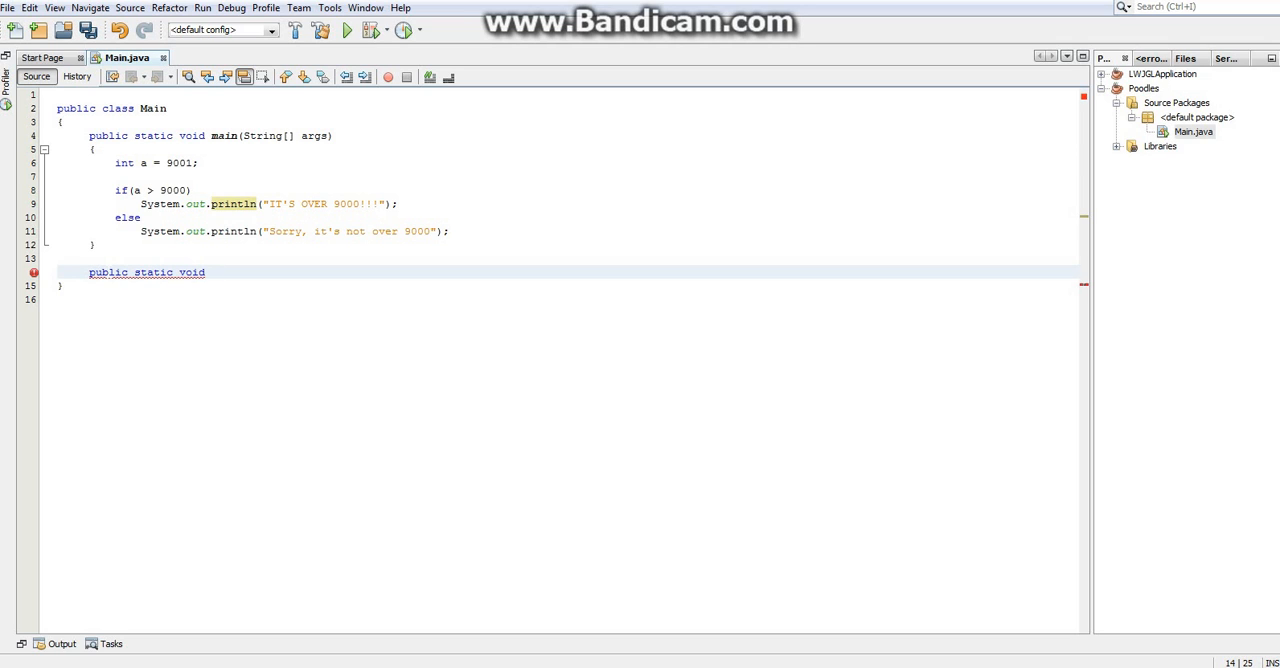
type("m")
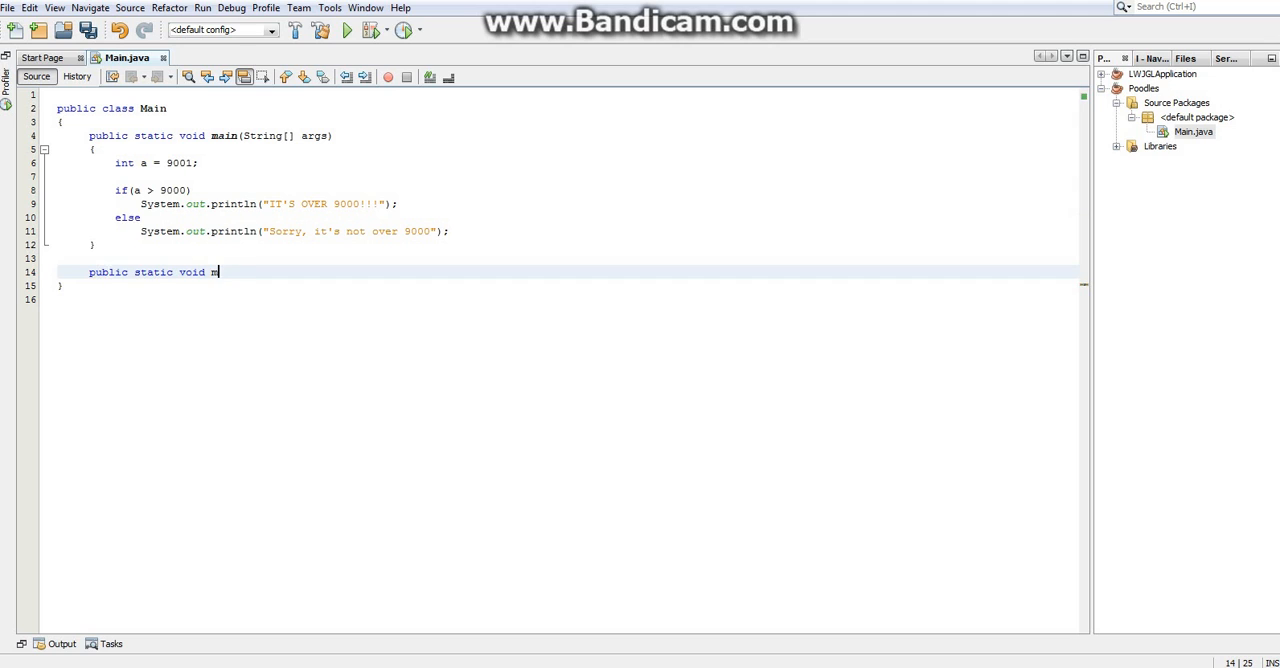
type("yMethod()")
type("{")
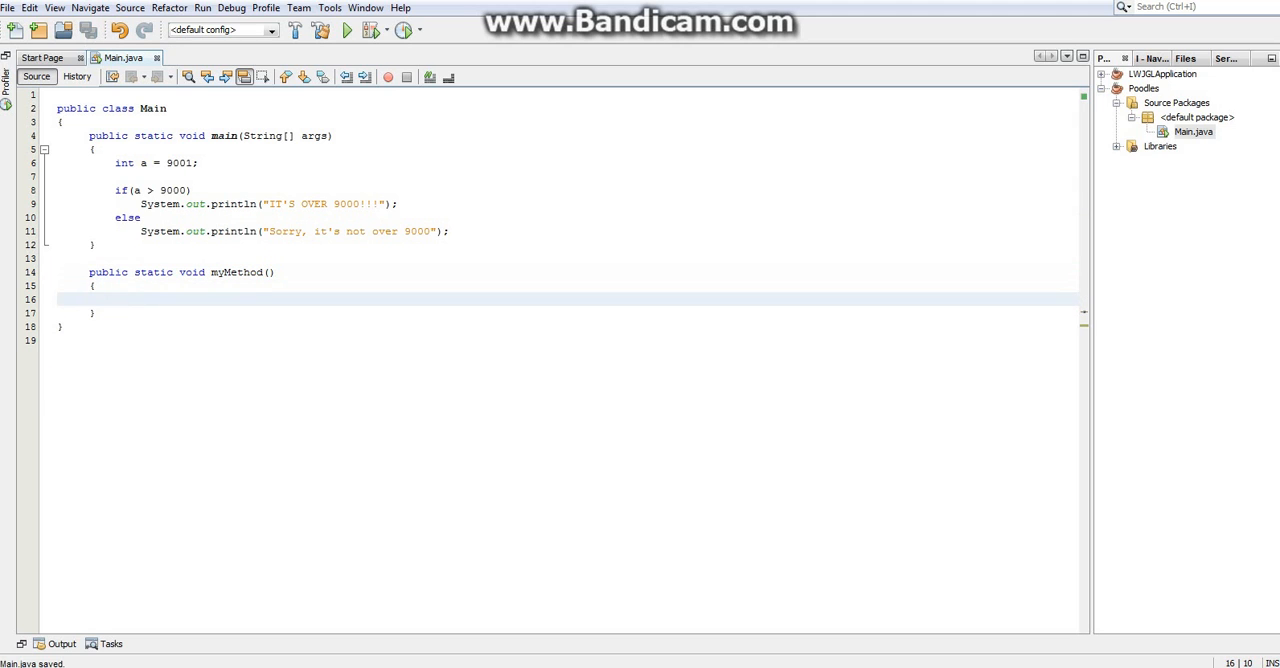
type("private")
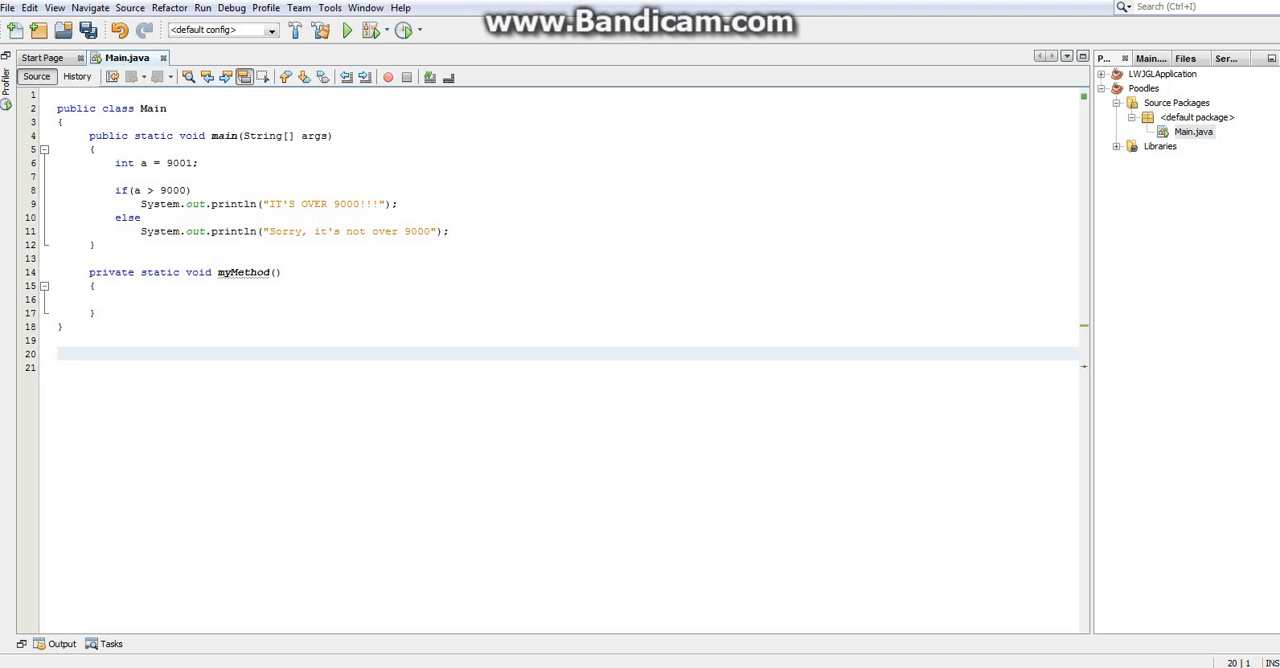
type("pub")
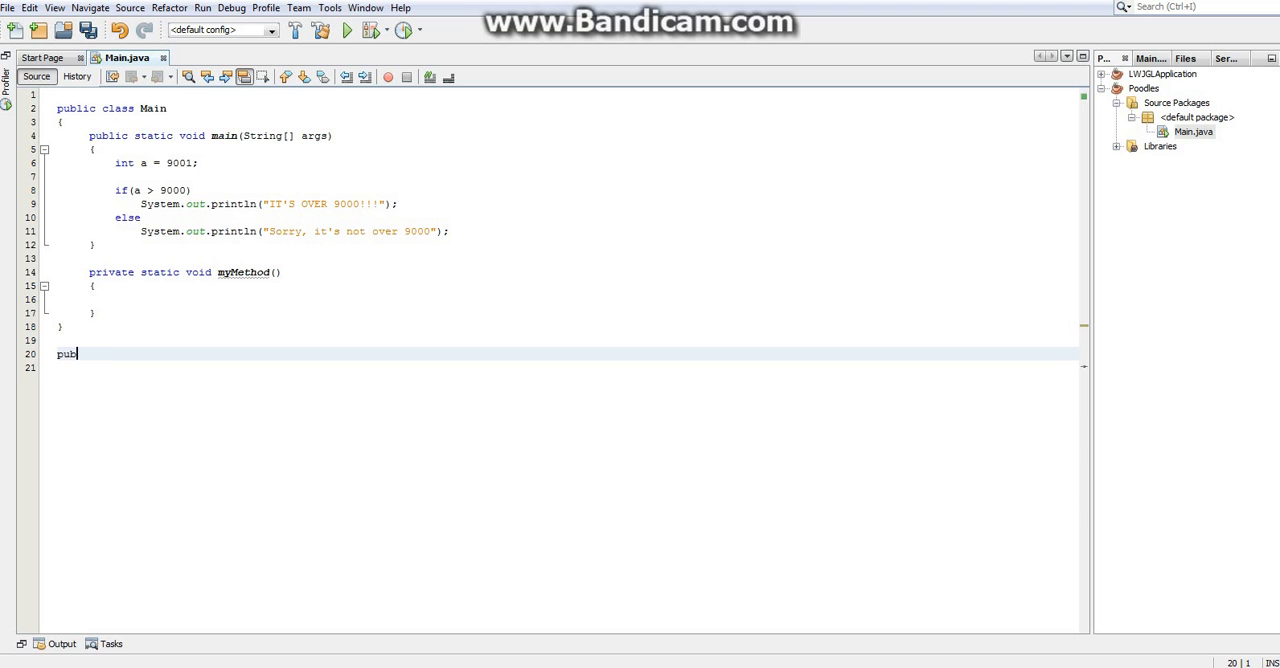
type("lic class")
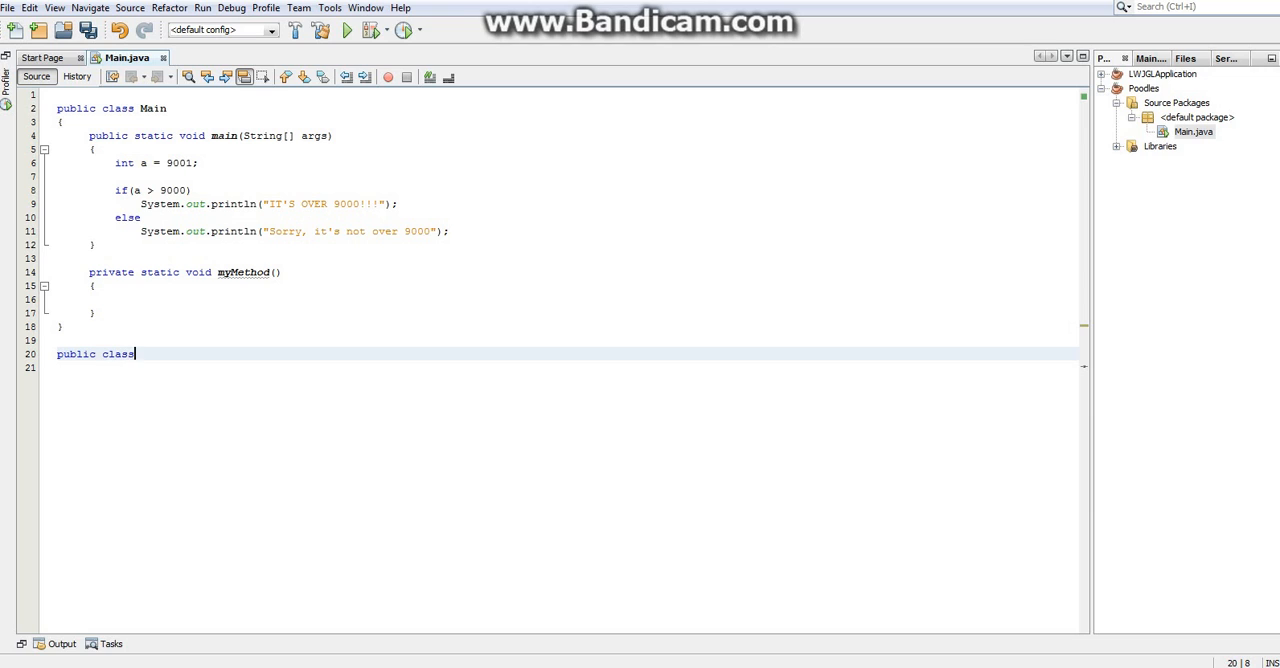
type("Joe")
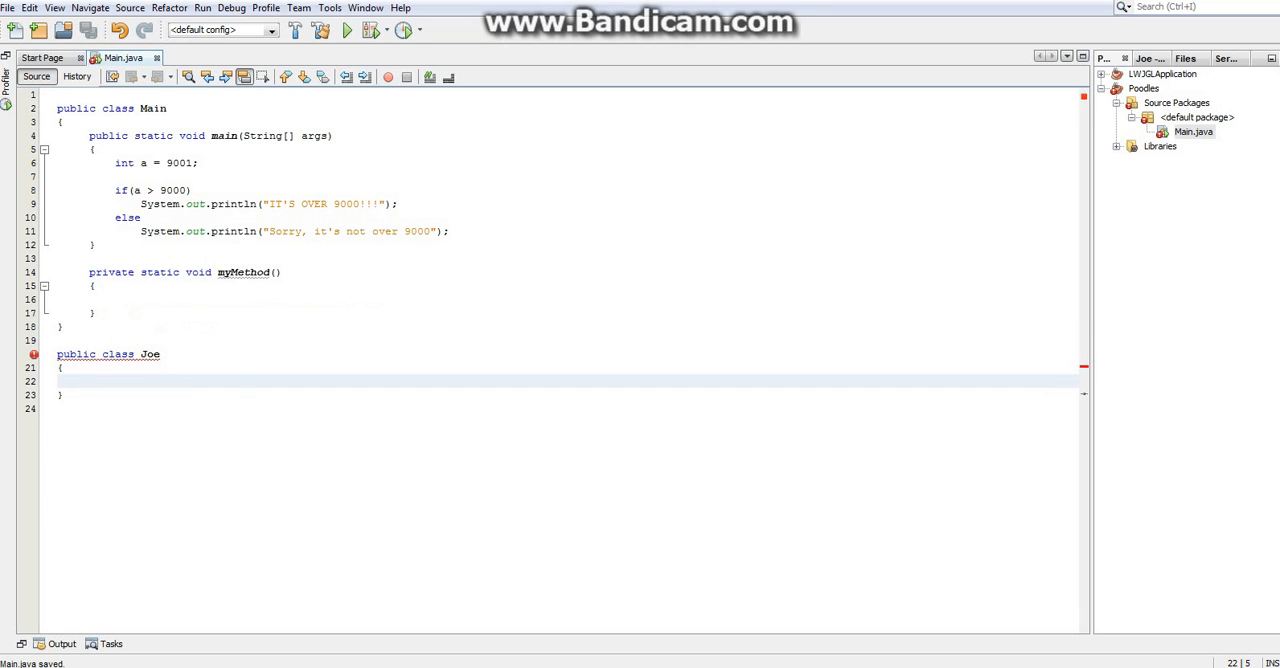
type("Main")
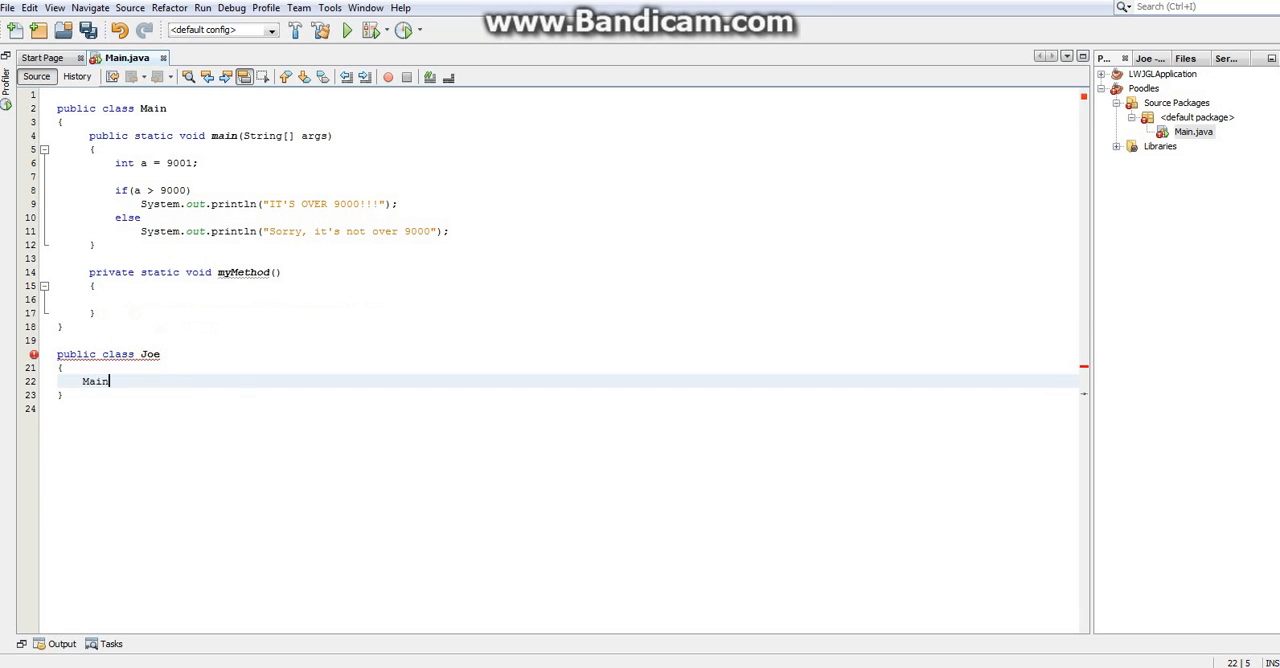
type(".")
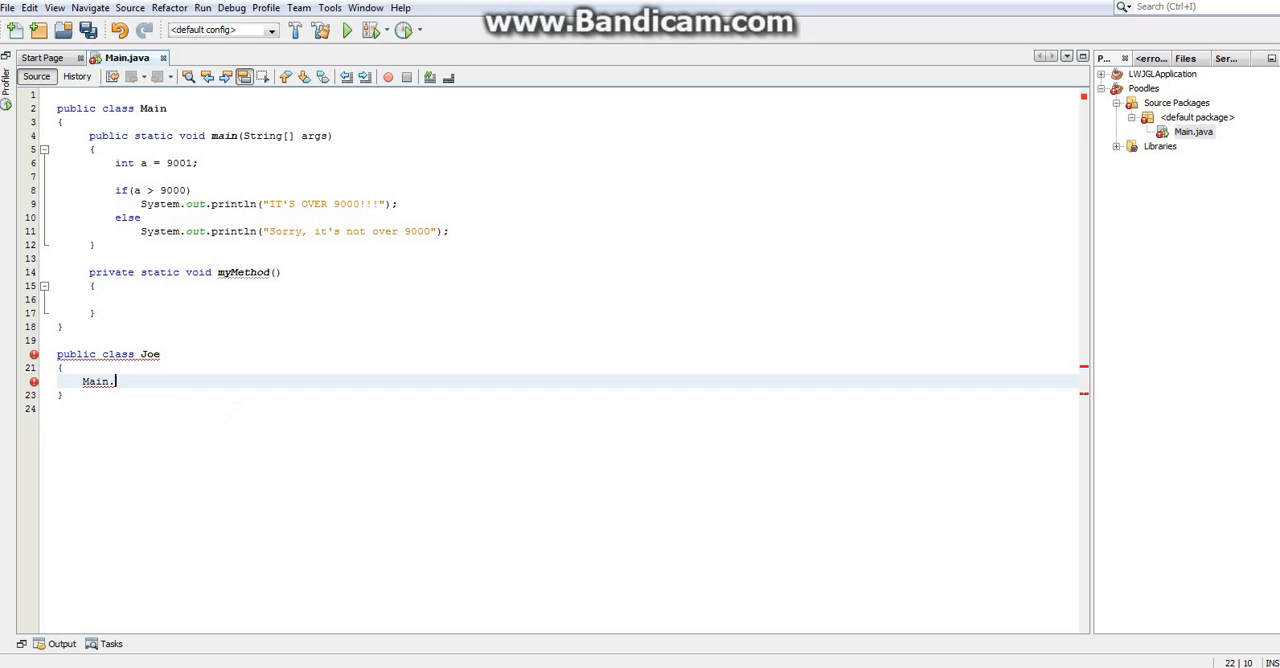
left_click_drag(57, 354, 62, 394)
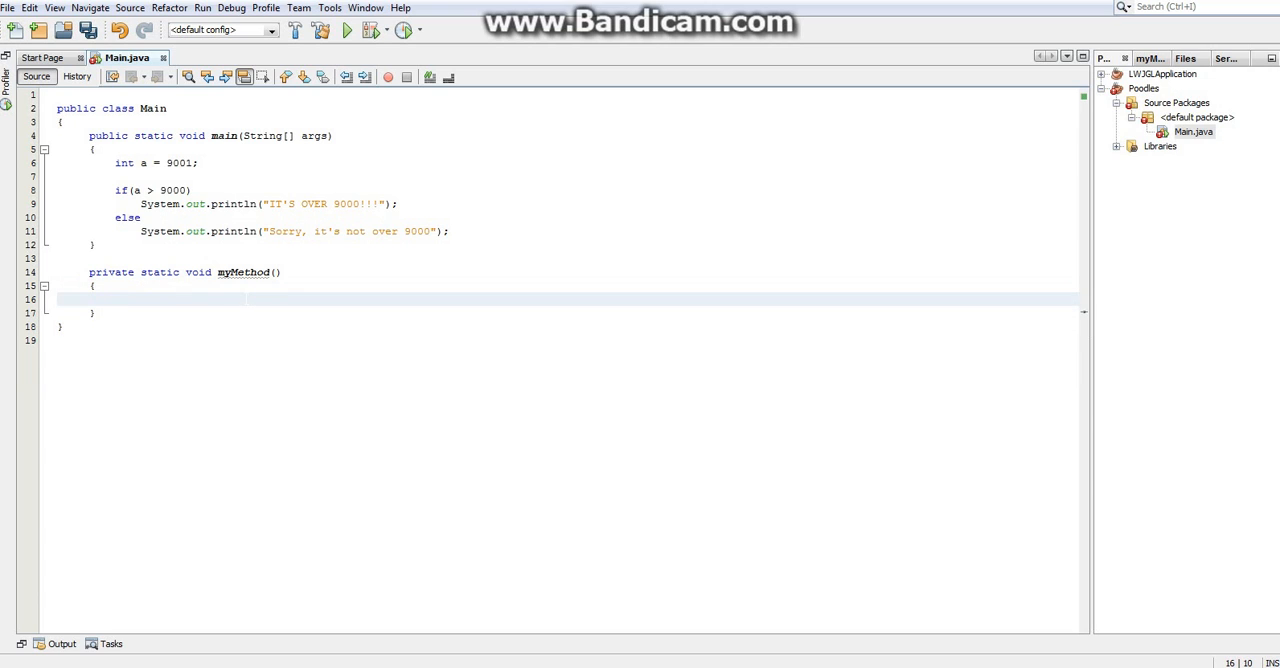
left_click(116, 299)
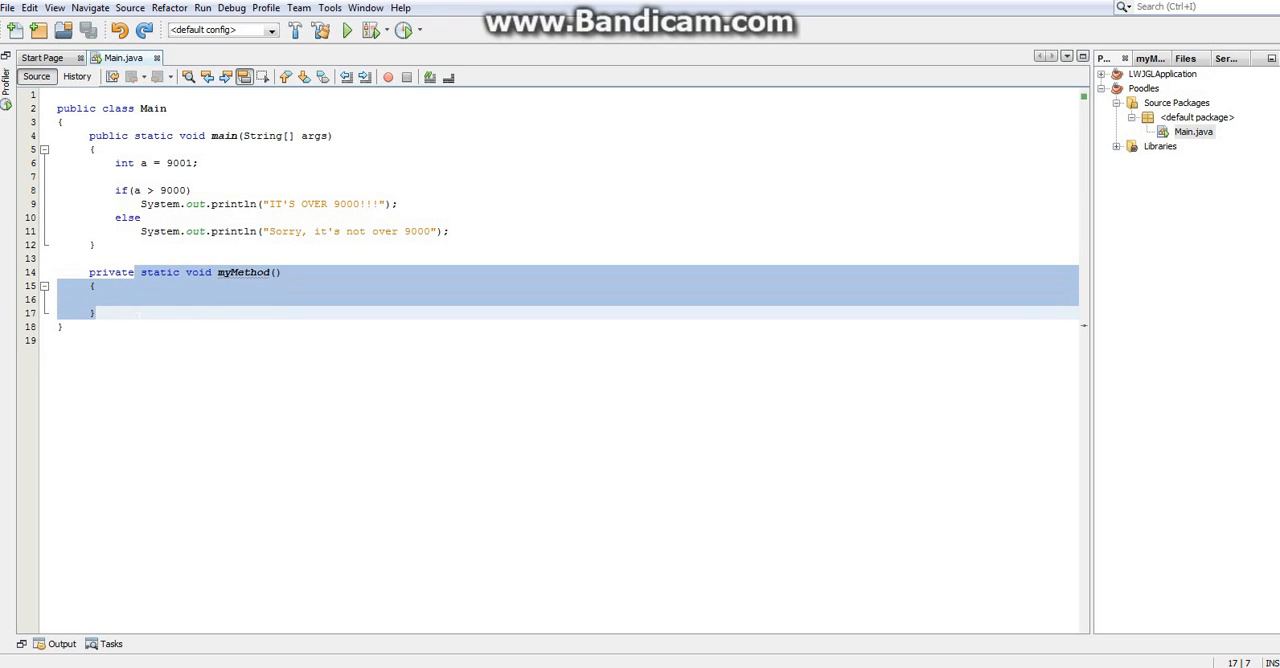
Delete the selected empty myMethod block
key("Delete")
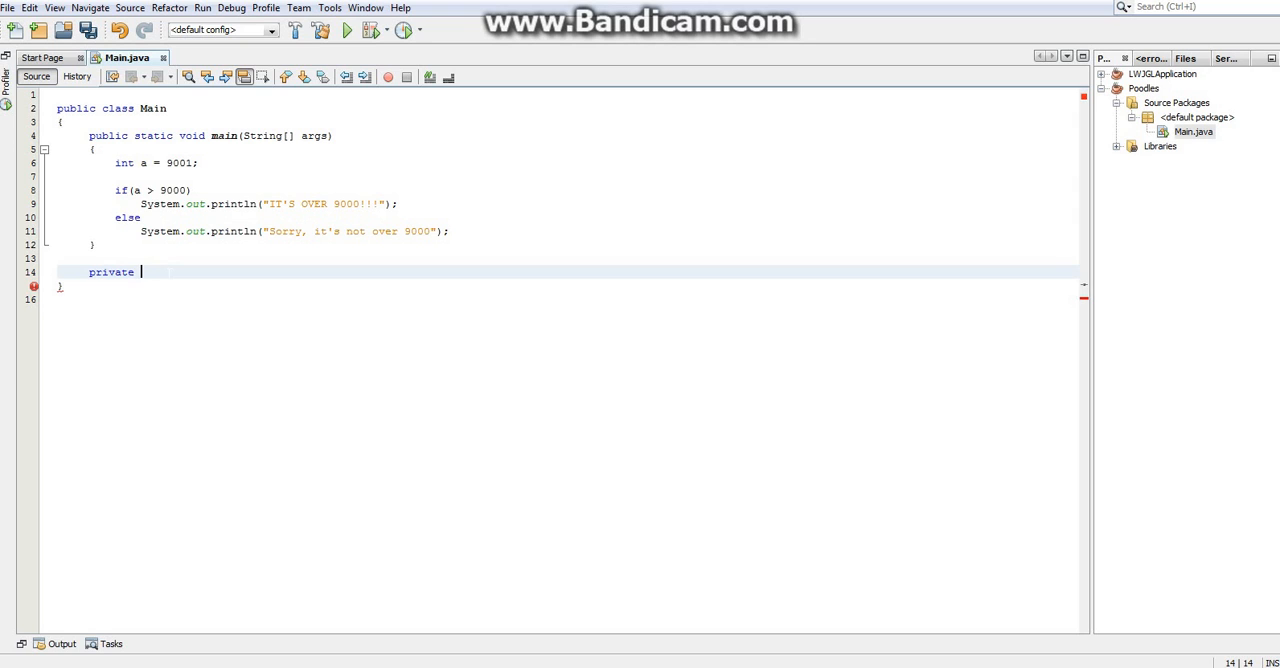
Start the private static declaration below main, switching the return type from boolean to int
type("atic")
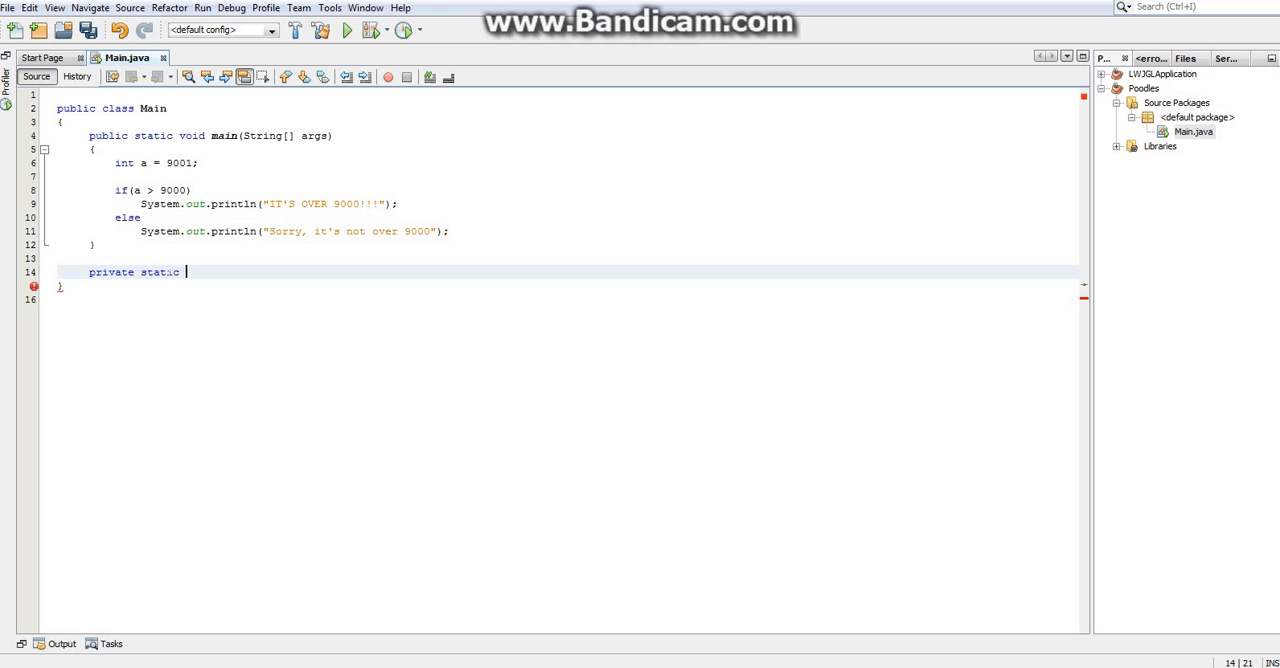
type("in")
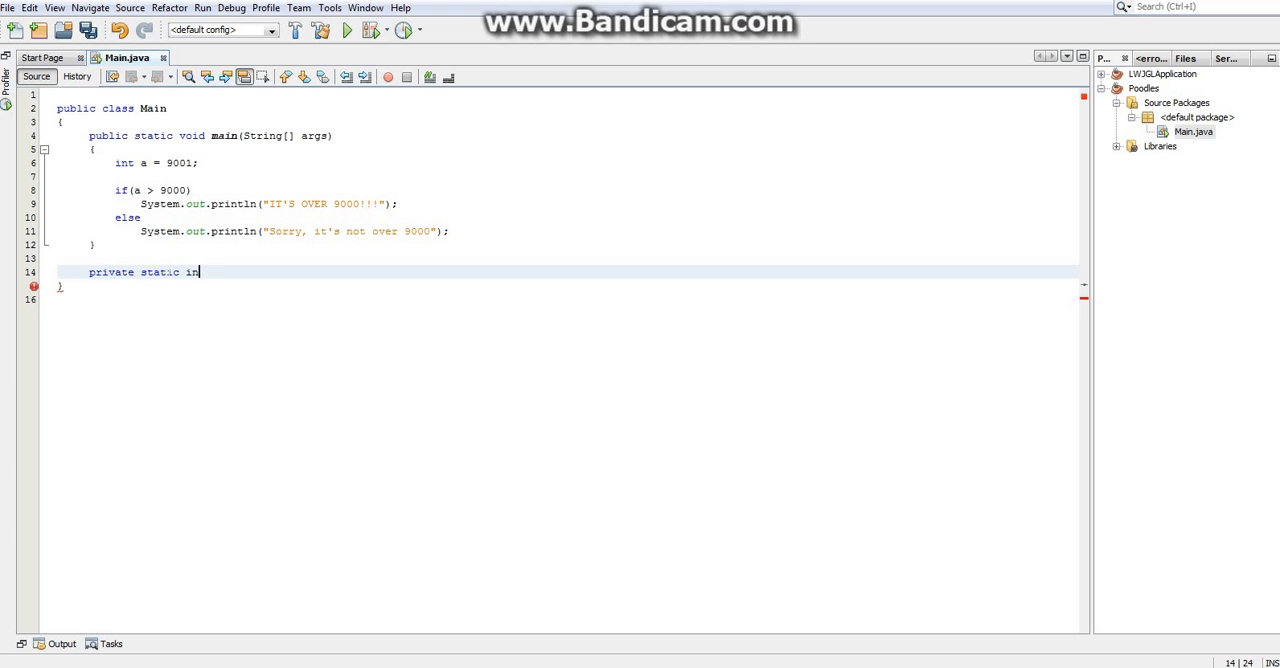
type("boolea")
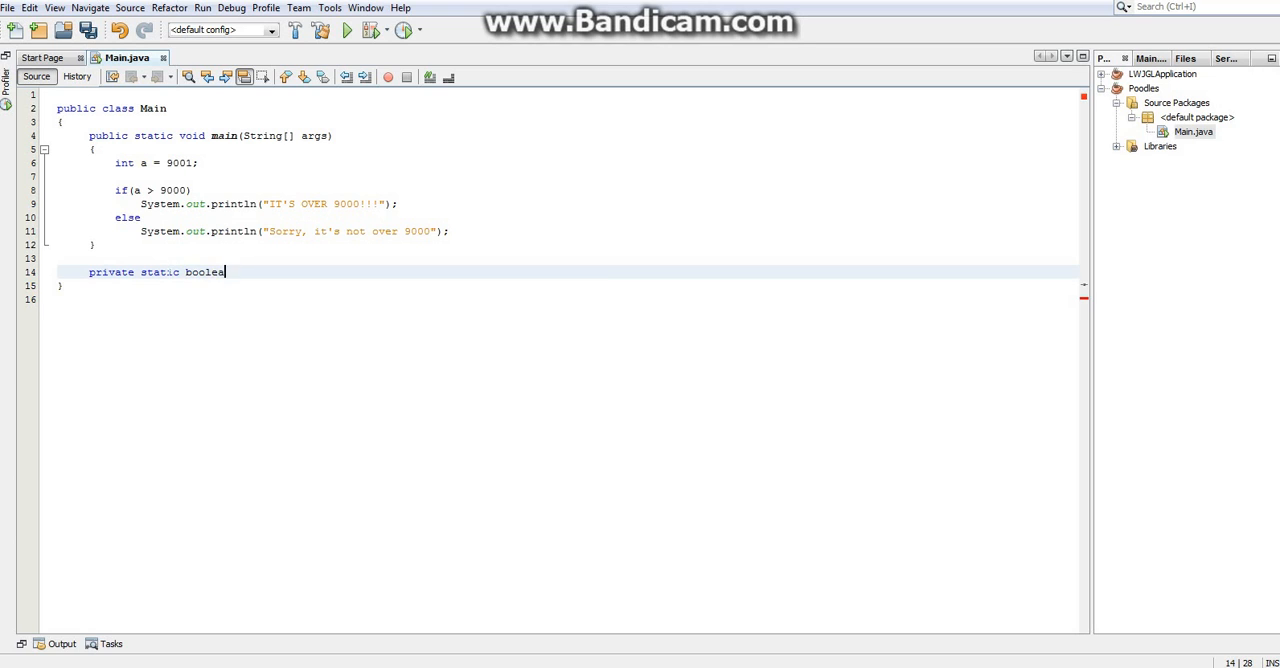
key("BackSpace")
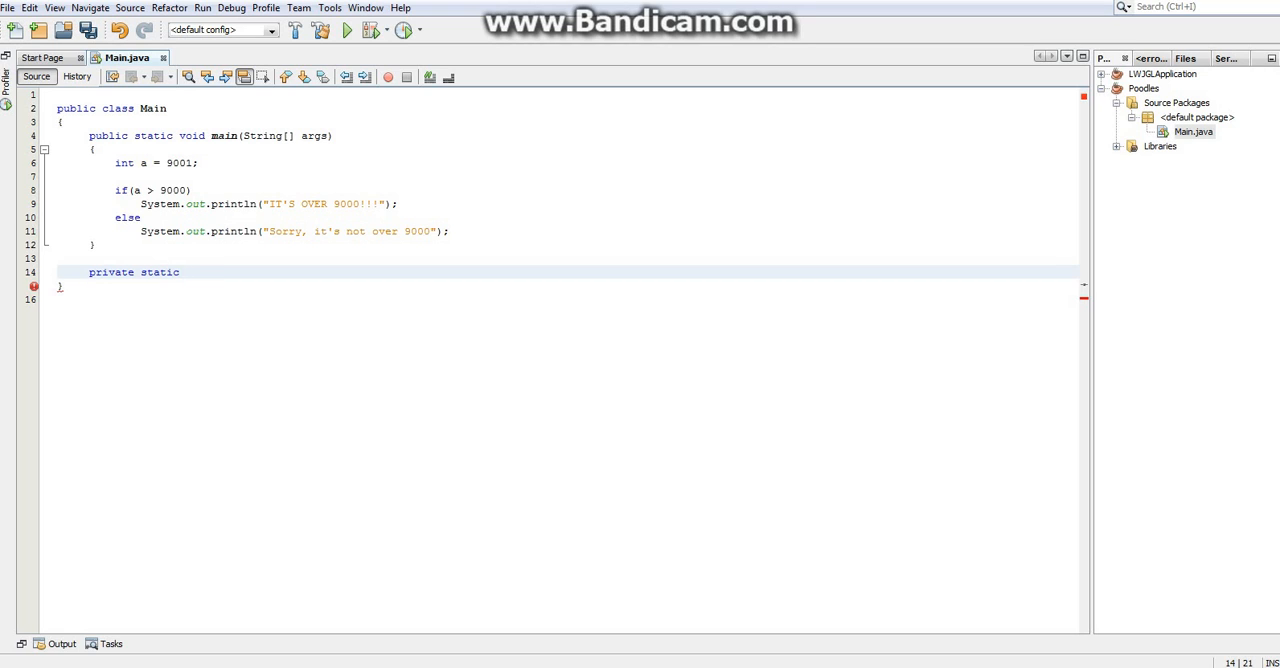
type("int")
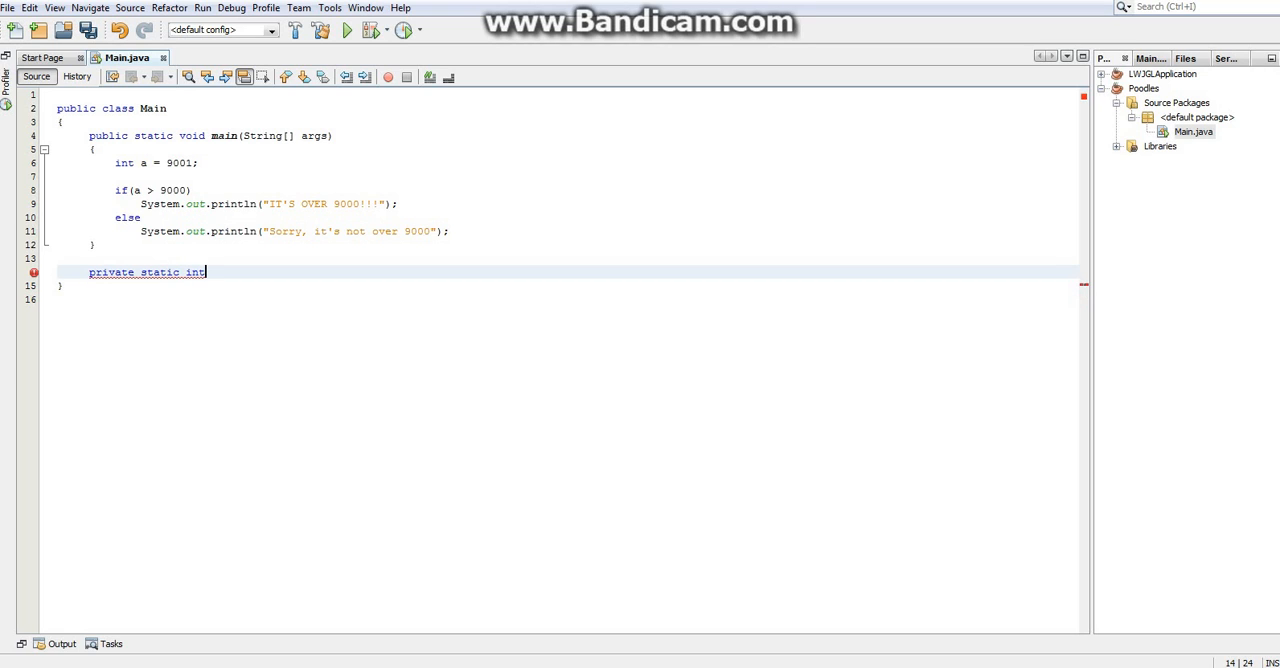
Try int b = joe(); in main, name the method joe, then remove the int b line
type("int b")
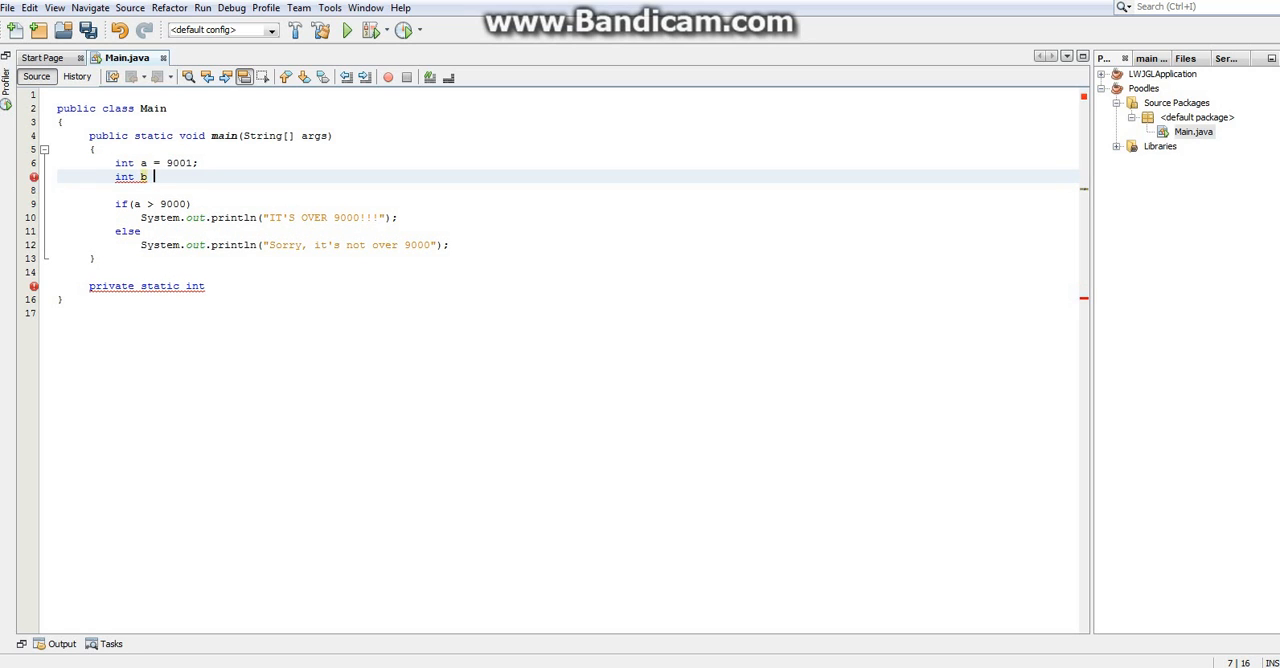
type("= joe();")
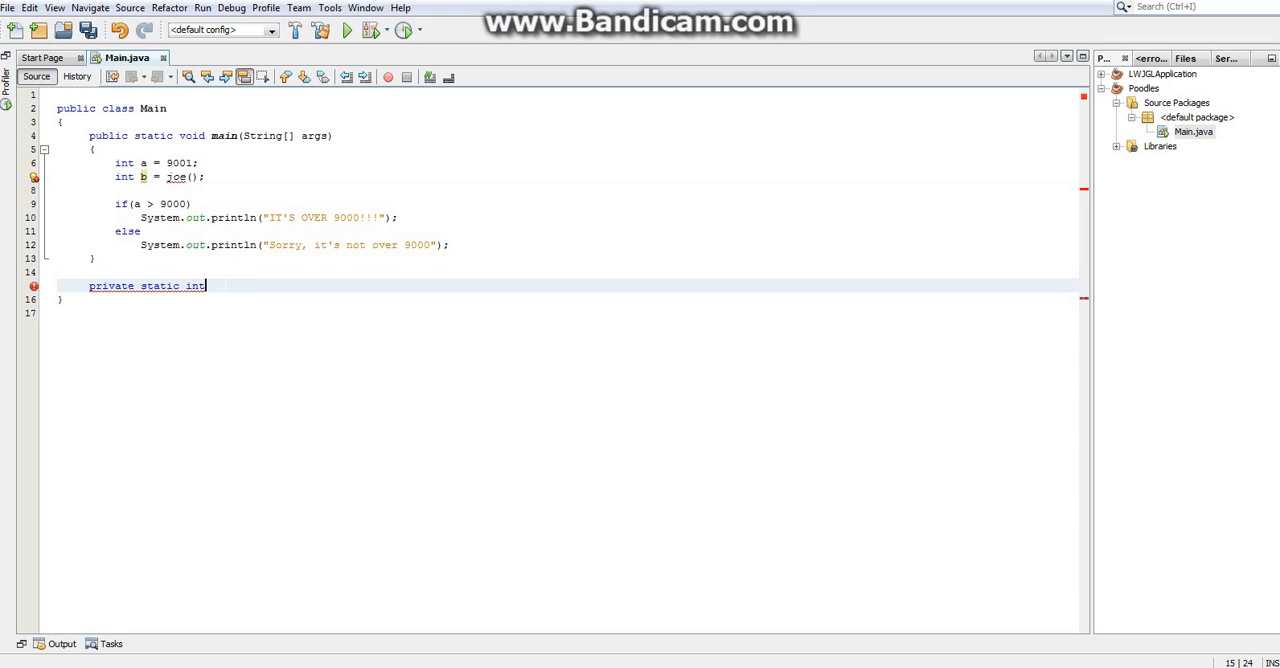
type("joe")
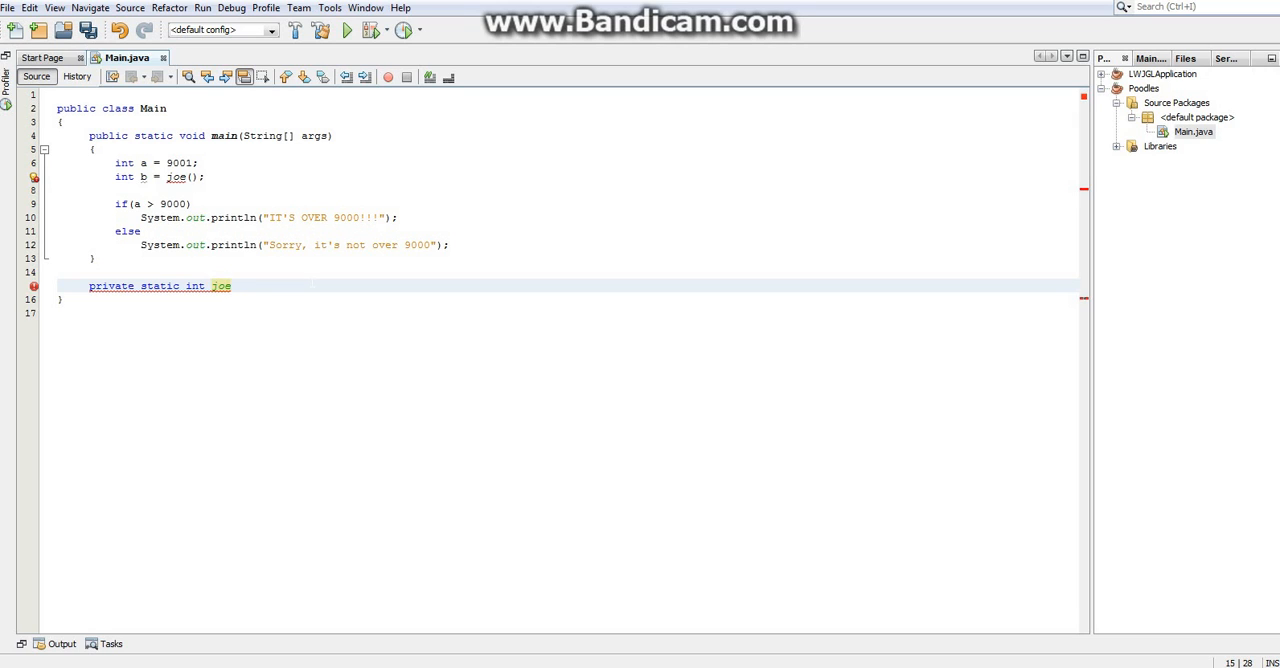
left_click(200, 162)
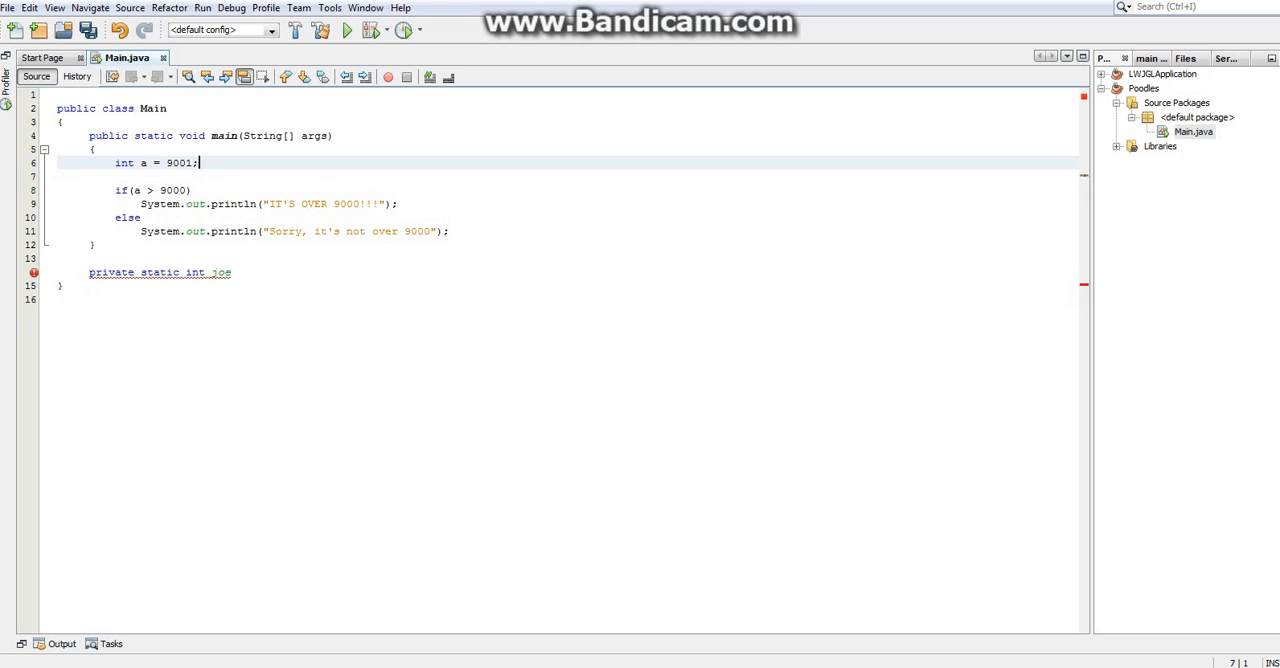
Replace 'int joe' with 'void over9000' and move to the blank line above it
double_click(196, 272)
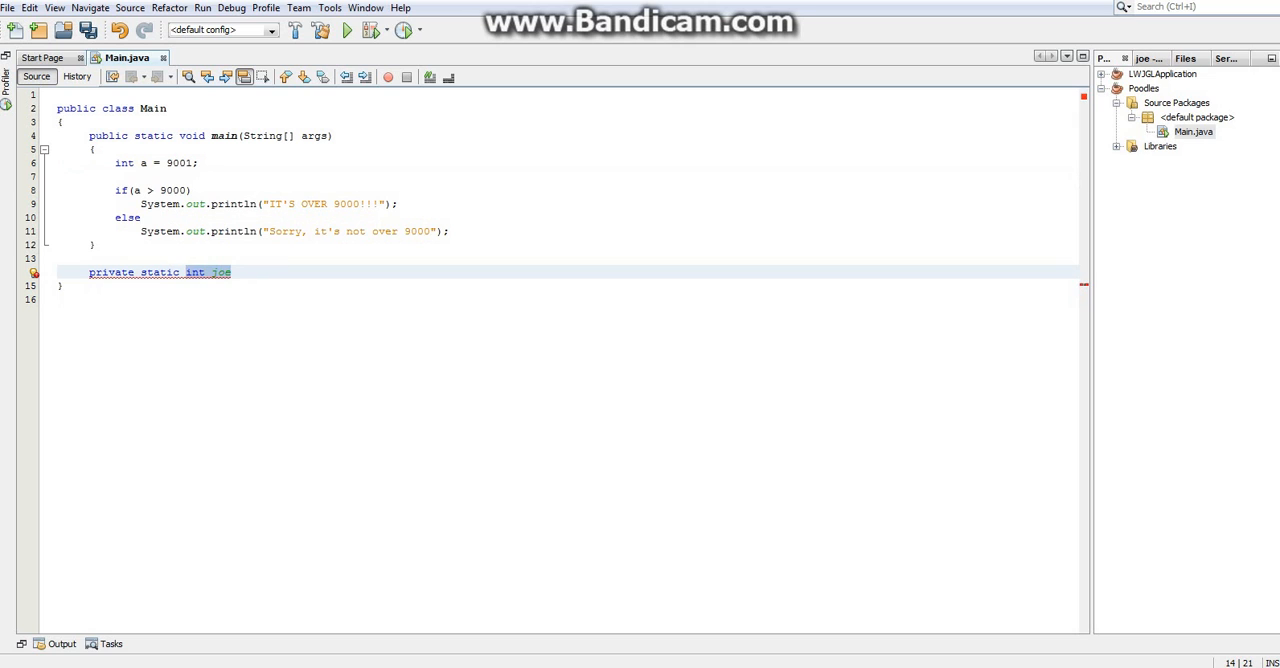
type("void")
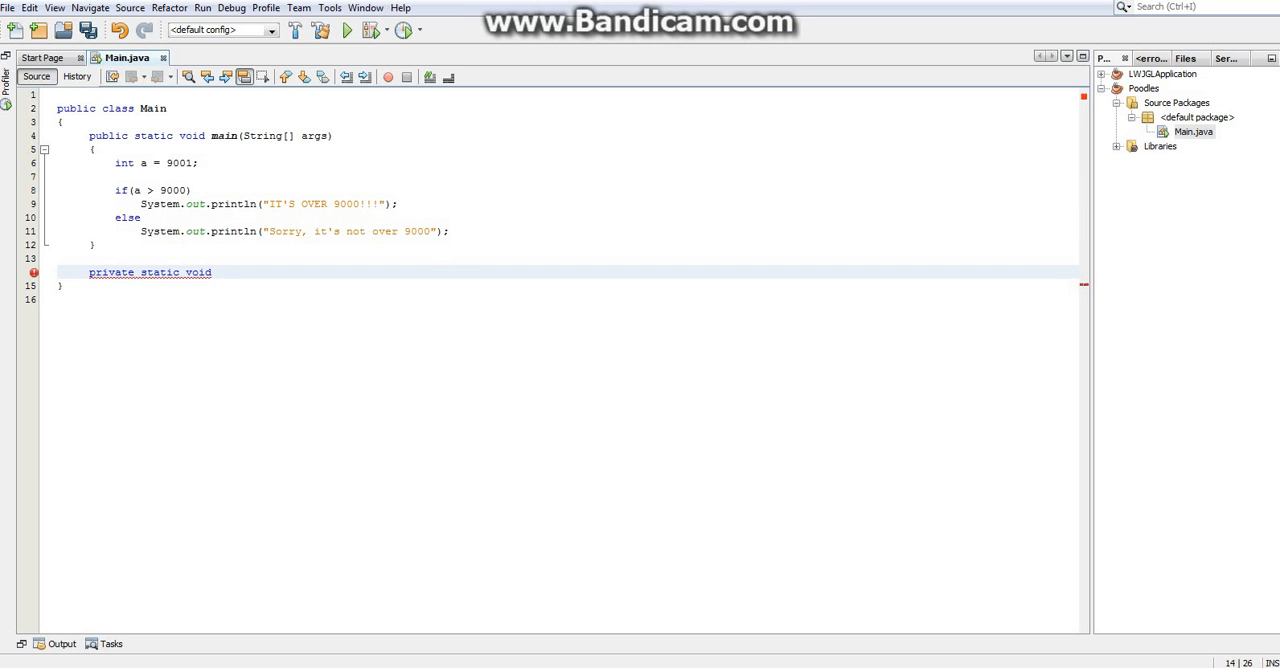
type("over(")
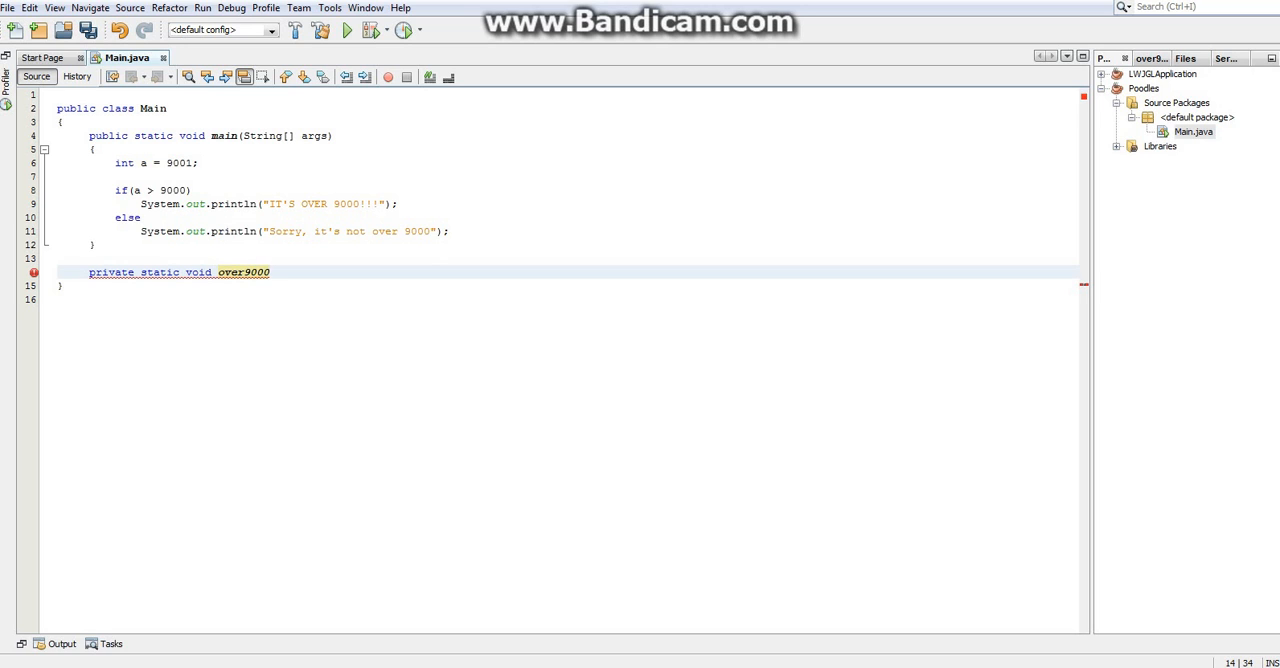
left_click(270, 272)
type("p")
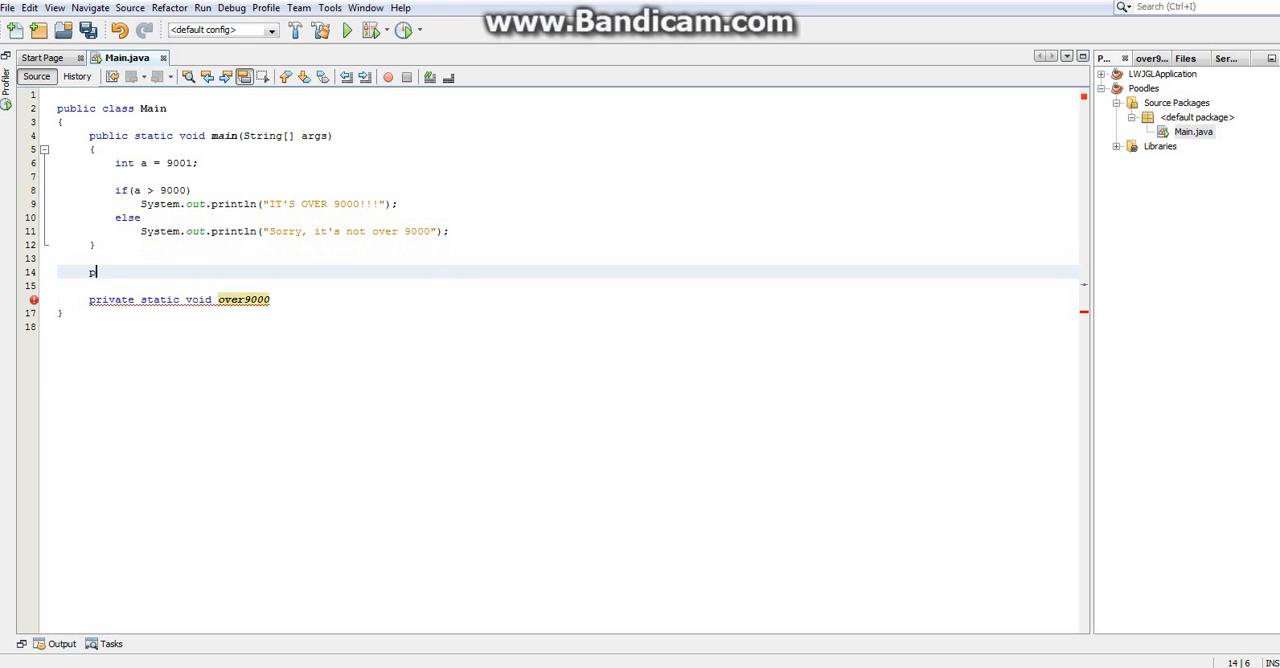
Declare a private static int joe field and give over9000 parentheses and an empty body
type("rivate static int")
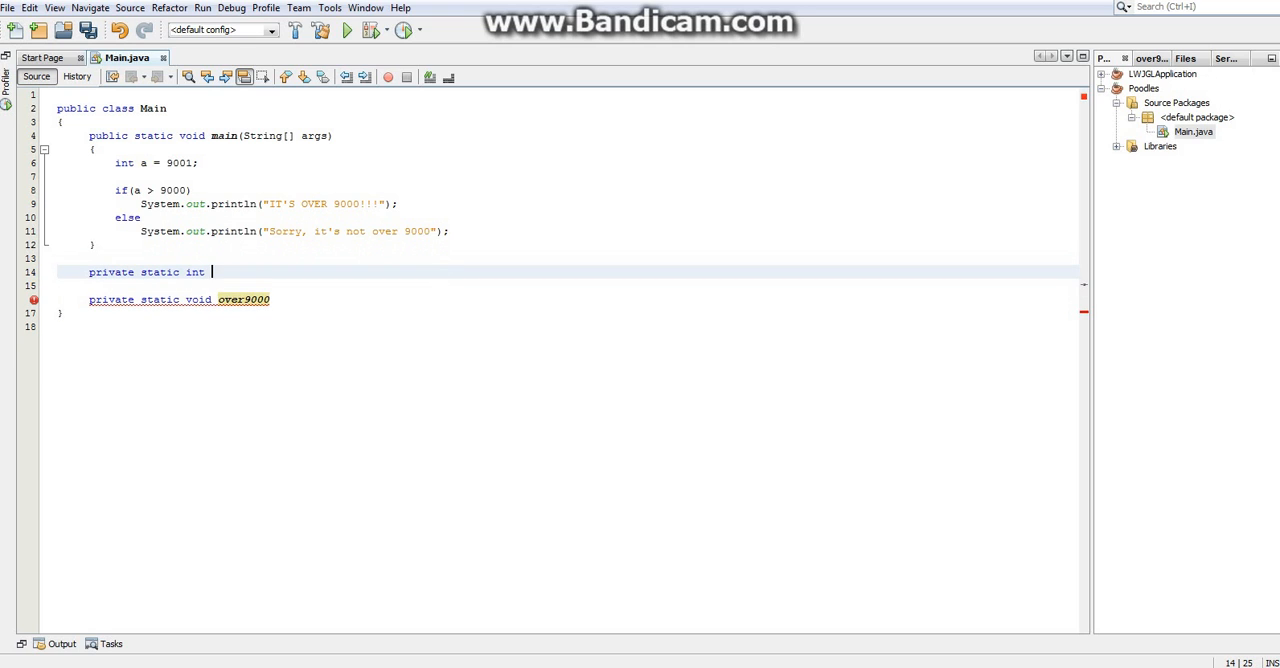
type("joe;")
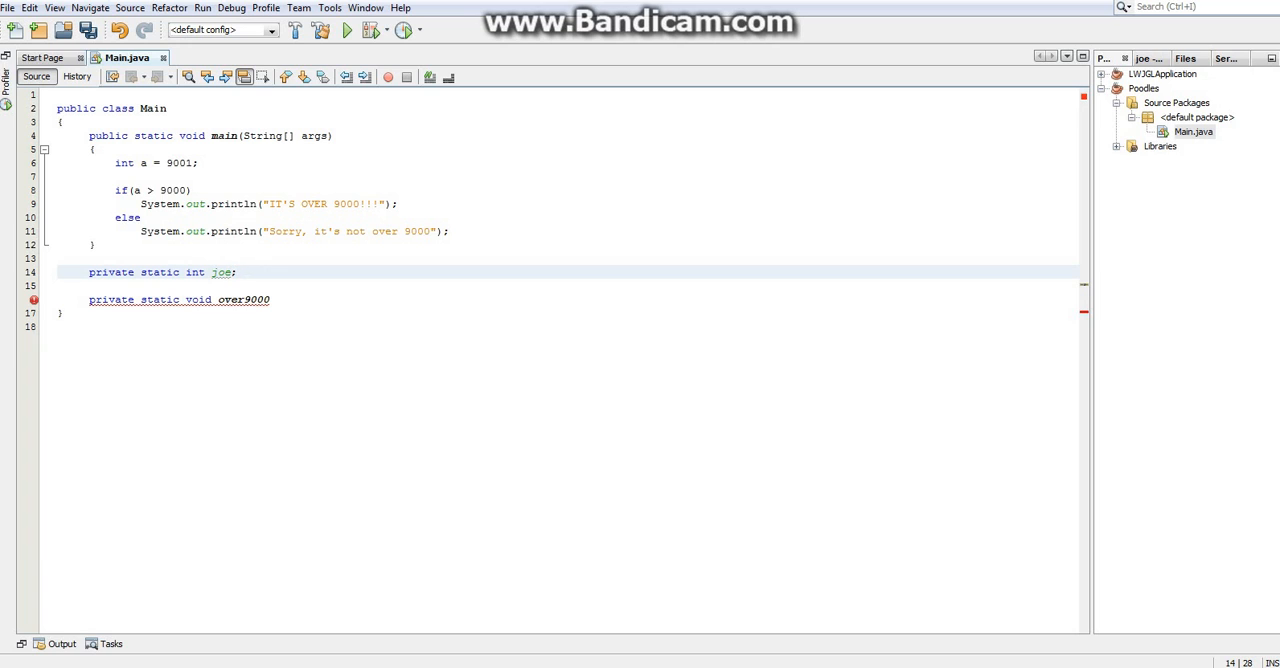
double_click(243, 299)
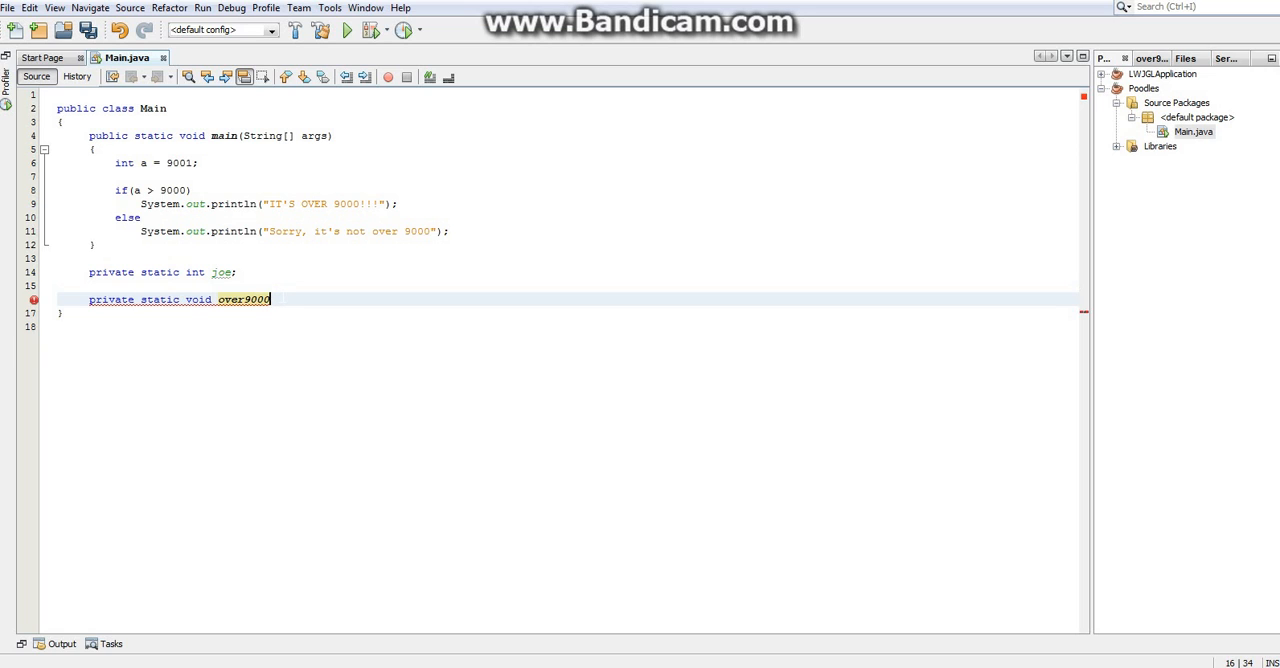
type("()")
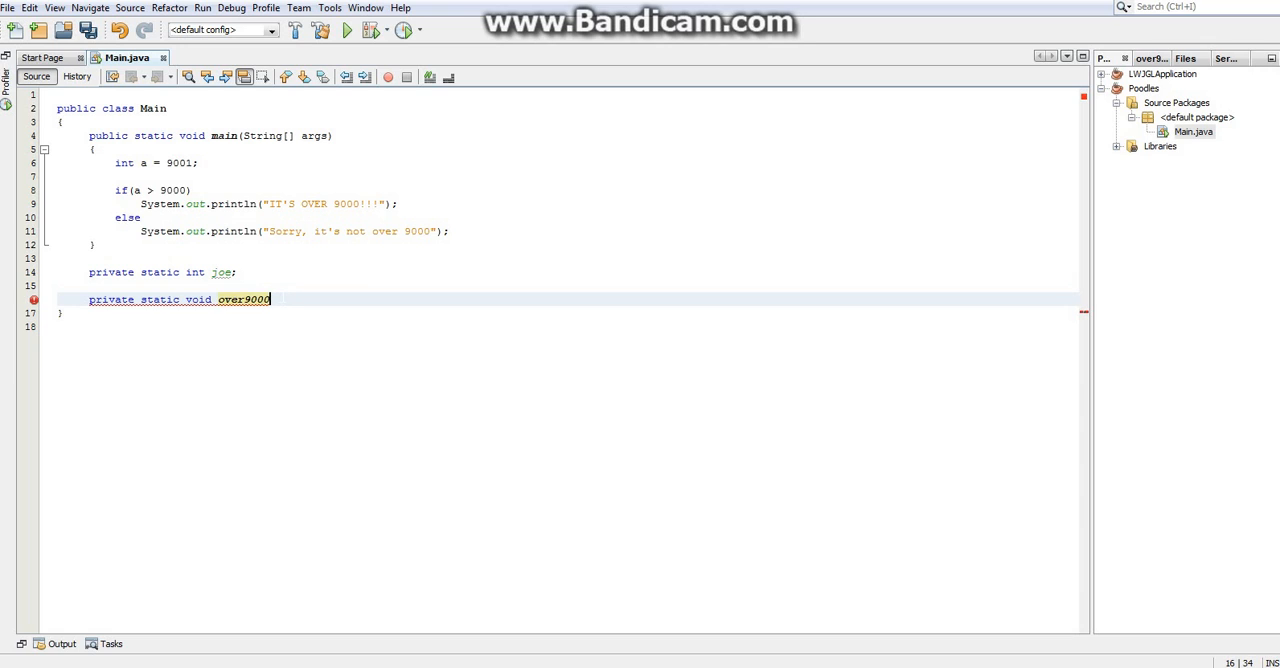
type(";")
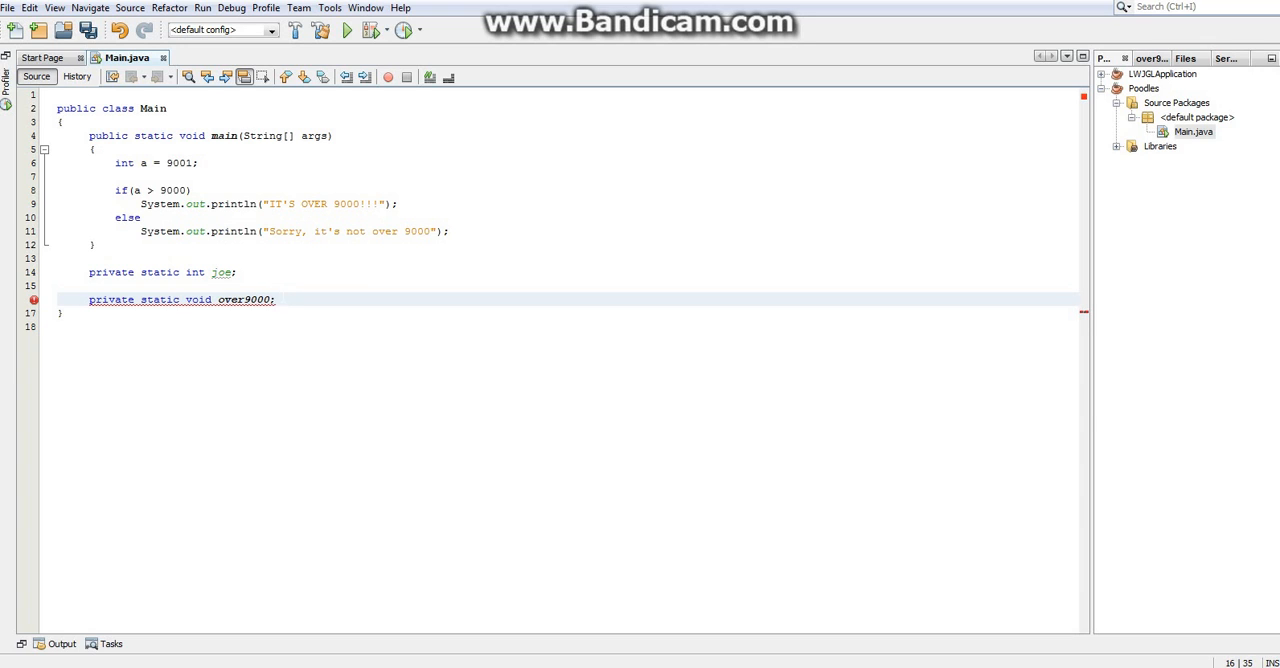
type("()")
type("{")
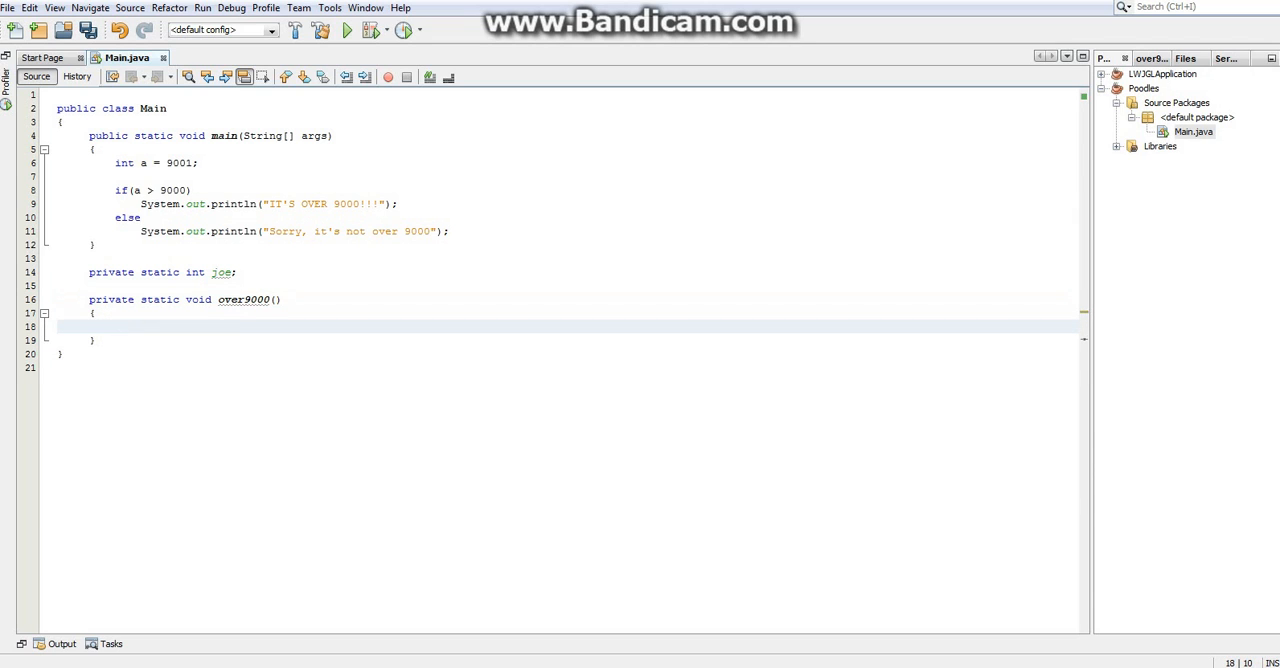
Delete the private static int joe field line, then select main's int a and if/else lines
left_click_drag(89, 299, 95, 340)
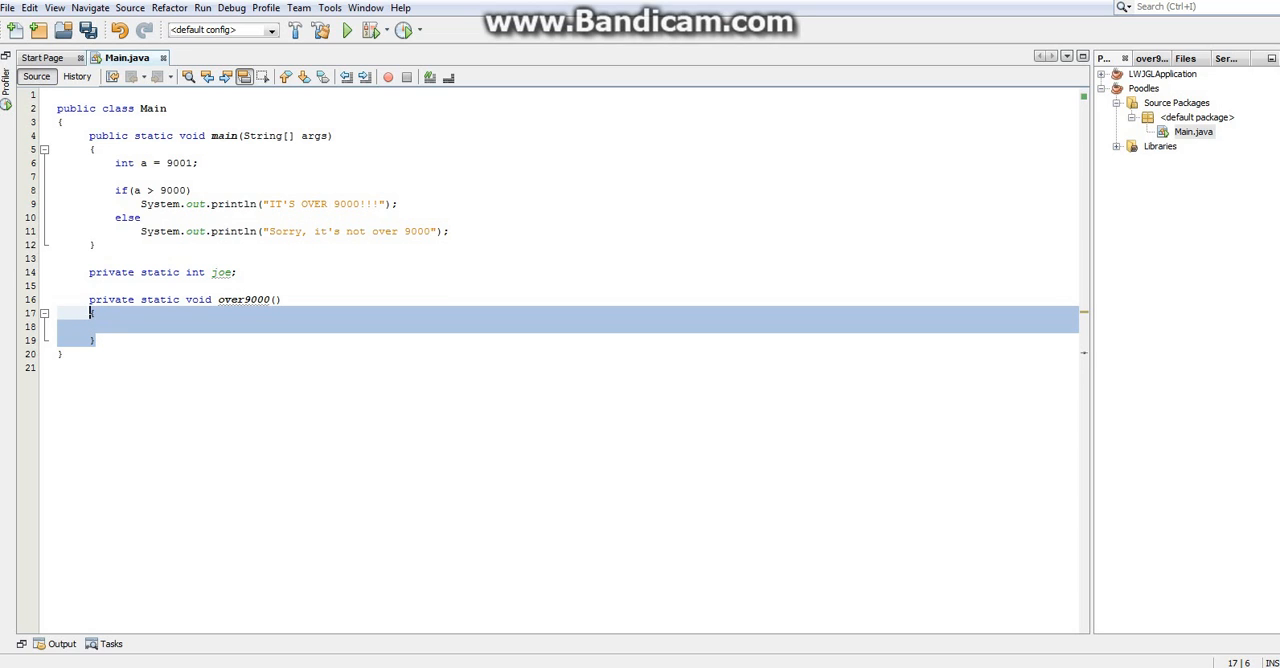
left_click(94, 340)
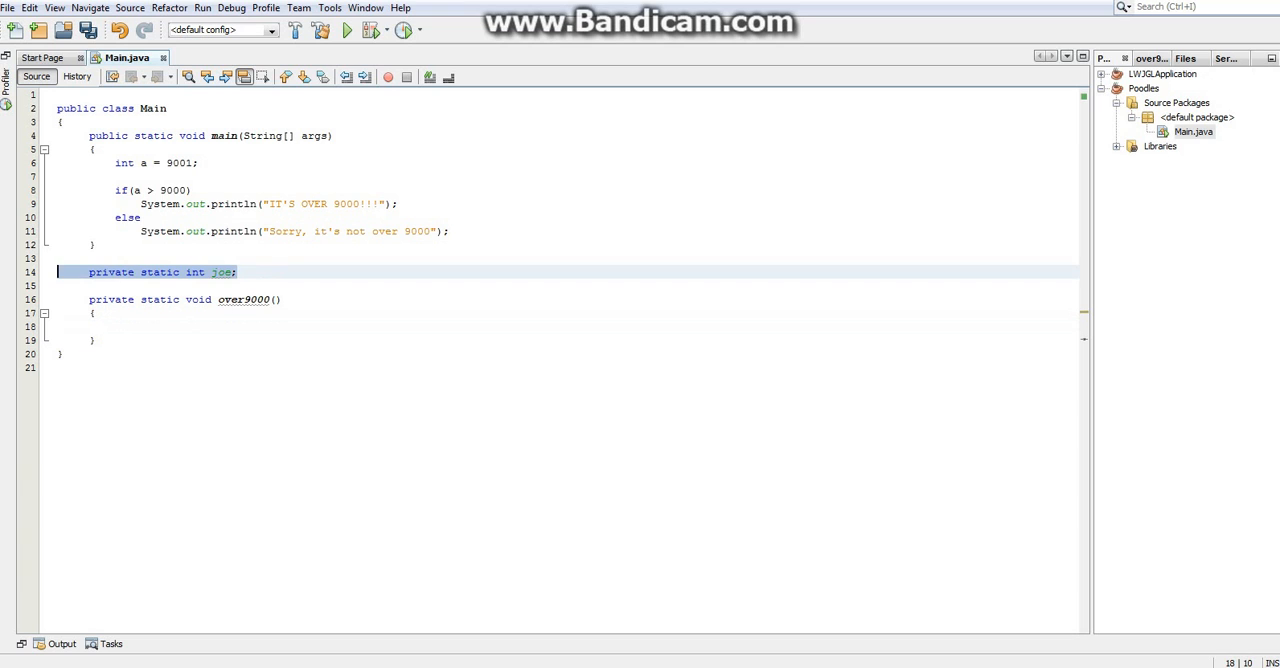
key("Delete")
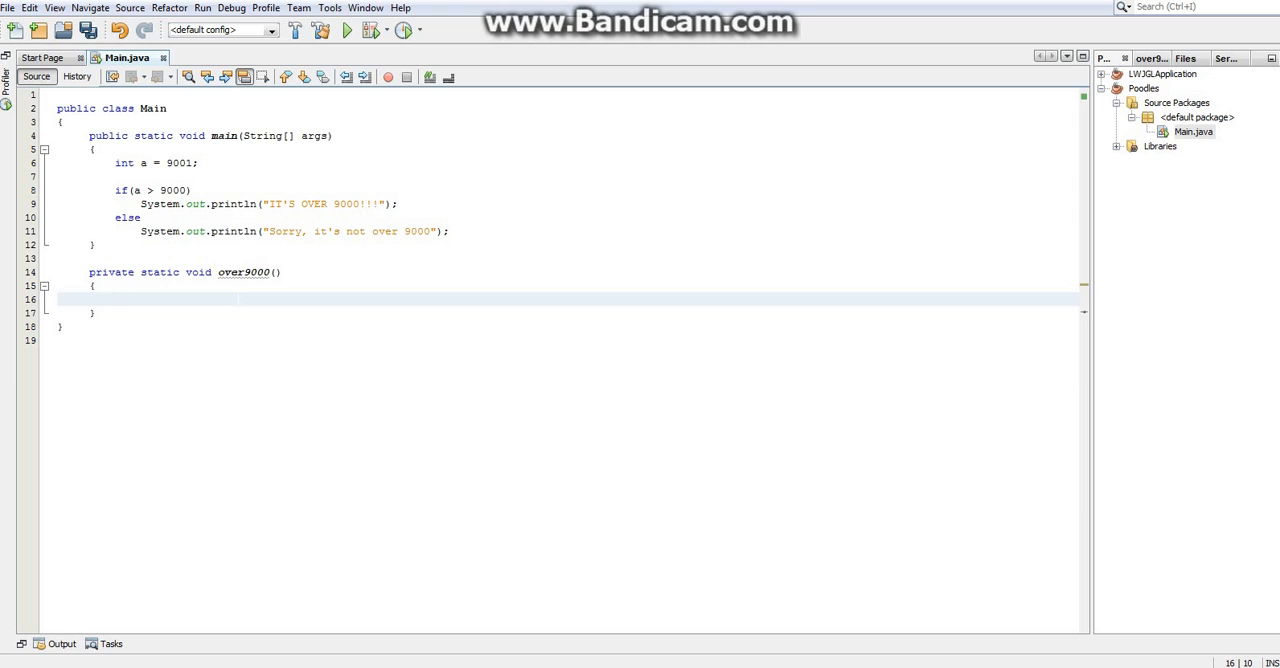
left_click(115, 299)
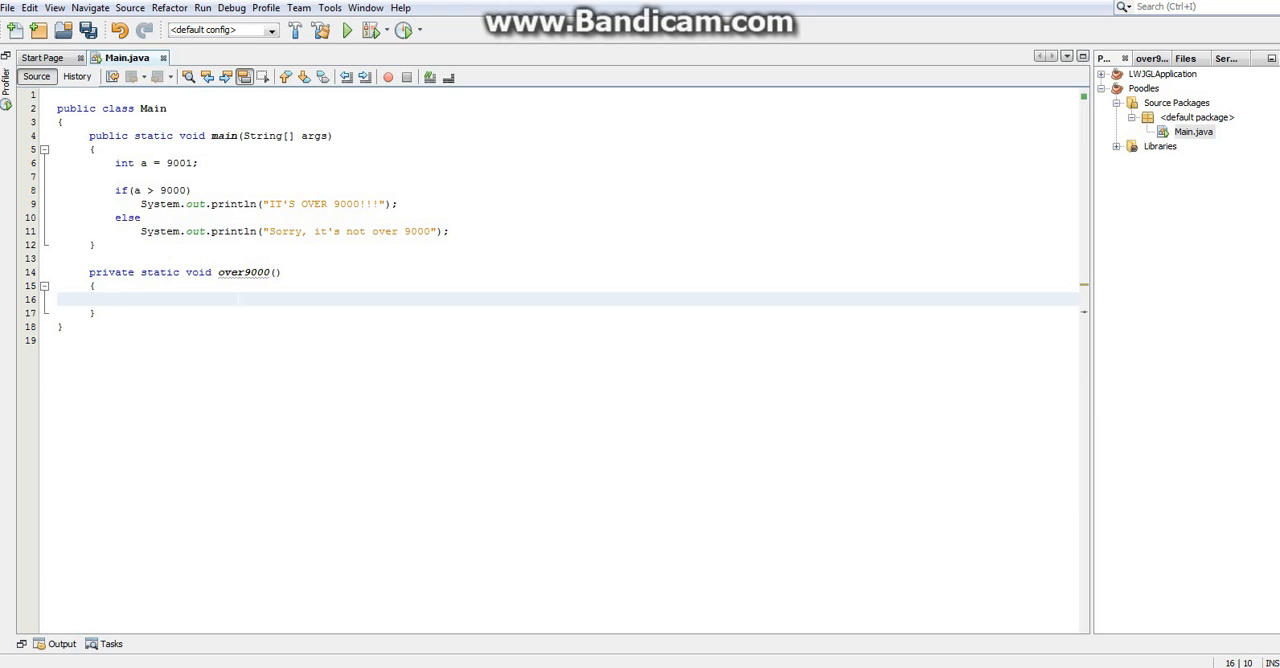
left_click(105, 272)
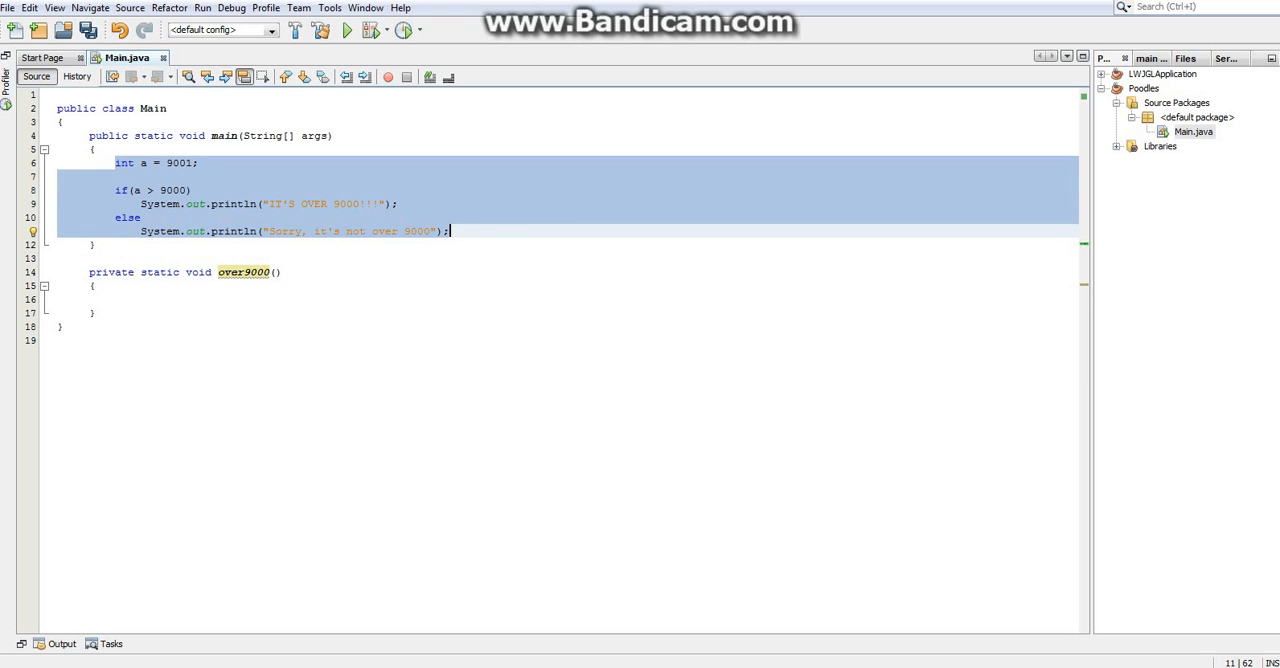
Move main's int a and if/else code into over9000 and call over9000(); from main
key("Delete")
type("over9000")
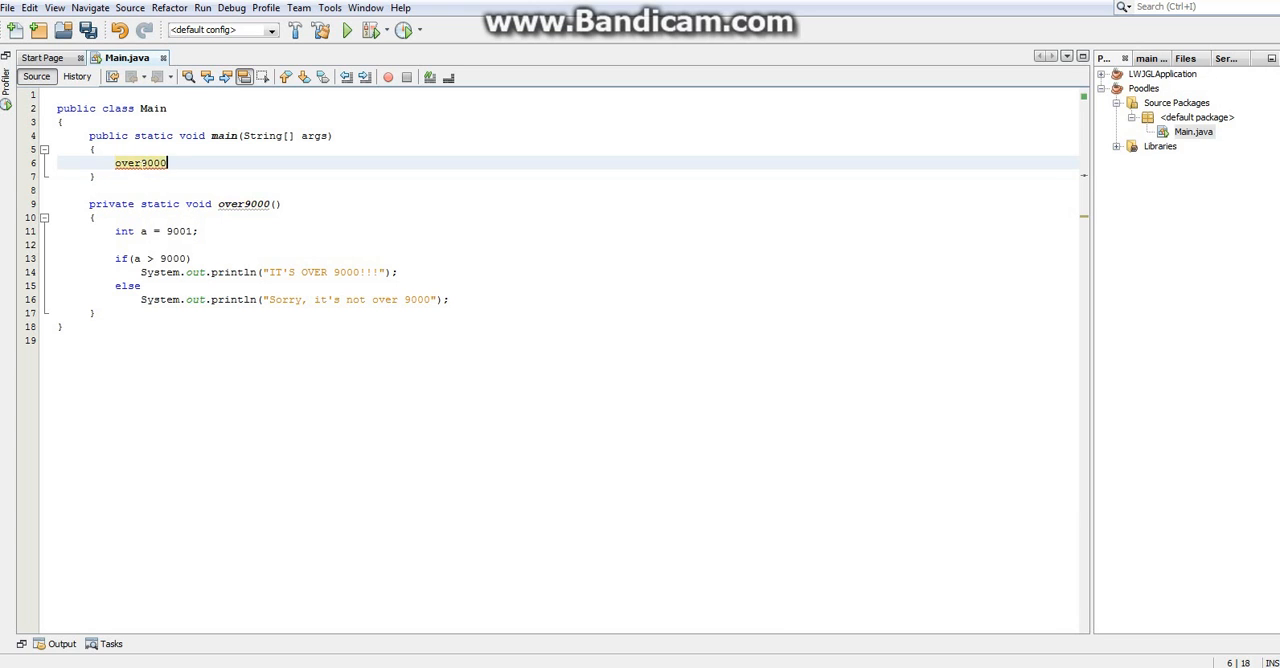
type("()")
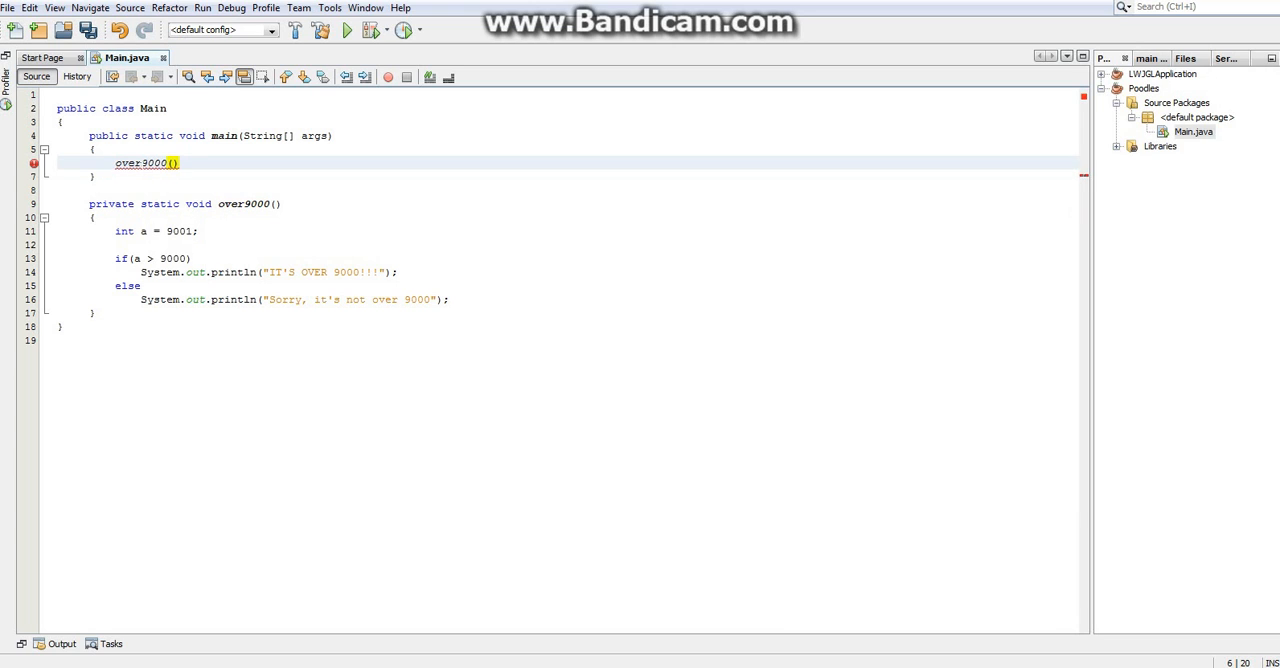
type(";")
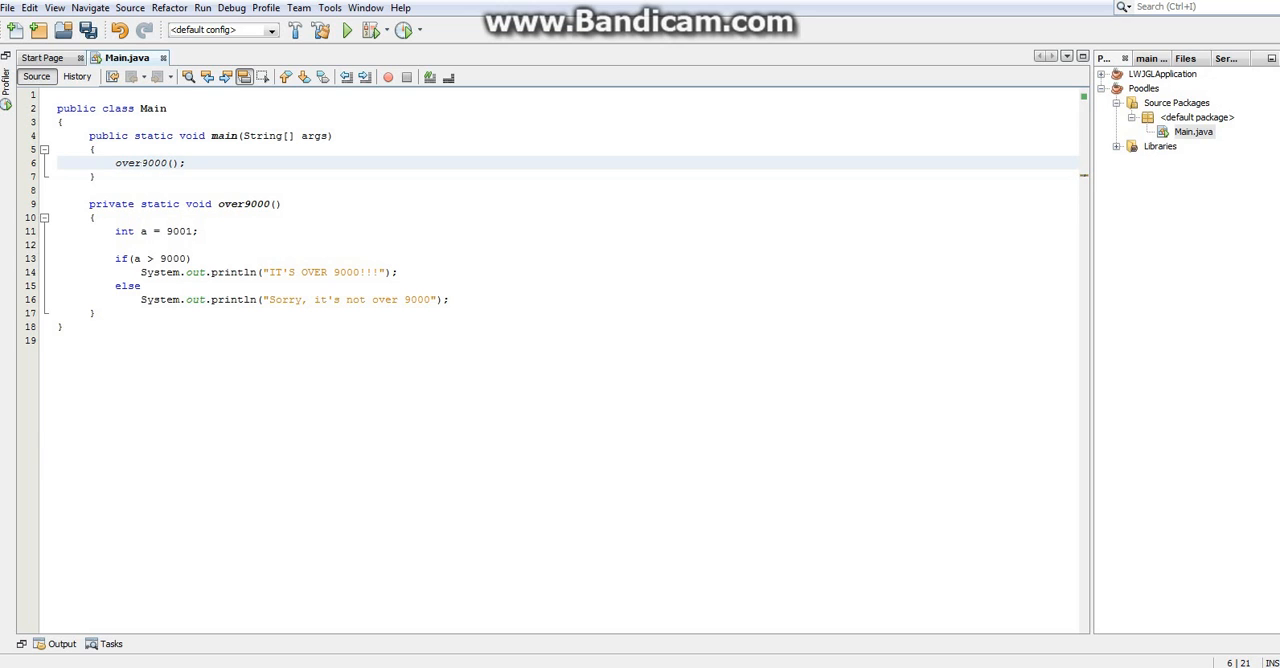
left_click(185, 162)
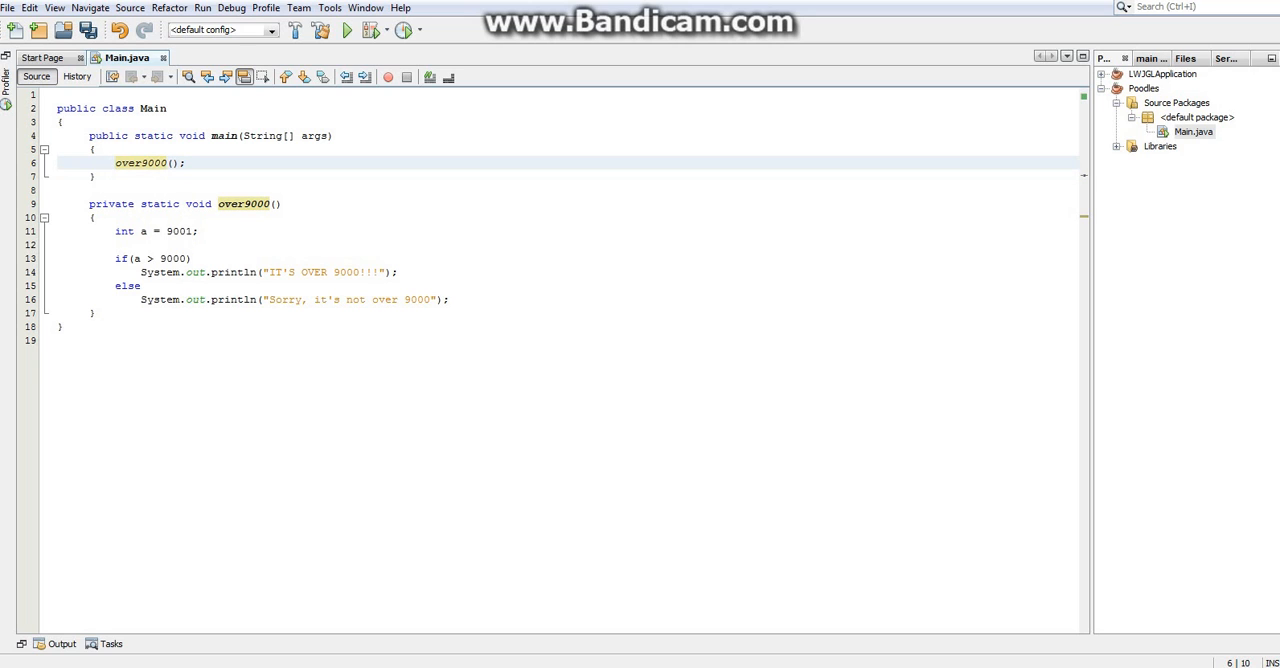
left_click_drag(114, 231, 451, 299)
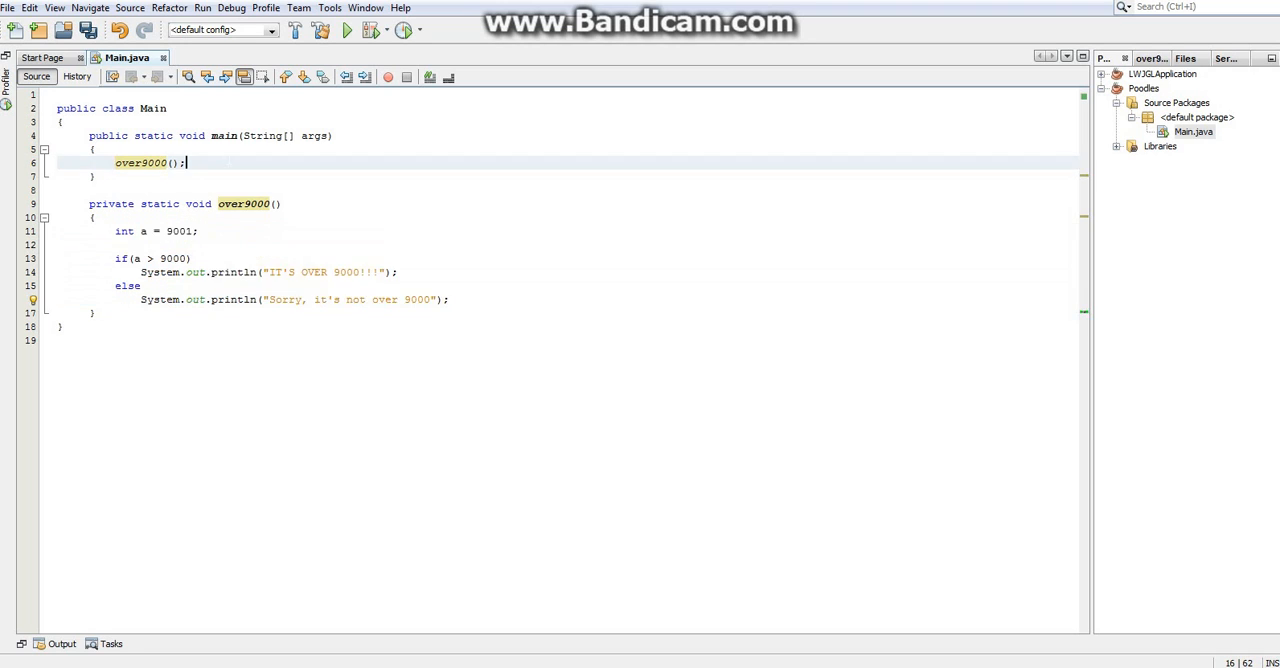
left_click(348, 30)
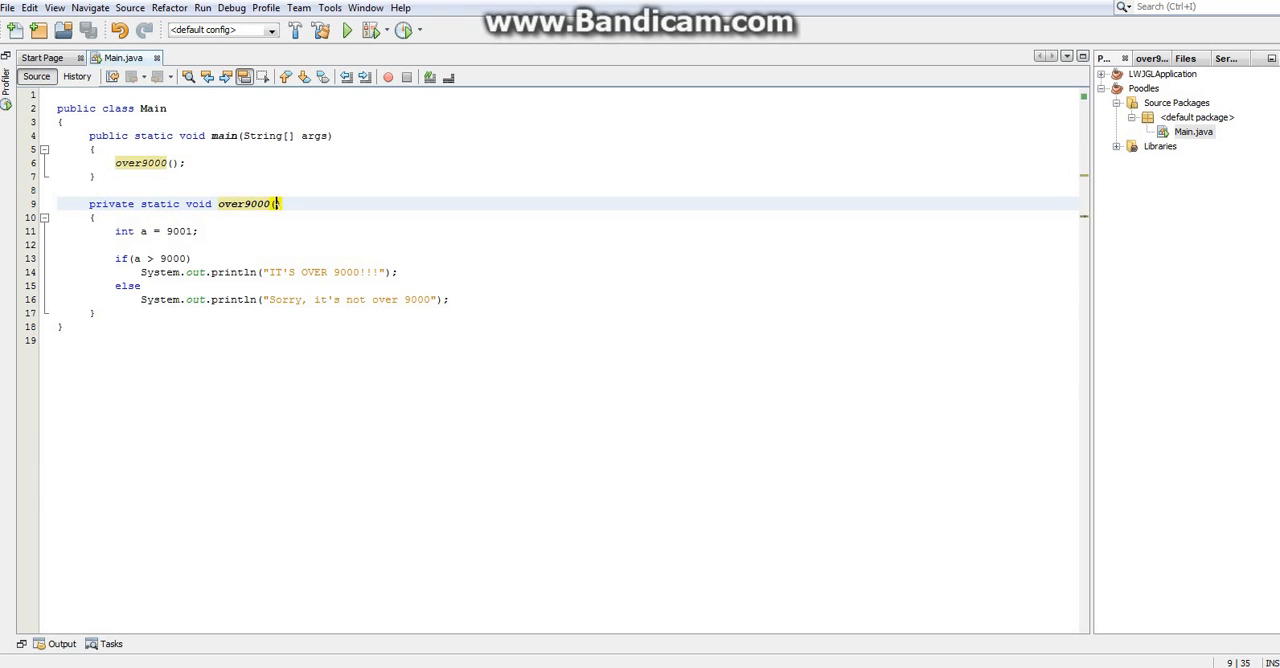
Give over9000 an int a parameter, pass 90001 from main, and run the project
type("int")
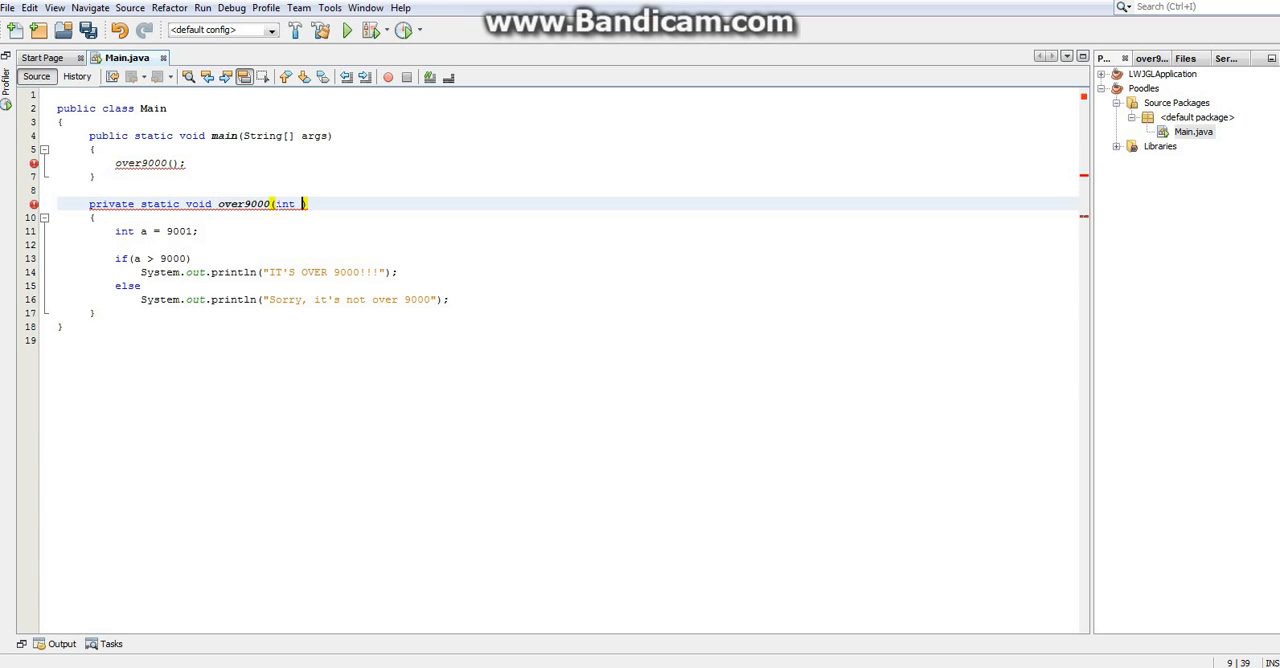
type("a")
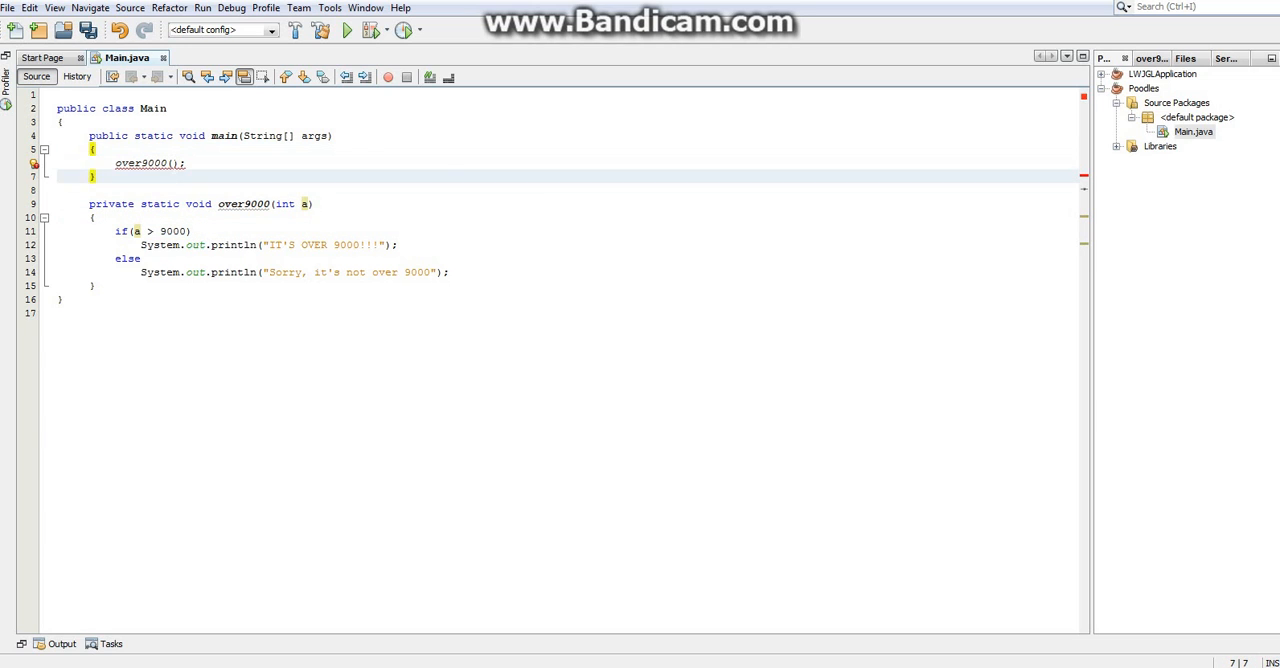
type("90001")
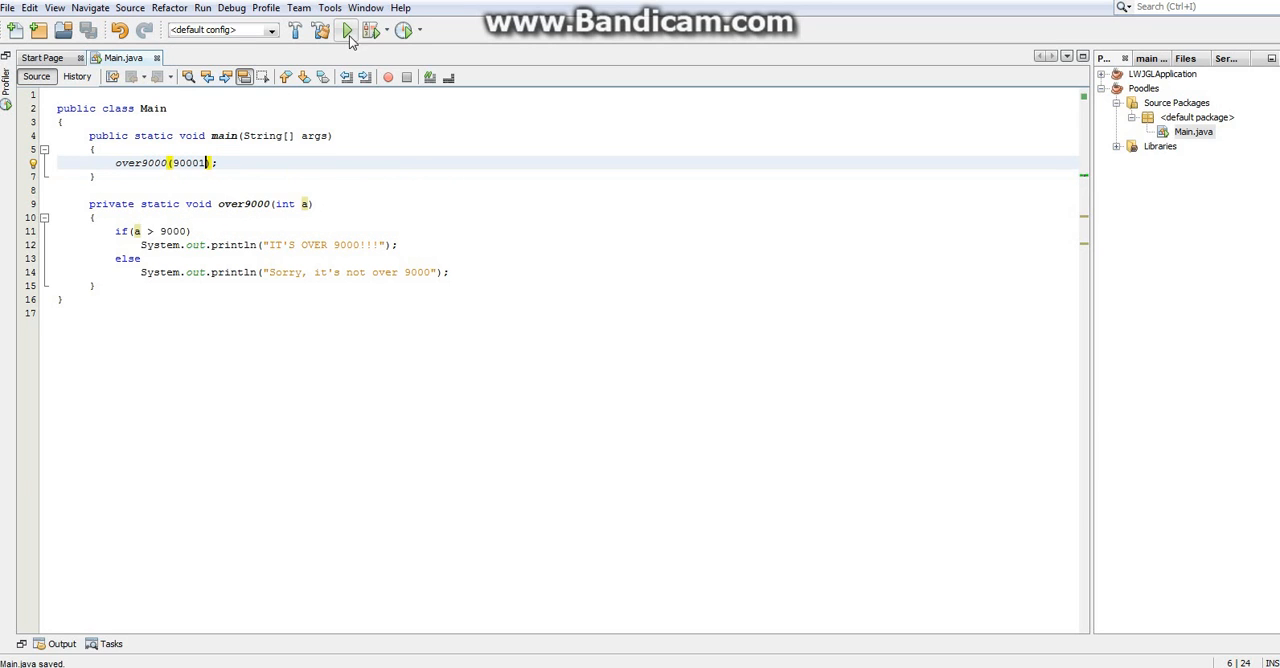
left_click(345, 30)
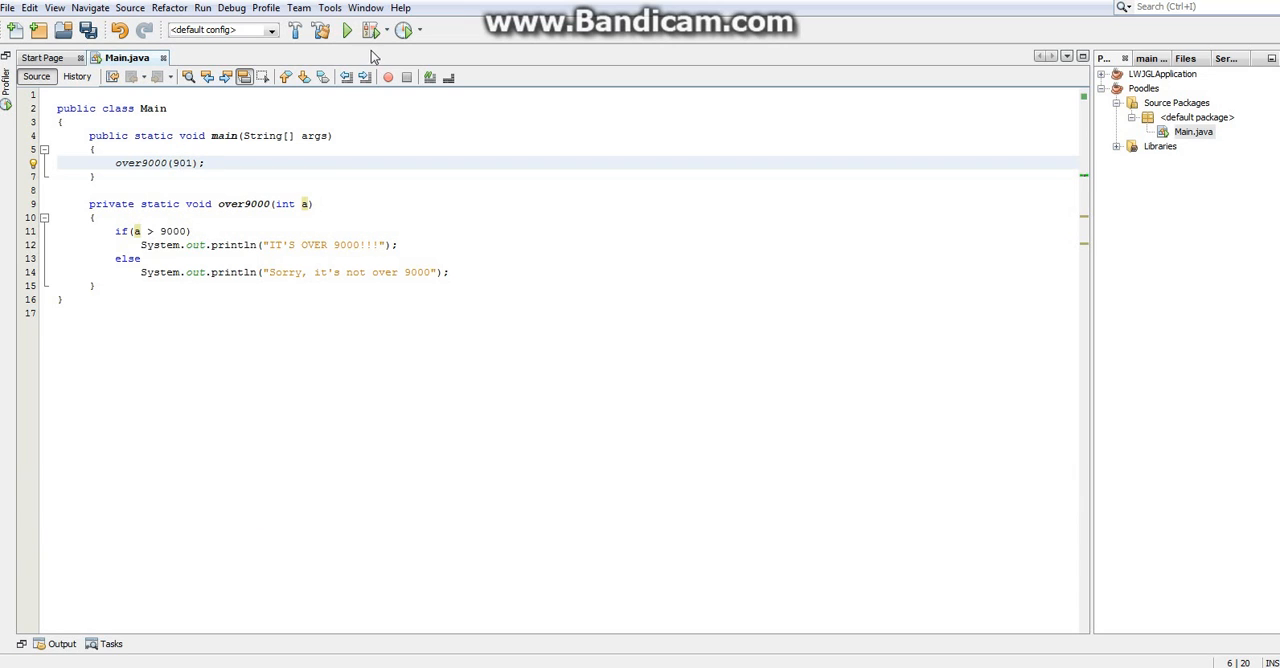
left_click(347, 30)
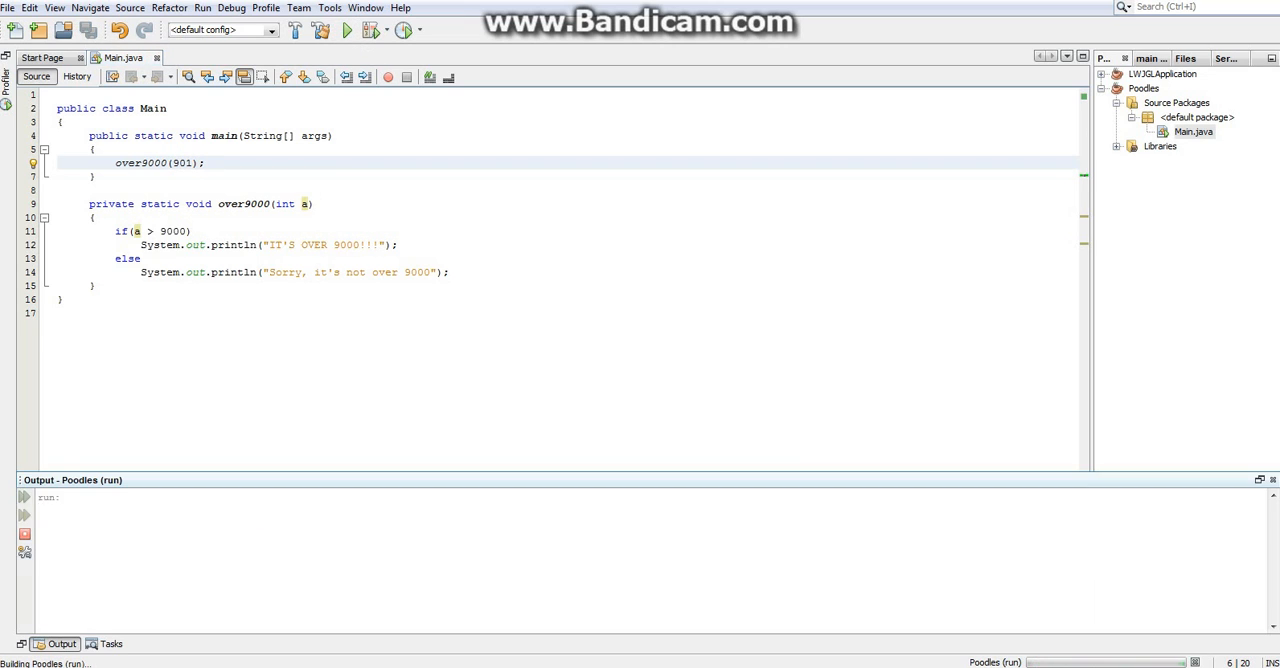